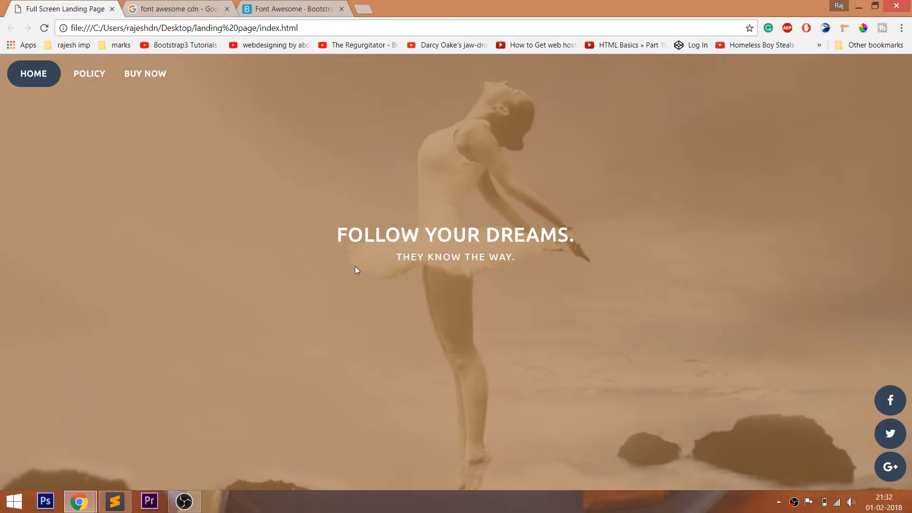
{"action": "mouse_move", "coordinate": [497, 305]}
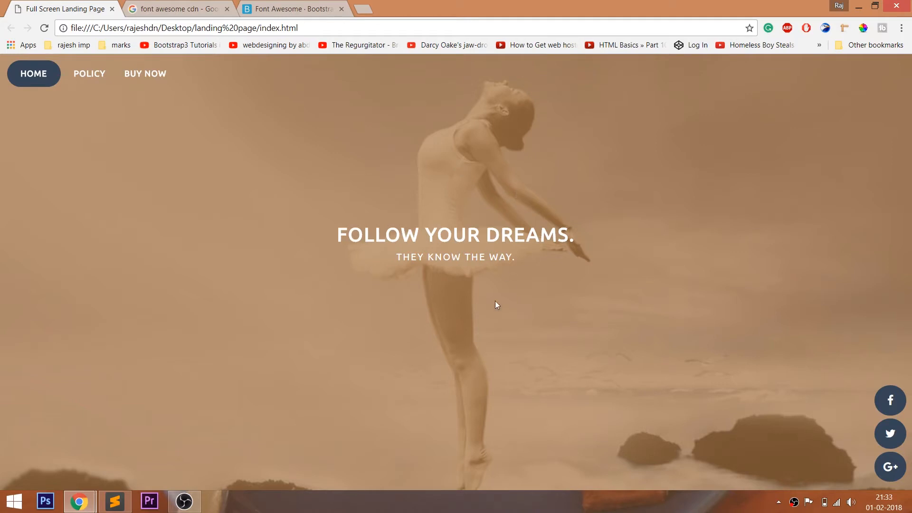
{"action": "mouse_move", "coordinate": [534, 318]}
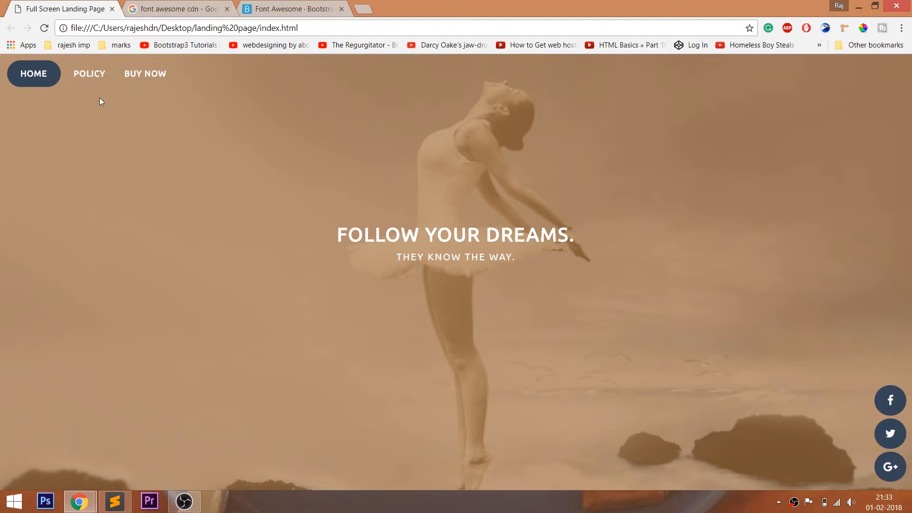
{"action": "mouse_move", "coordinate": [155, 131]}
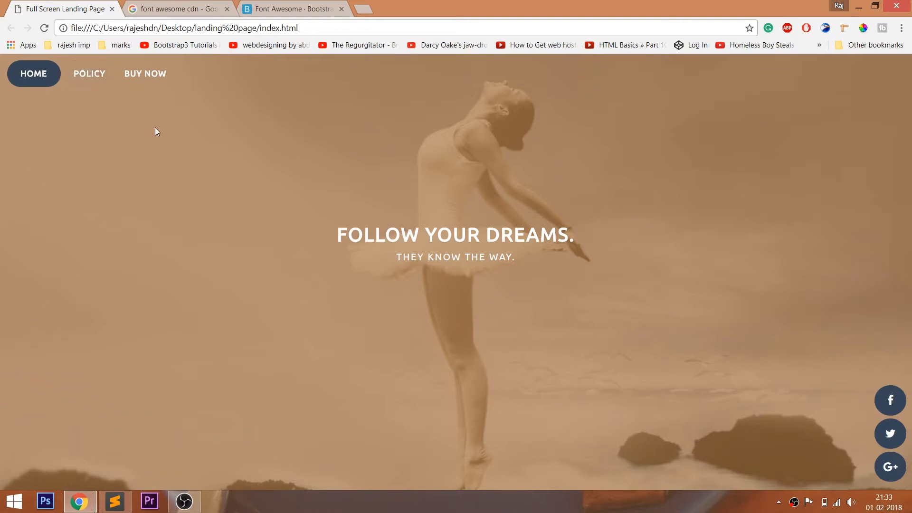
{"action": "mouse_move", "coordinate": [115, 105]}
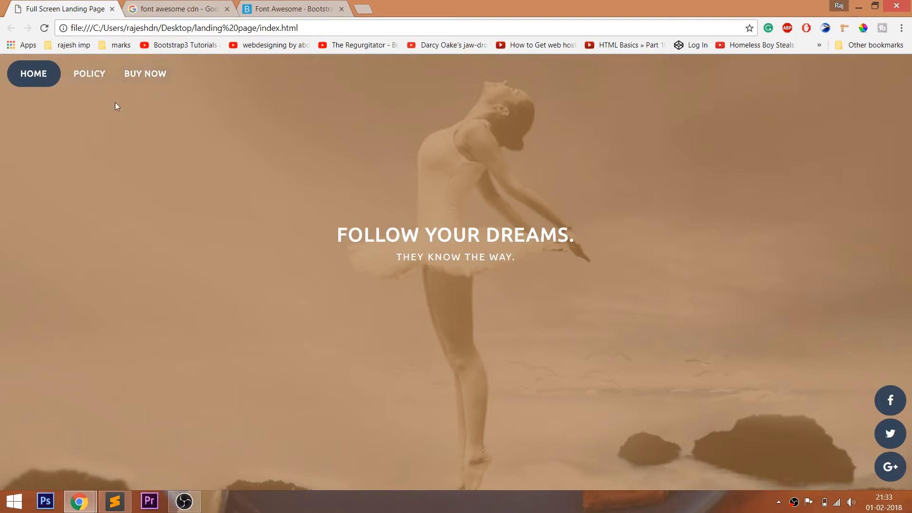
{"action": "mouse_move", "coordinate": [462, 307]}
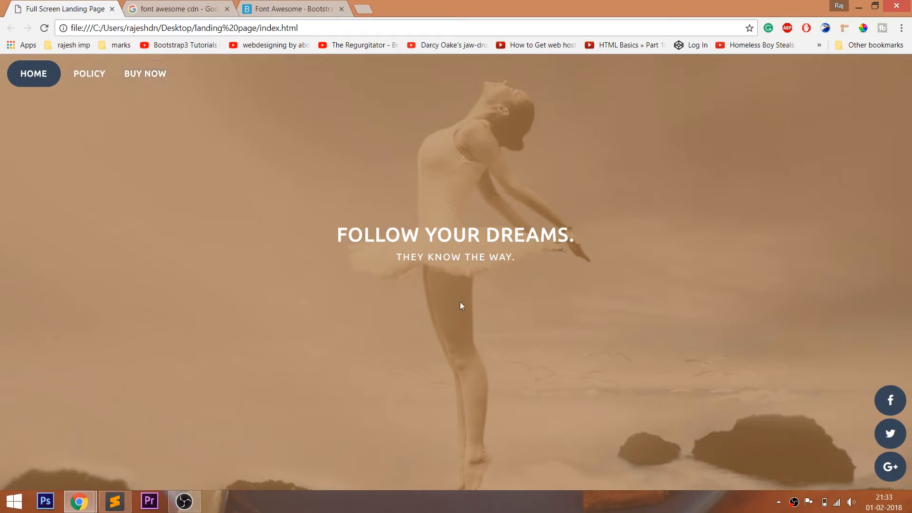
{"action": "mouse_move", "coordinate": [889, 400]}
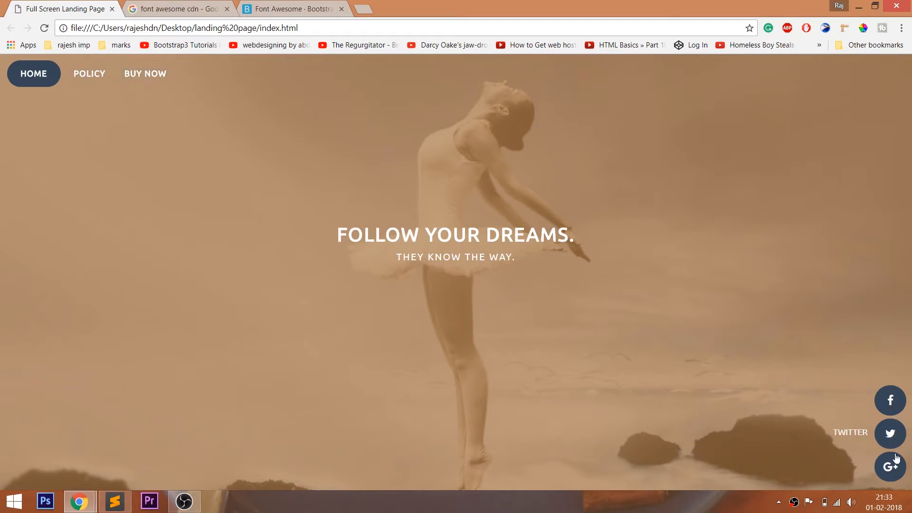
{"action": "mouse_move", "coordinate": [889, 400]}
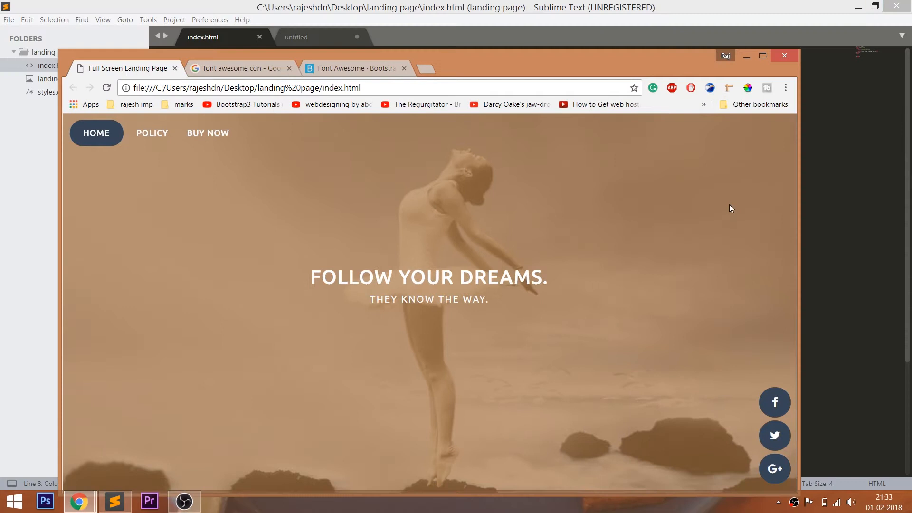
{"action": "mouse_move", "coordinate": [259, 174]}
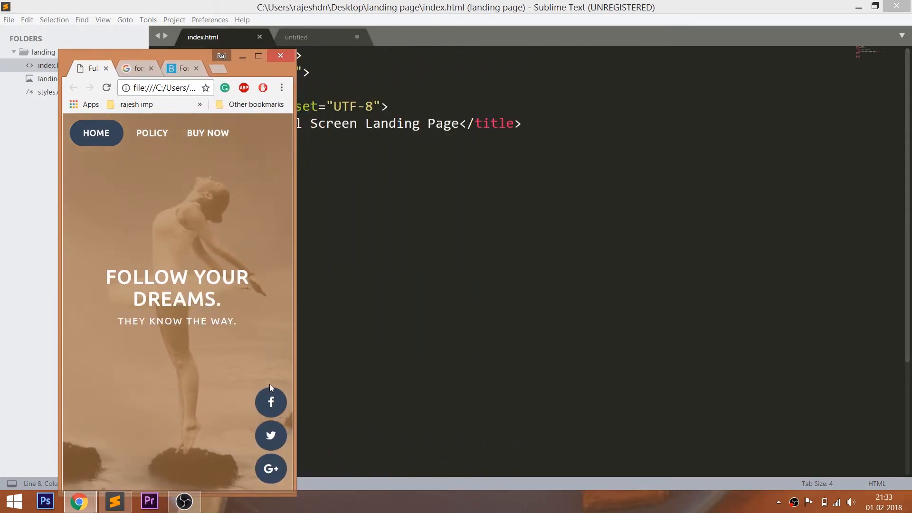
{"action": "mouse_move", "coordinate": [220, 186]}
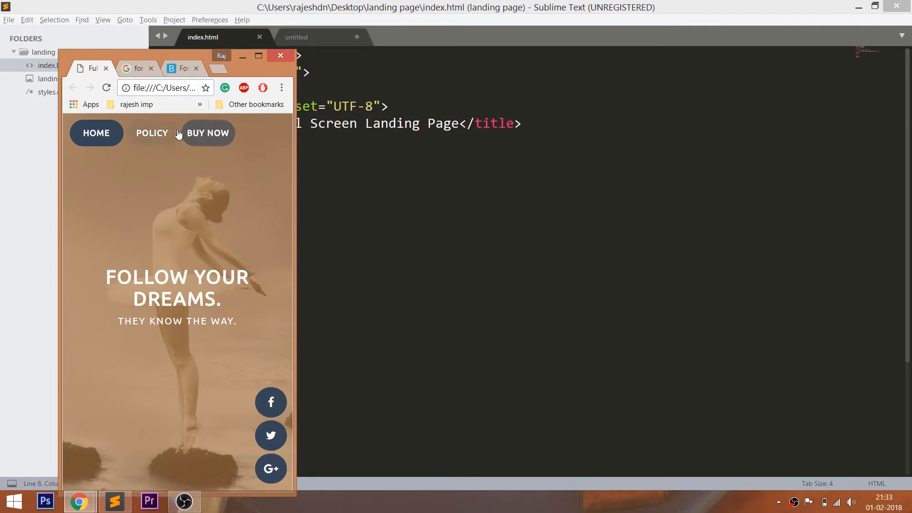
{"action": "mouse_move", "coordinate": [291, 169]}
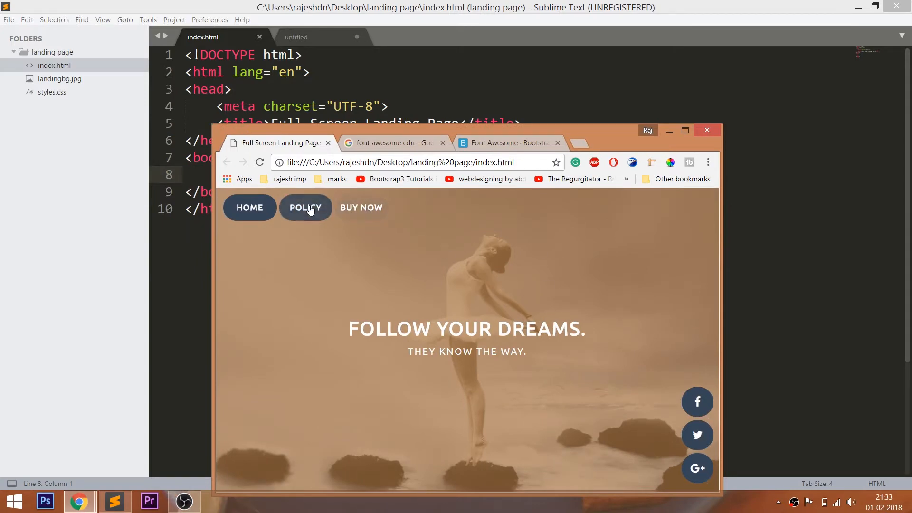
Maximize the Chrome window to return the landing page to full size
{"action": "left_click", "coordinate": [685, 130]}
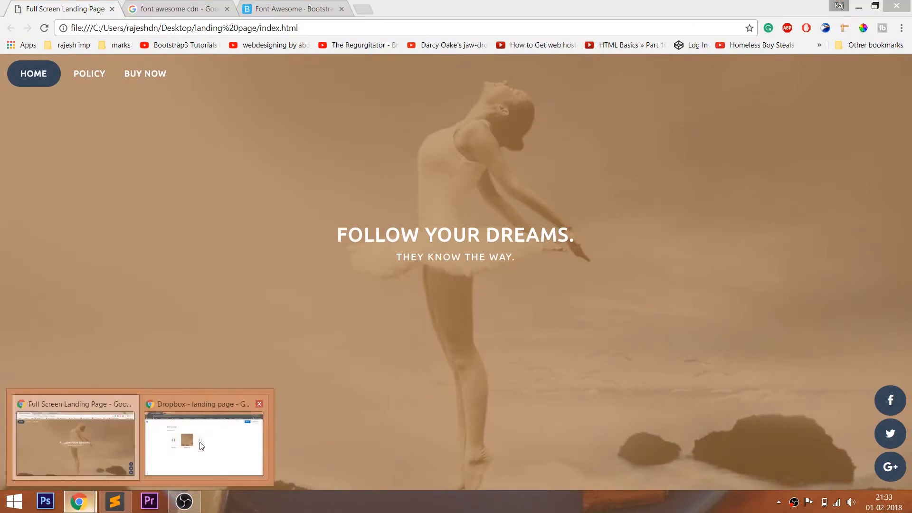
Show the Dropbox folder with index.html, landingbg.jpg and styles.css and its Direct download option
{"action": "left_click", "coordinate": [204, 444]}
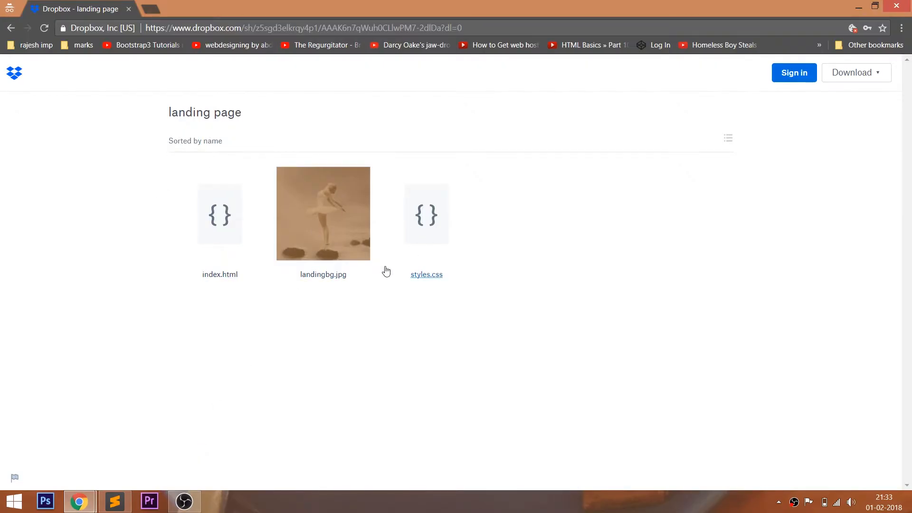
{"action": "mouse_move", "coordinate": [323, 244]}
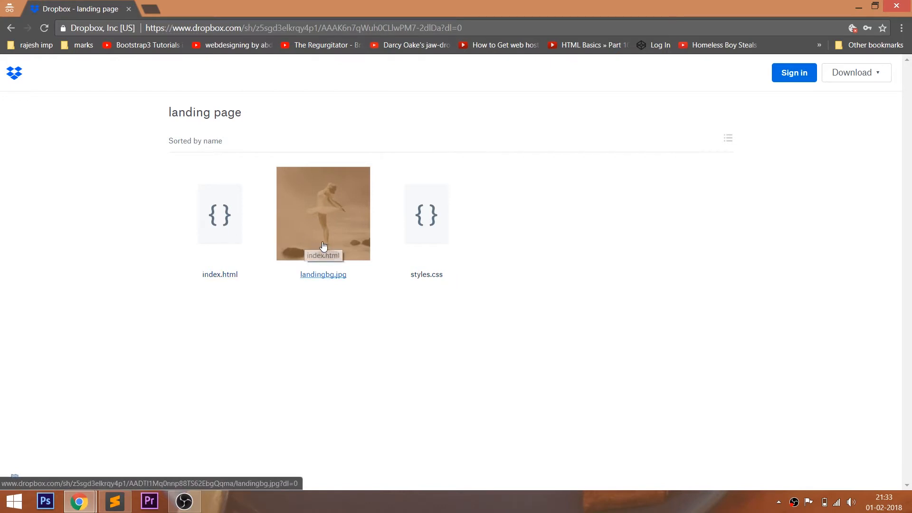
{"action": "left_click", "coordinate": [852, 73]}
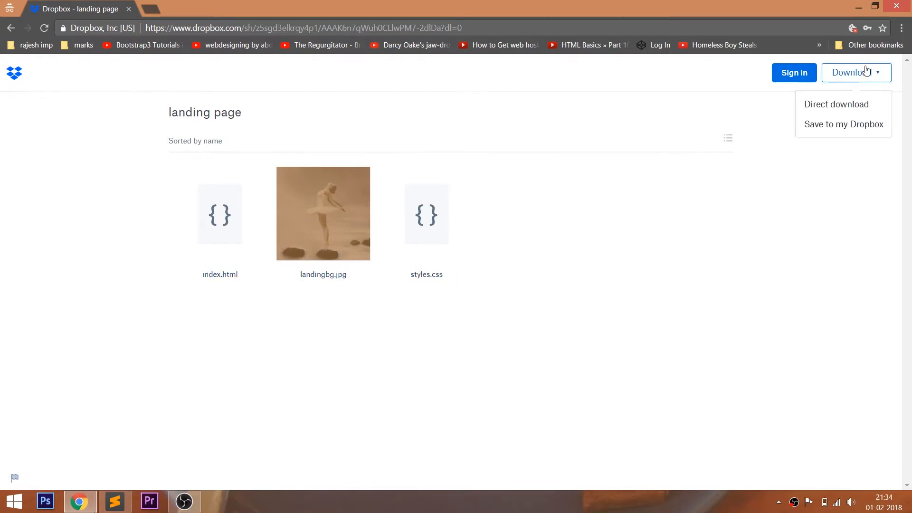
{"action": "mouse_move", "coordinate": [852, 269]}
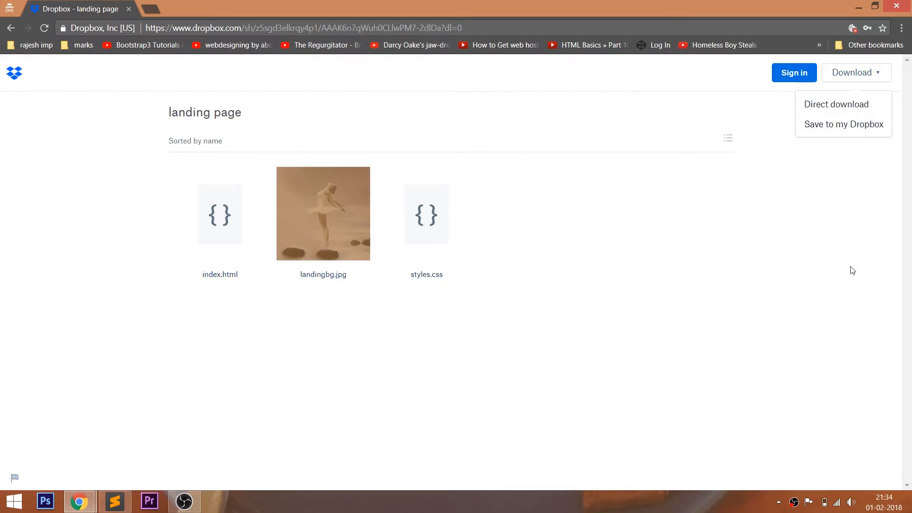
{"action": "left_click", "coordinate": [115, 500]}
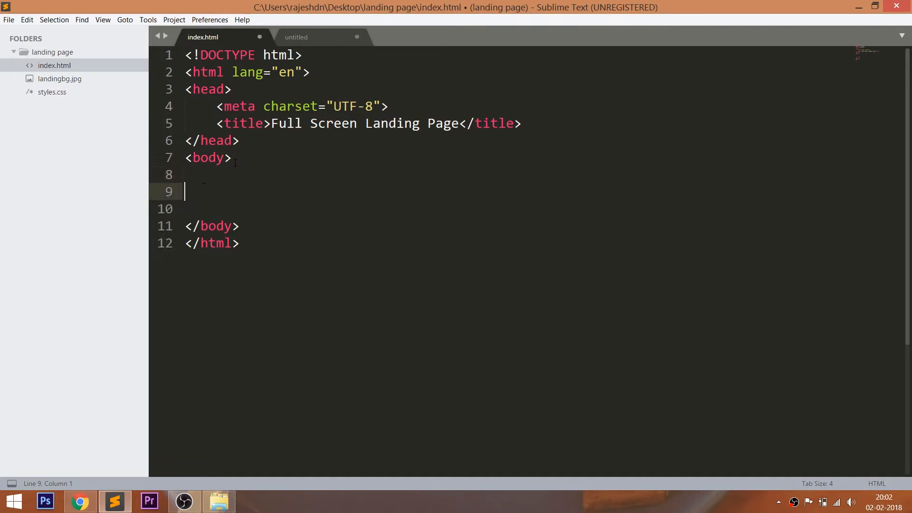
Add a wrapper div holding a nav-bar list with home, policy and buy now items
{"action": "type", "text": "div.w"}
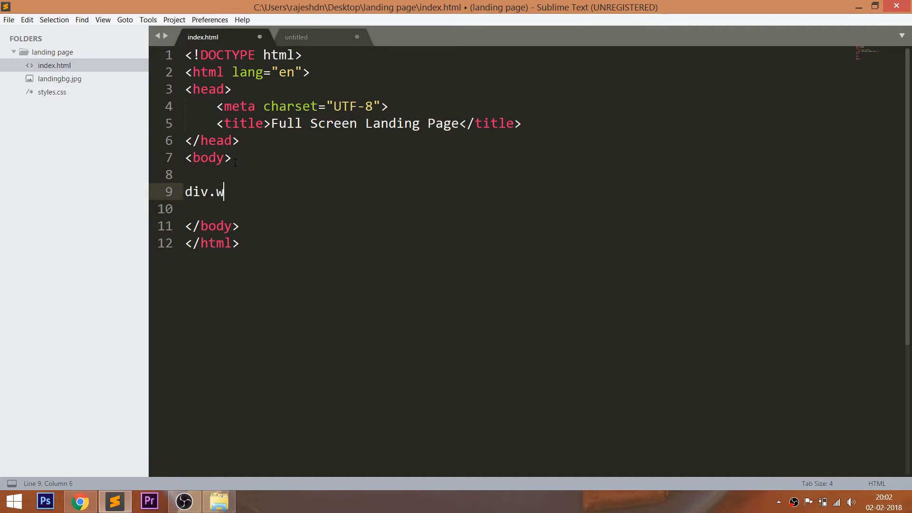
{"action": "key", "text": "Tab"}
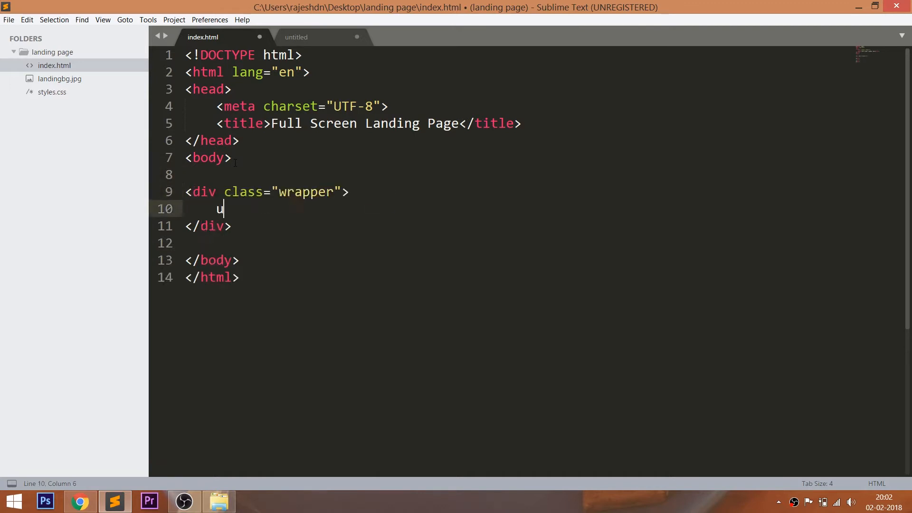
{"action": "type", "text": "l class=\"nav-bar\"></ul>"}
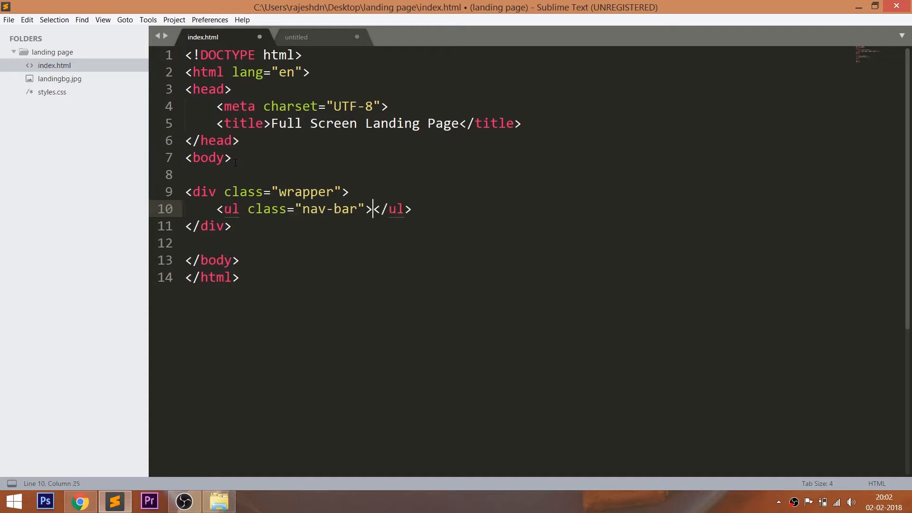
{"action": "type", "text": "li*3"}
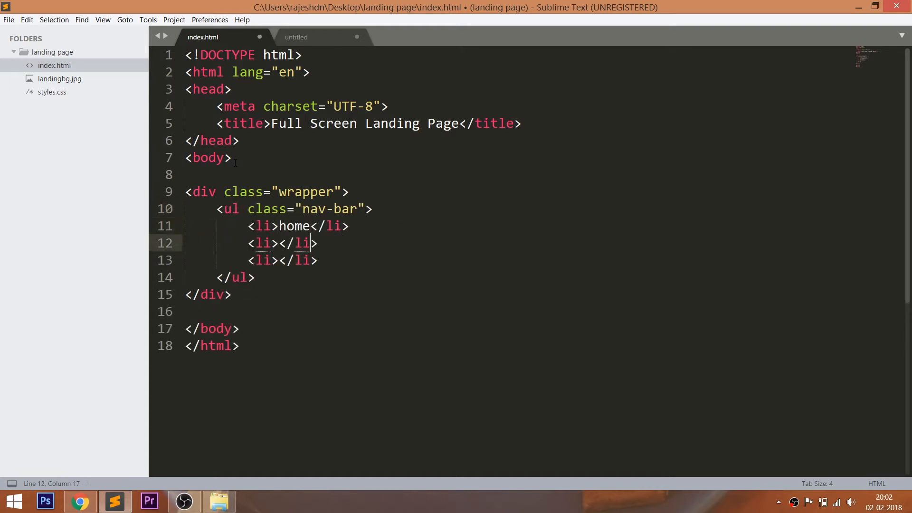
{"action": "type", "text": "p"}
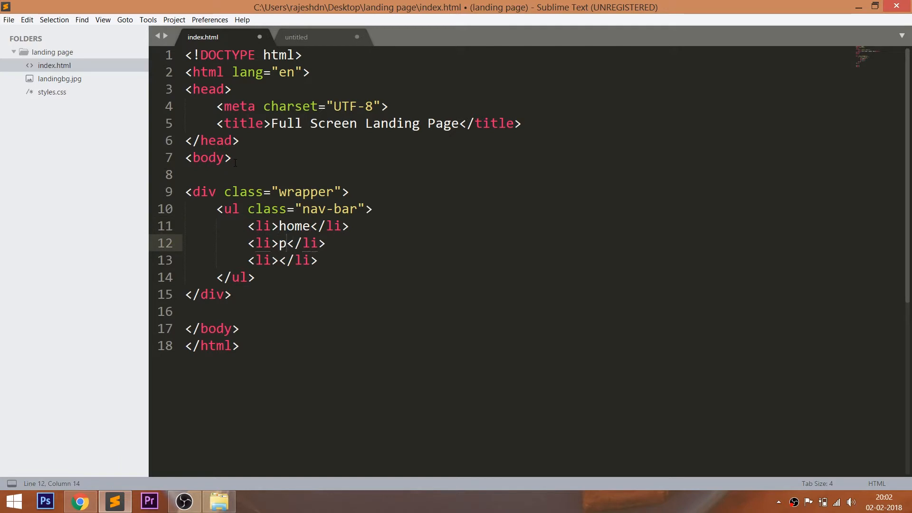
{"action": "type", "text": "olicy"}
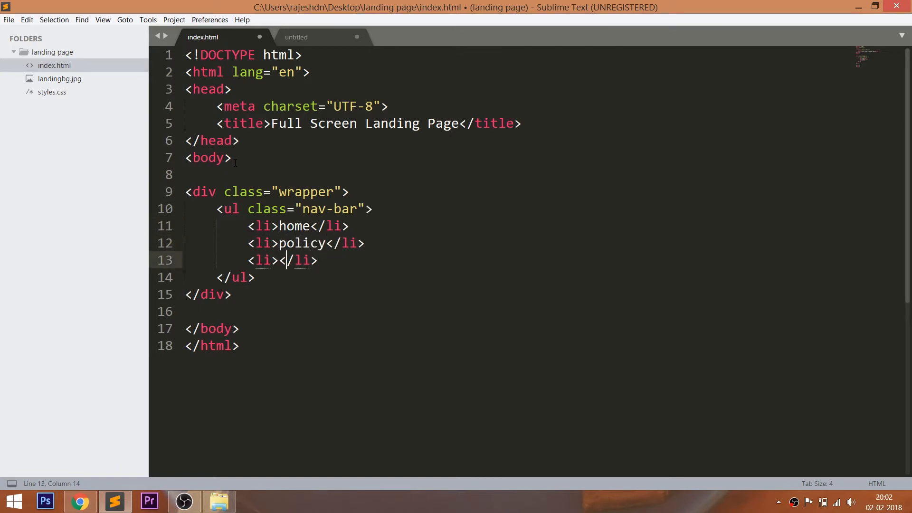
{"action": "type", "text": "buy now"}
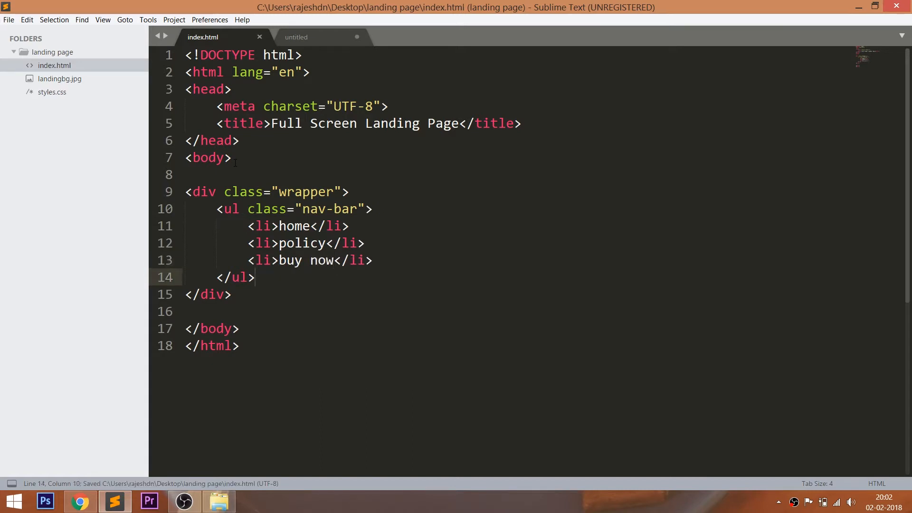
Add a content div with heading 'Follow your dreams' and paragraph 'Know the way'
{"action": "type", "text": "div.c"}
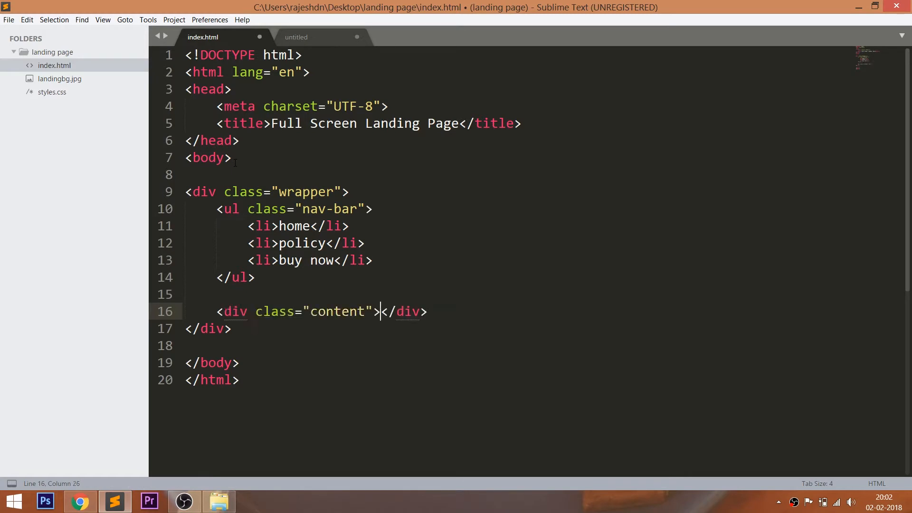
{"action": "type", "text": "<h1></h1>"}
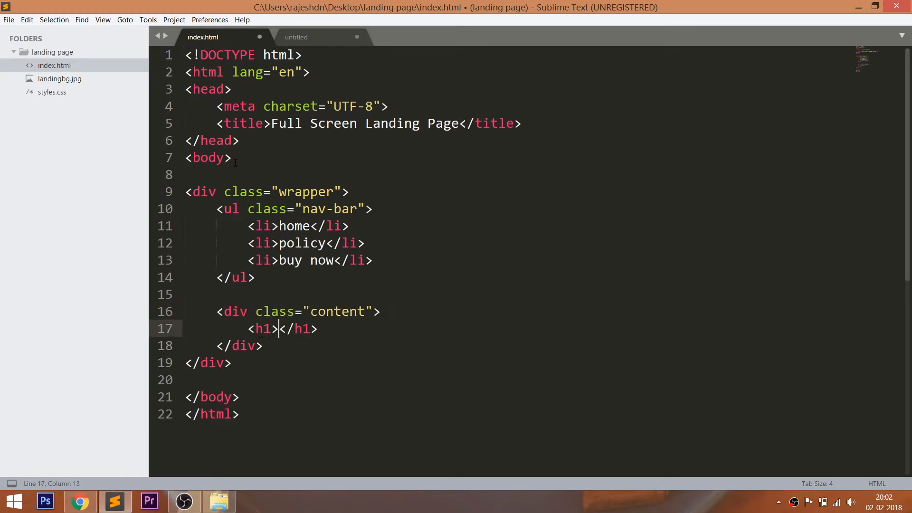
{"action": "type", "text": "Follow"}
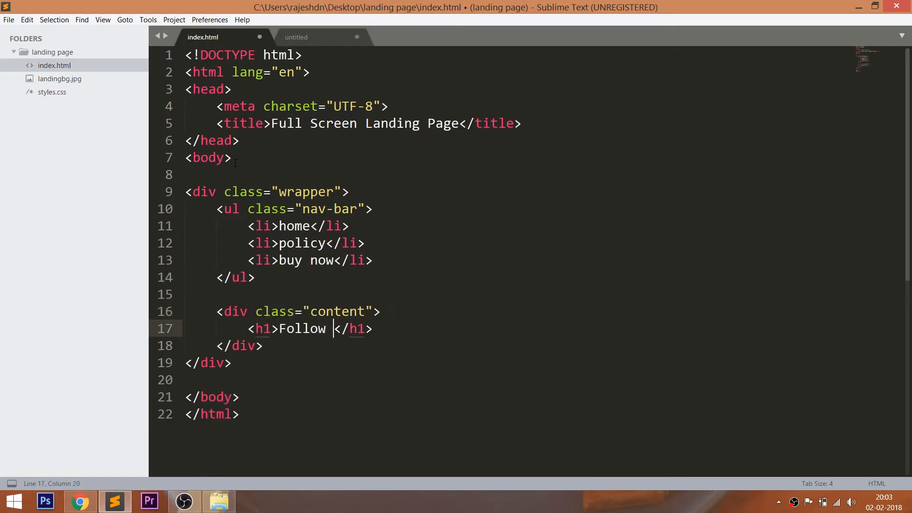
{"action": "type", "text": "your"}
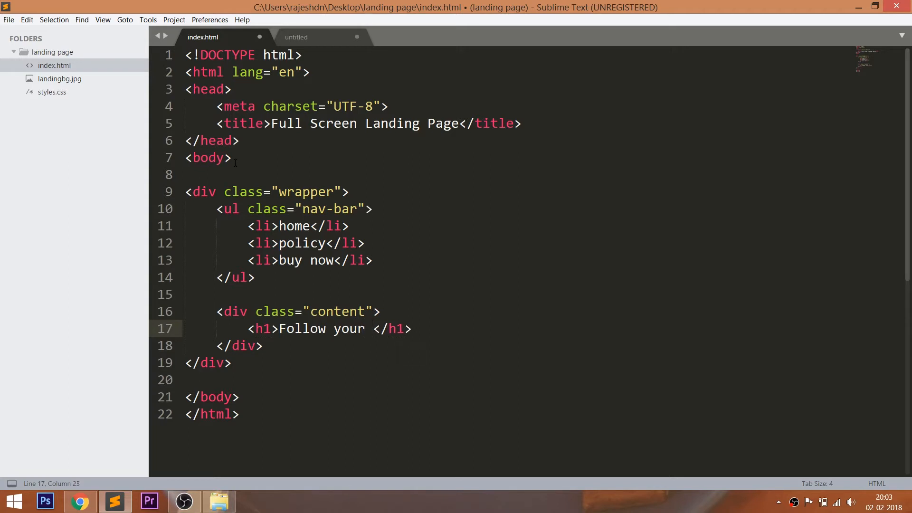
{"action": "type", "text": "dreams."}
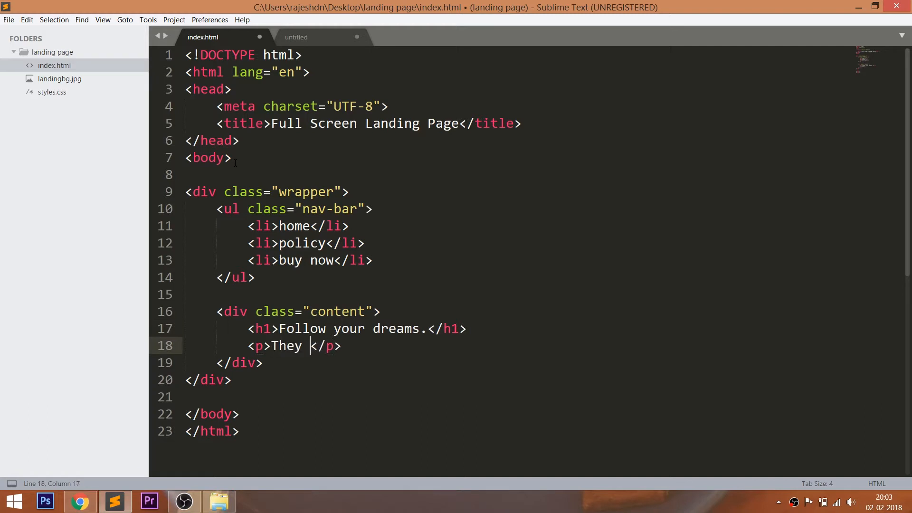
{"action": "type", "text": "Know th"}
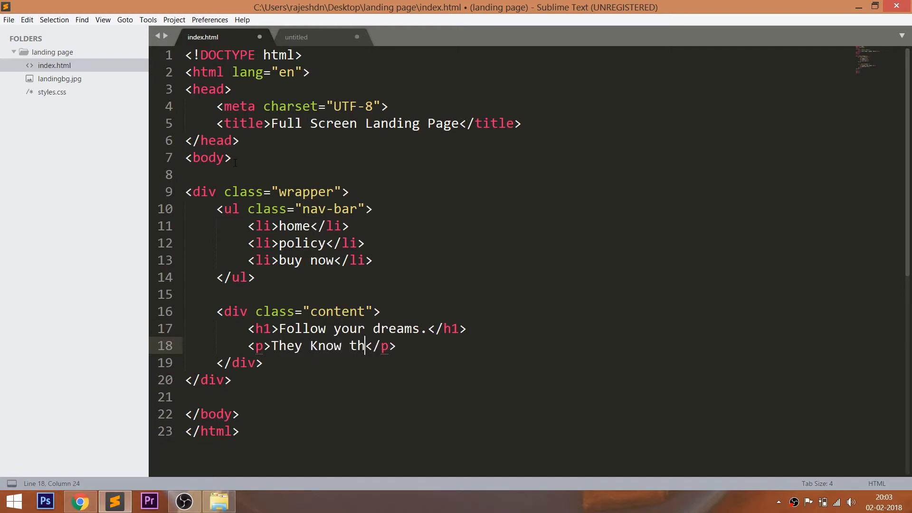
{"action": "type", "text": "e way"}
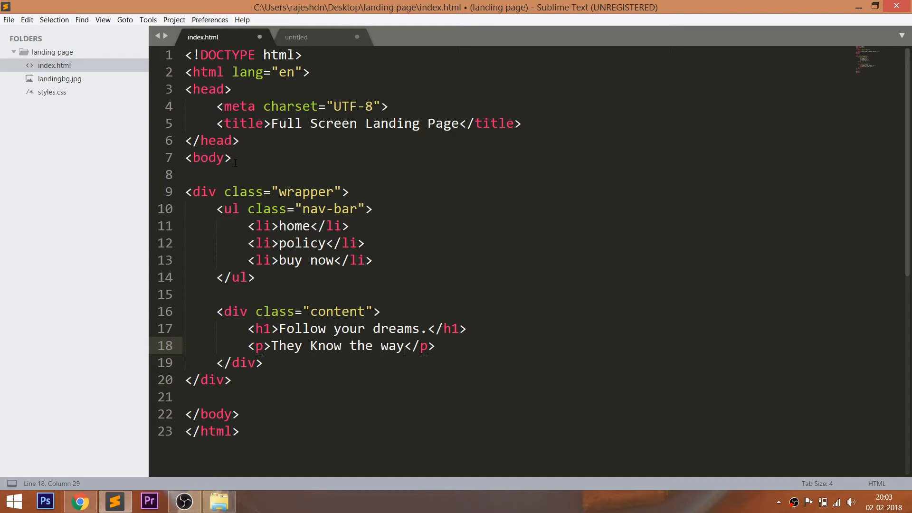
Preview the unstyled page in the browser and return to the HTML source
{"action": "right_click", "coordinate": [354, 258]}
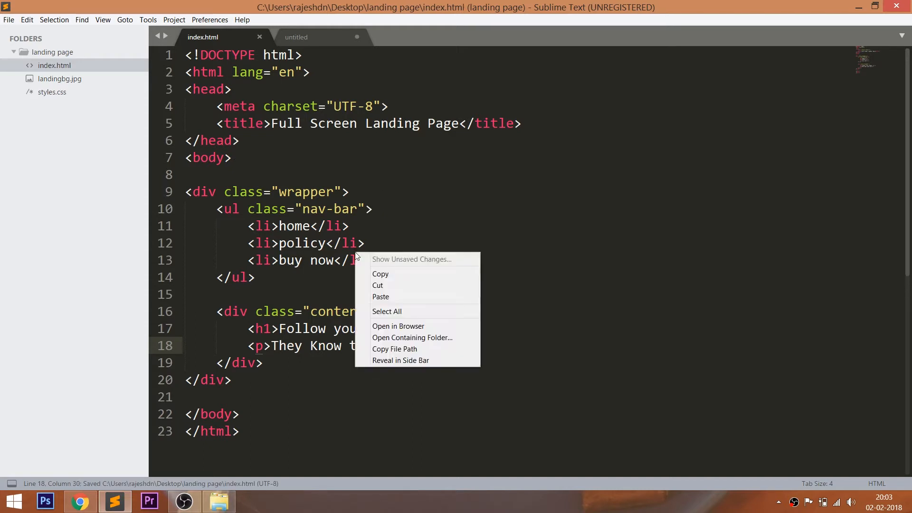
{"action": "left_click", "coordinate": [399, 326]}
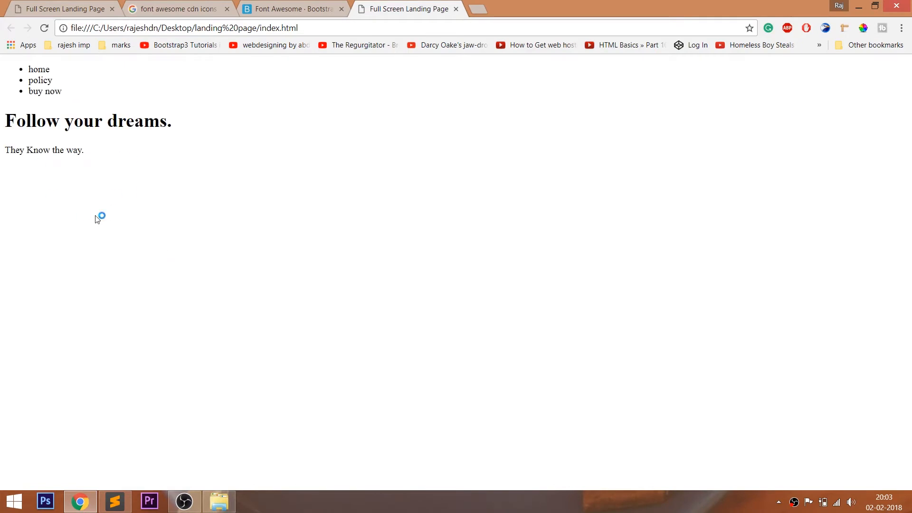
{"action": "left_click", "coordinate": [115, 501]}
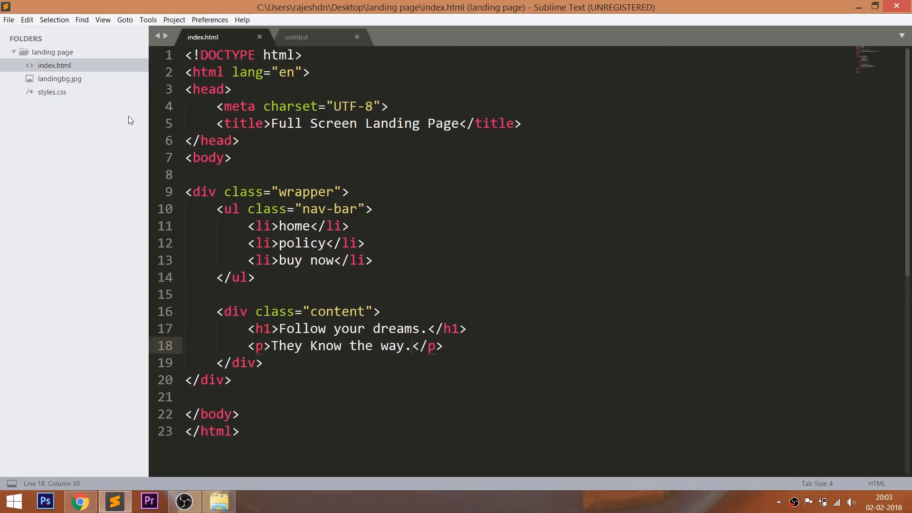
Add <link rel="stylesheet" href="styles.css"> to the head of index.html and save
{"action": "left_click", "coordinate": [297, 37]}
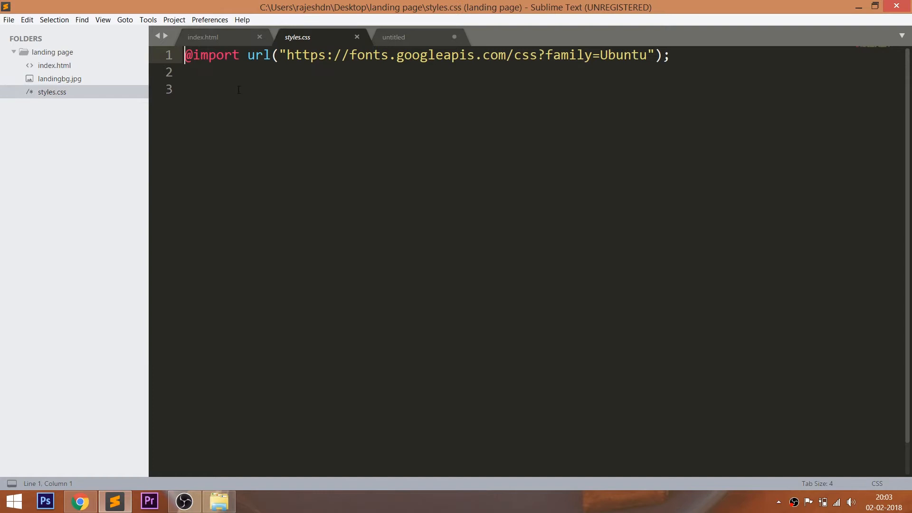
{"action": "left_click", "coordinate": [203, 37]}
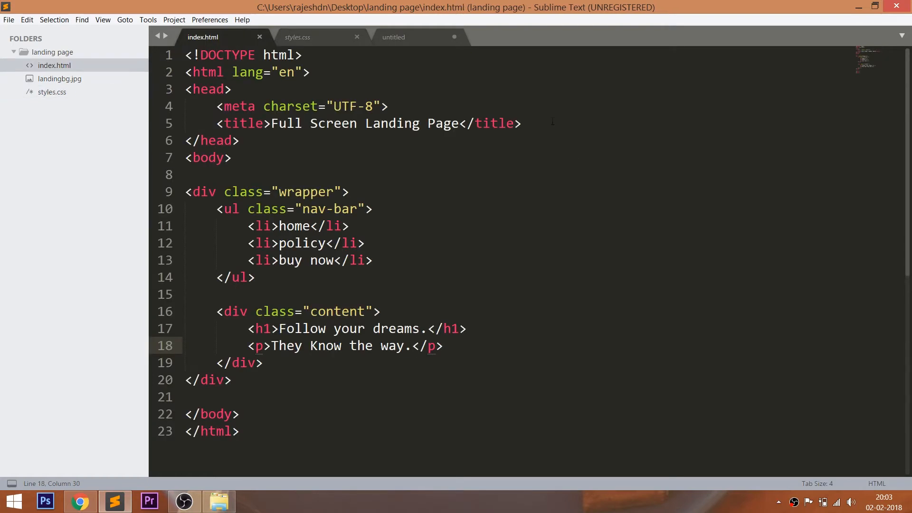
{"action": "type", "text": "<link rel=\"stylesheet\" href=\"s\">"}
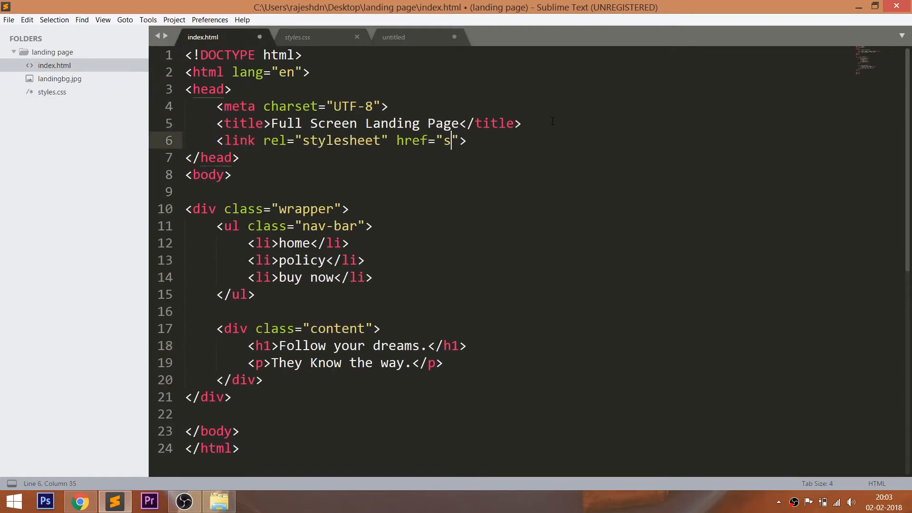
{"action": "type", "text": "tyles.css"}
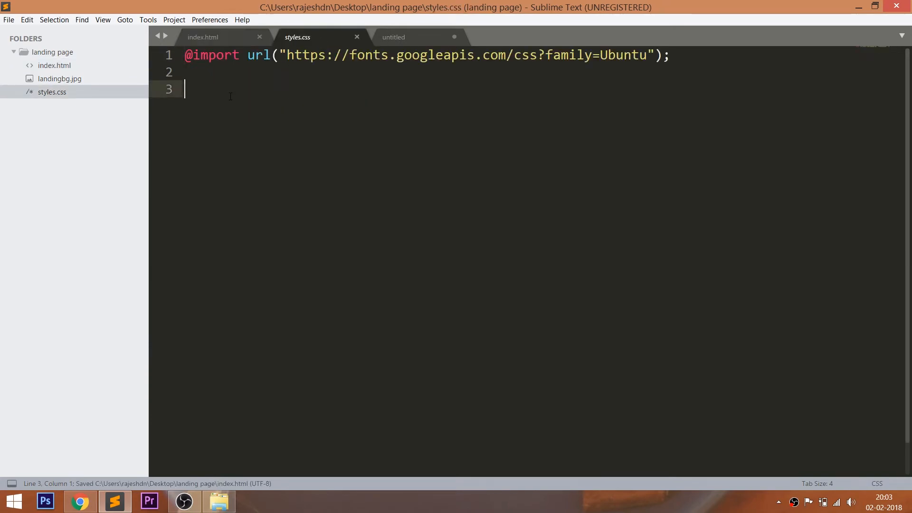
Add * { margin: 0; padding: 0; } and body font-family "Ubuntu", sans-serif, then save
{"action": "type", "text": "*"}
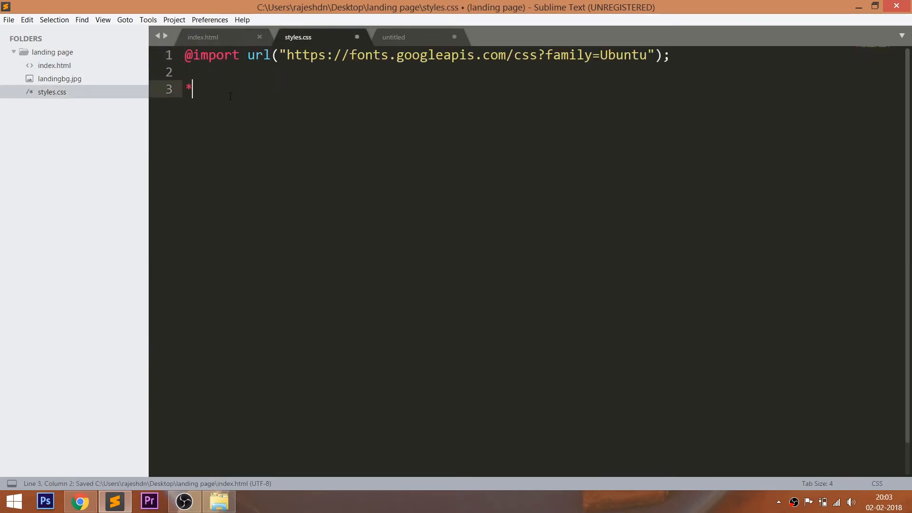
{"action": "type", "text": "{"}
{"action": "type", "text": "margin: 0;"}
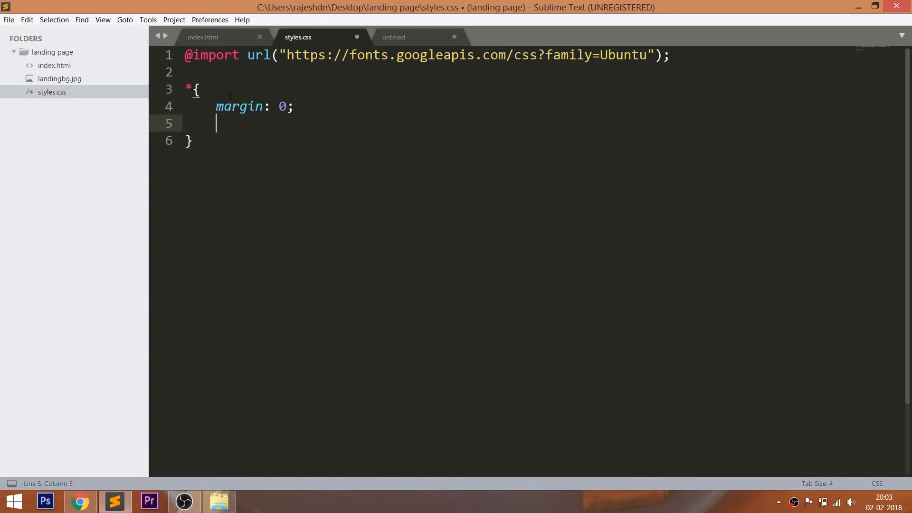
{"action": "type", "text": "padding: 0;"}
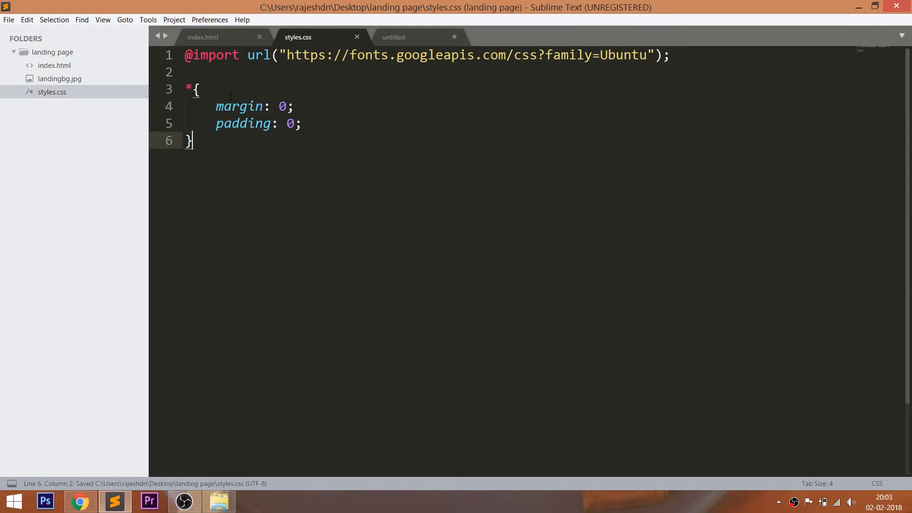
{"action": "type", "text": "bod"}
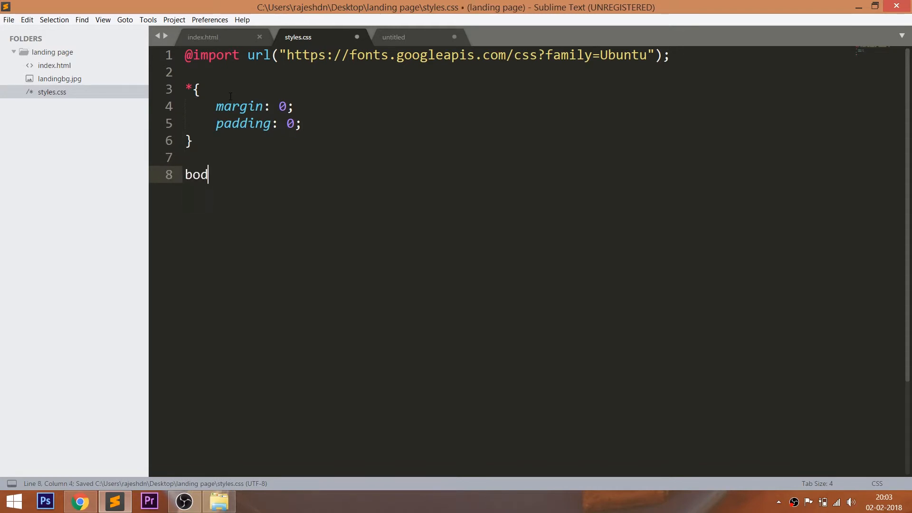
{"action": "type", "text": "y{"}
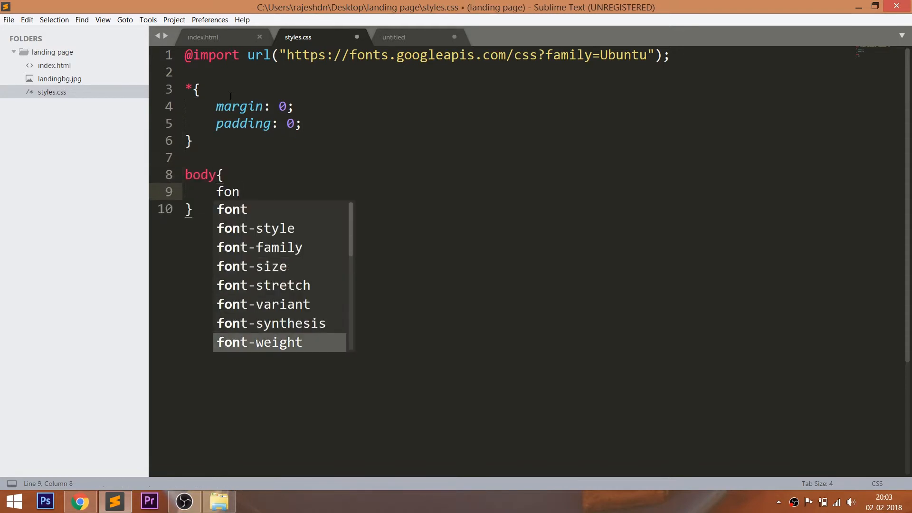
{"action": "type", "text": "t-family:"}
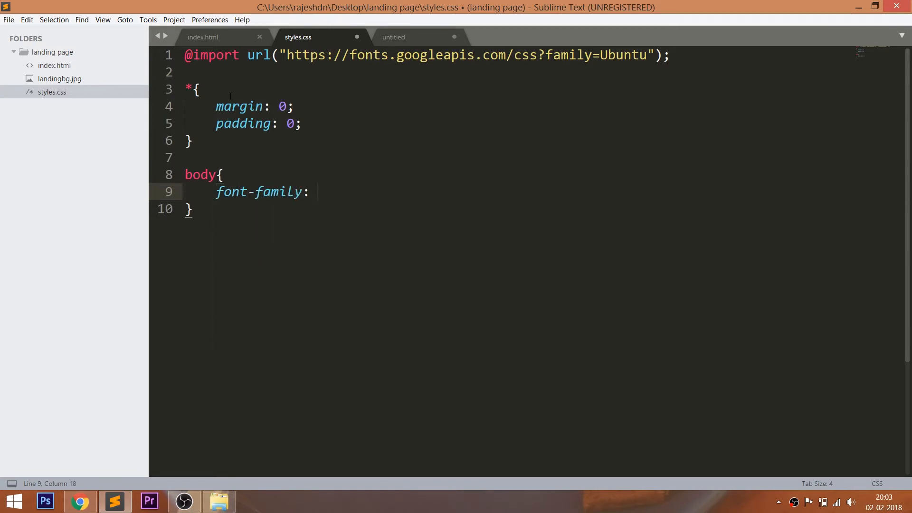
{"action": "type", "text": "\"Ubuntu\""}
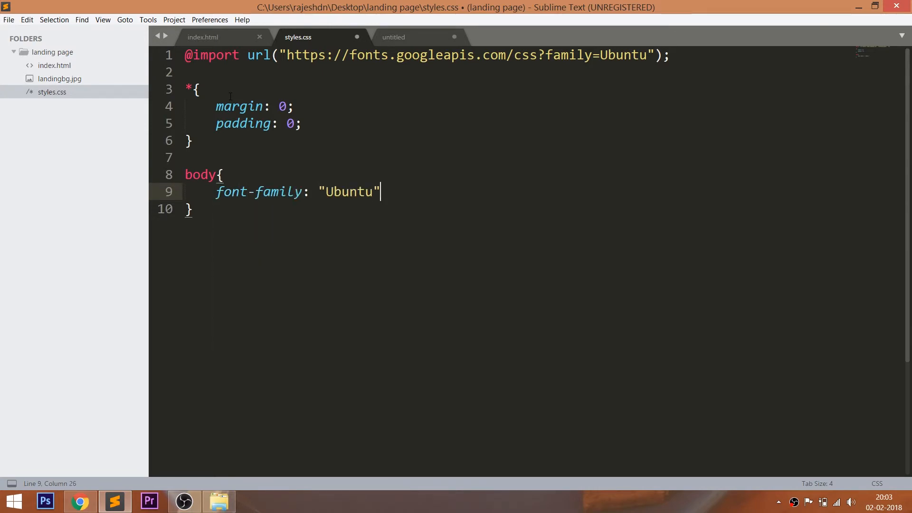
{"action": "type", "text": ", sans-s"}
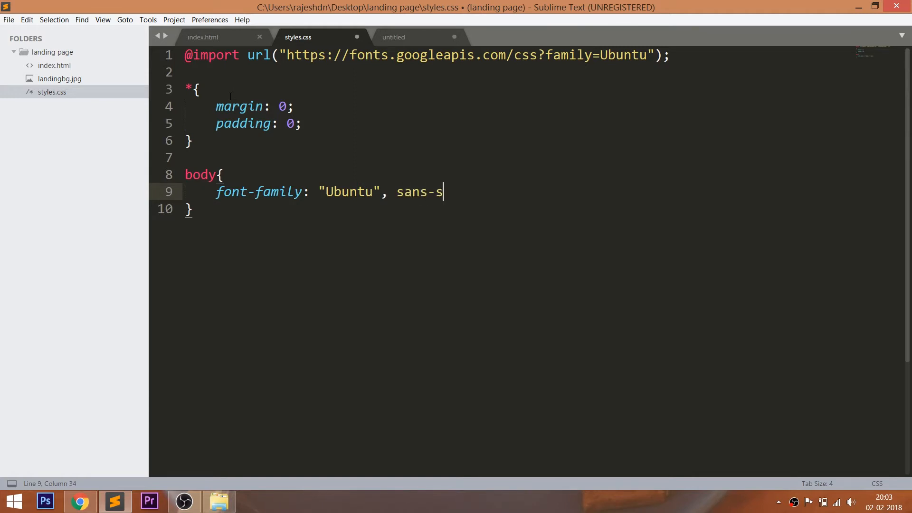
{"action": "type", "text": "erif;"}
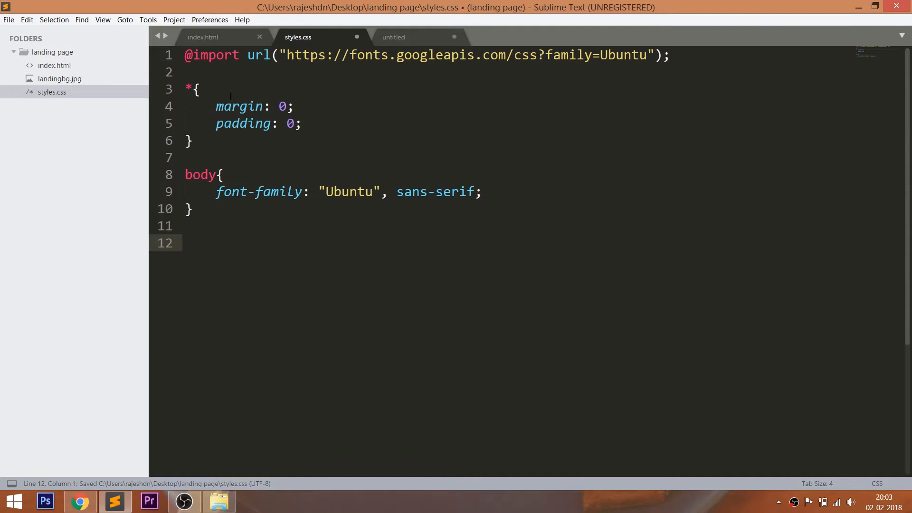
Copy the wrapper class name and add a .wrapper rule with background url("landingbg.jpg")
{"action": "left_click", "coordinate": [203, 37]}
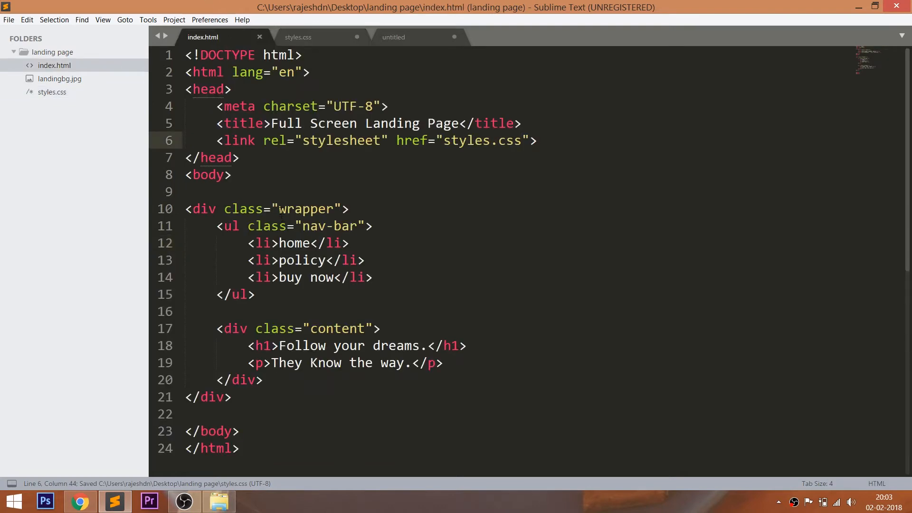
{"action": "double_click", "coordinate": [305, 209]}
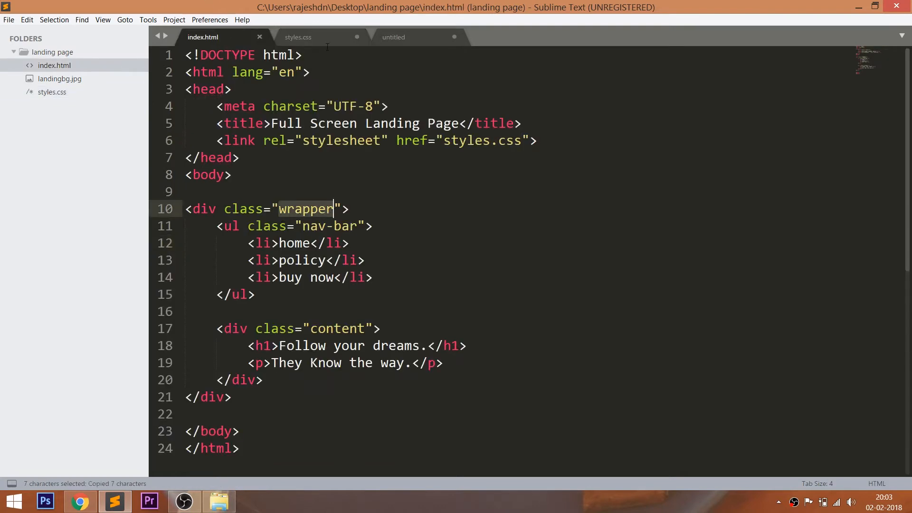
{"action": "left_click", "coordinate": [297, 37]}
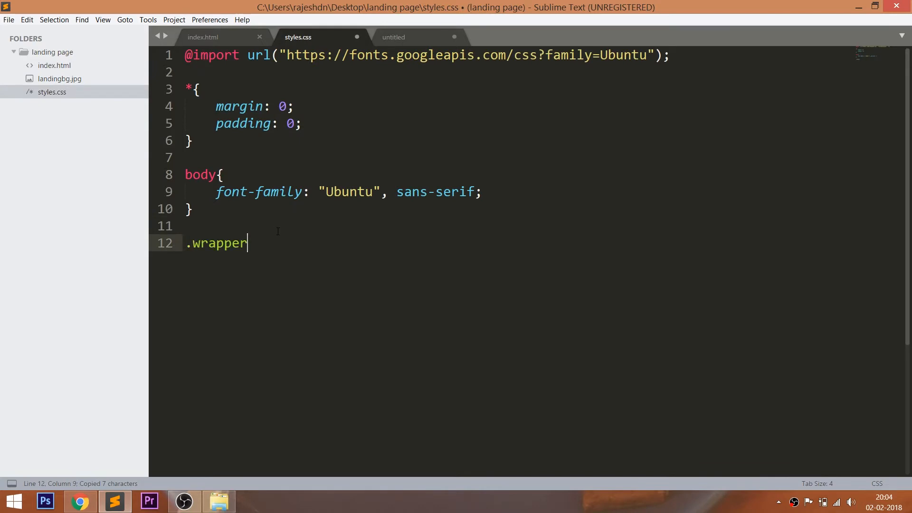
{"action": "type", "text": "{"}
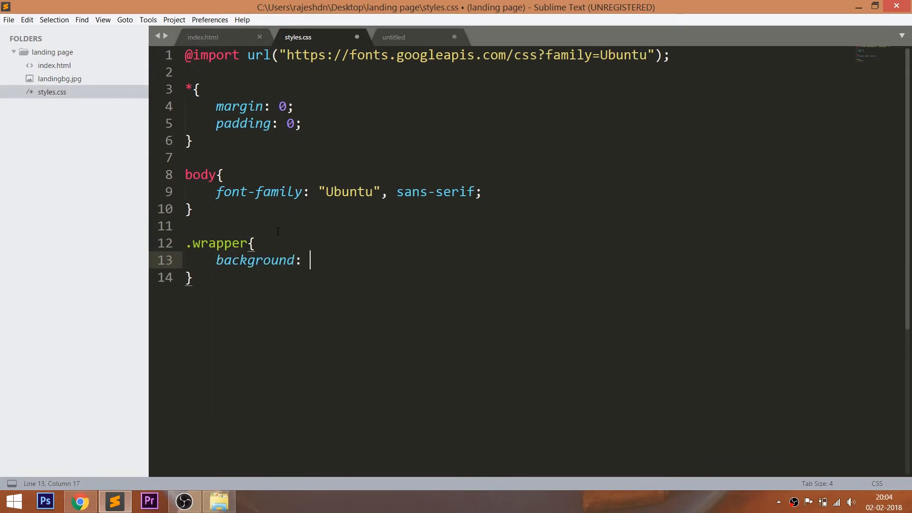
{"action": "type", "text": "url();"}
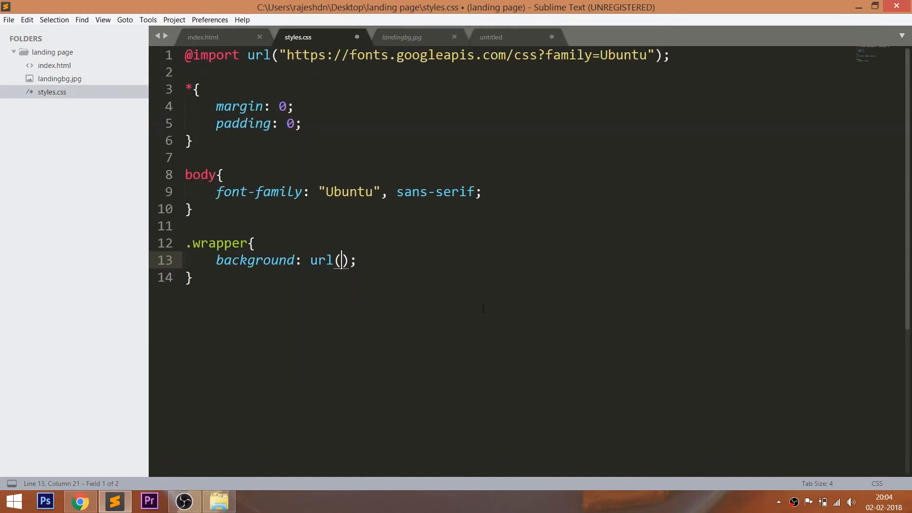
{"action": "type", "text": "l"}
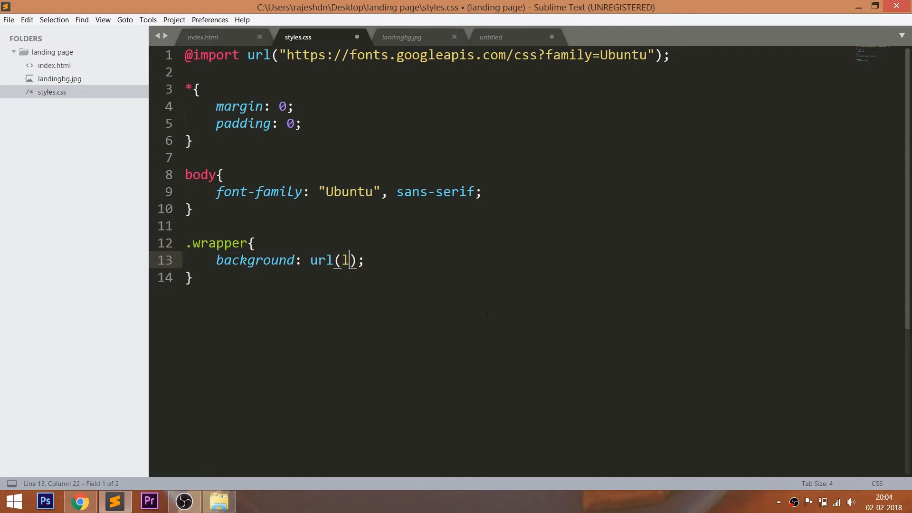
{"action": "type", "text": "\"land"}
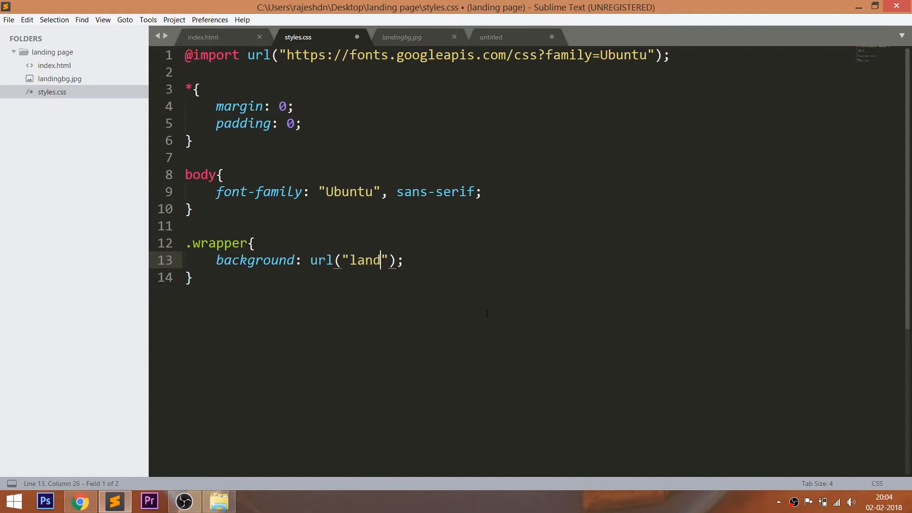
{"action": "type", "text": "ingbg."}
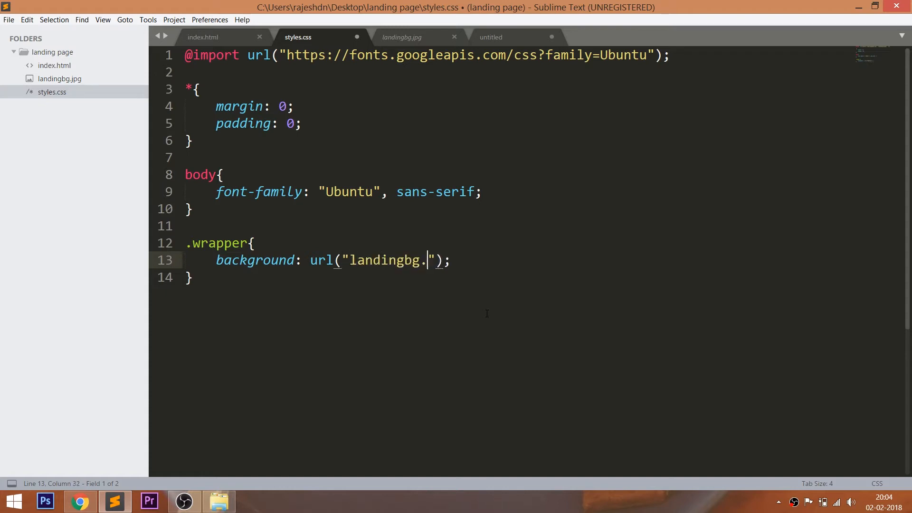
{"action": "type", "text": "jpg"}
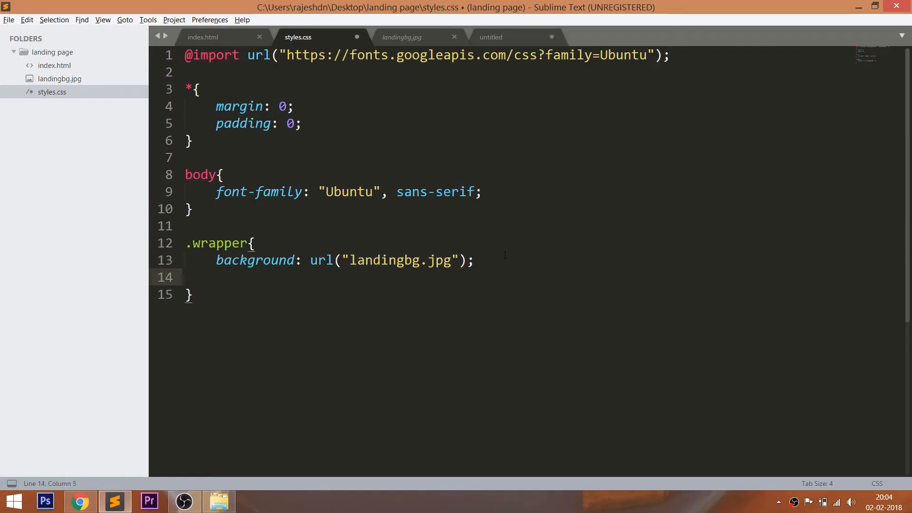
Give the wrapper width 100% and height 100vh, save and preview in Chrome
{"action": "type", "text": "width: 100%;"}
{"action": "type", "text": "height:"}
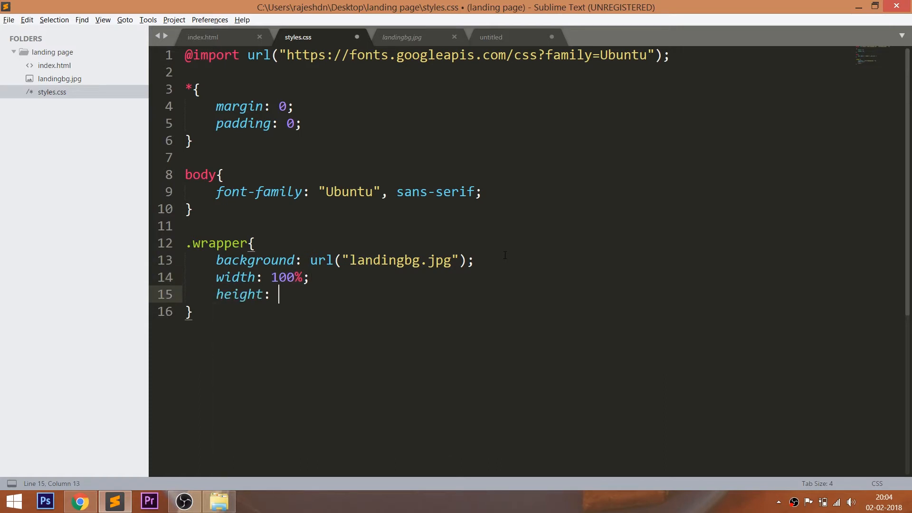
{"action": "type", "text": "100%;"}
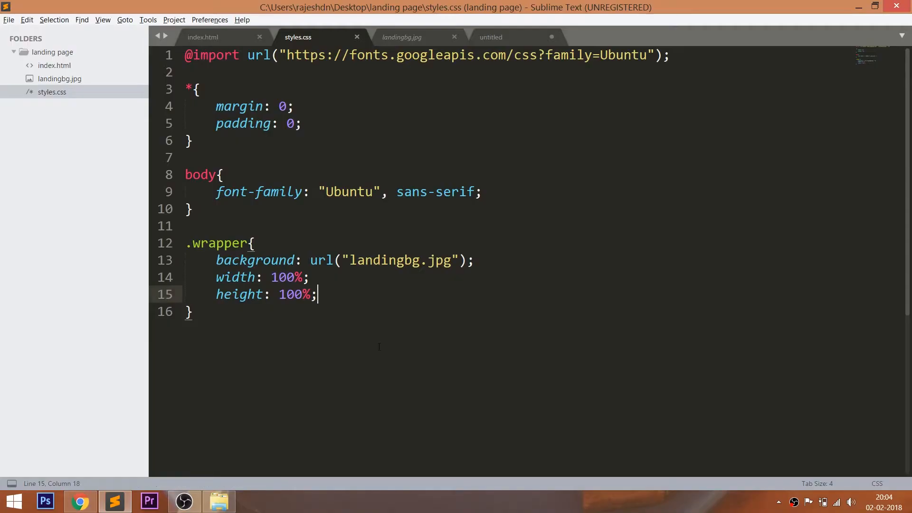
{"action": "key", "text": "Backspace"}
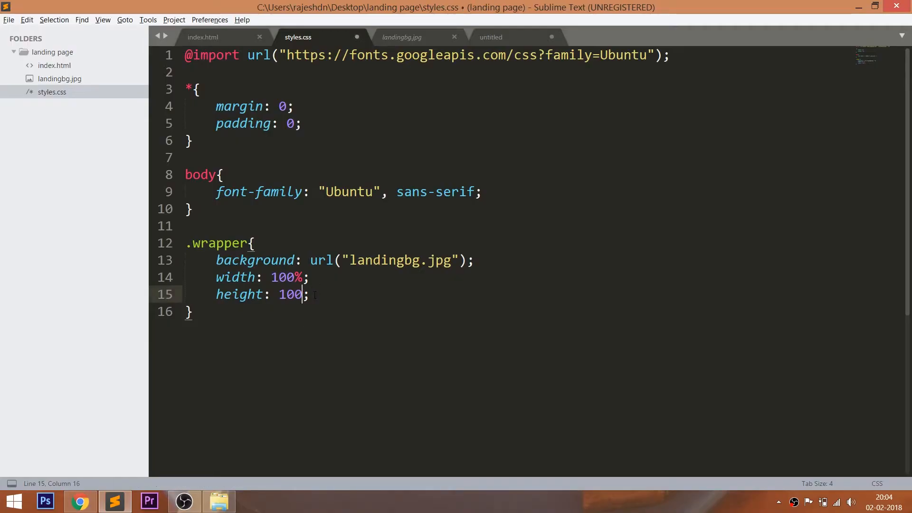
{"action": "type", "text": "vh"}
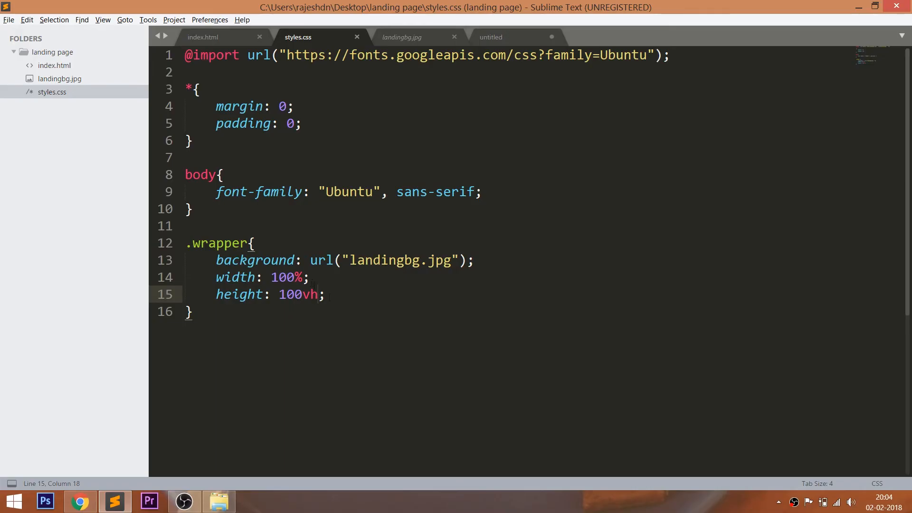
{"action": "key", "text": "BackSpace"}
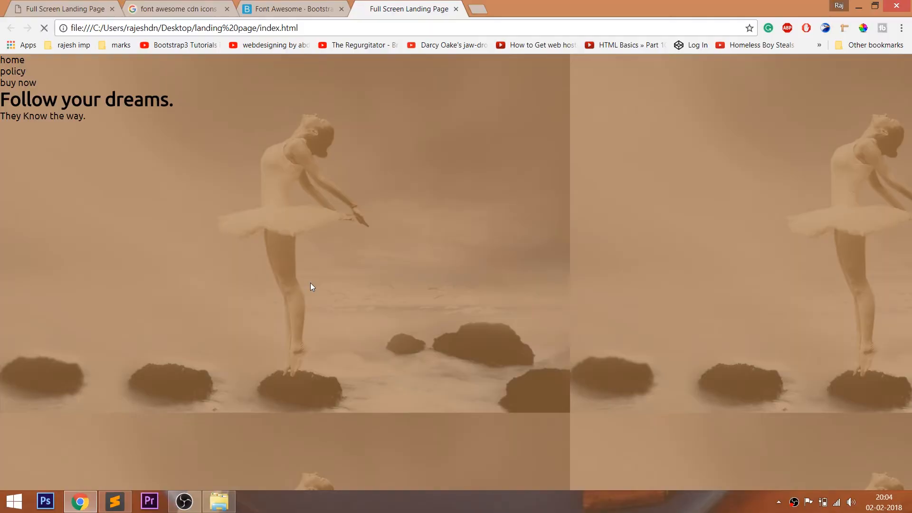
Add no-repeat center to the .wrapper background and preview the change
{"action": "left_click", "coordinate": [114, 500]}
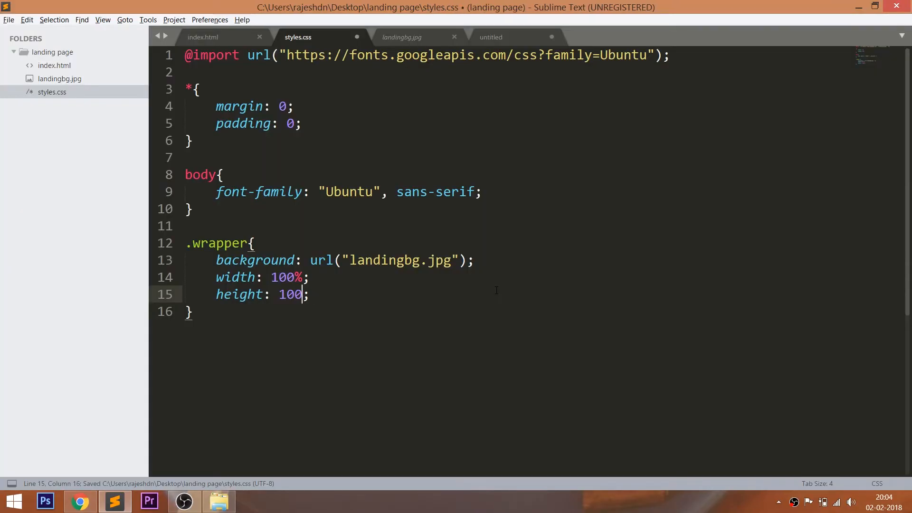
{"action": "type", "text": "vh"}
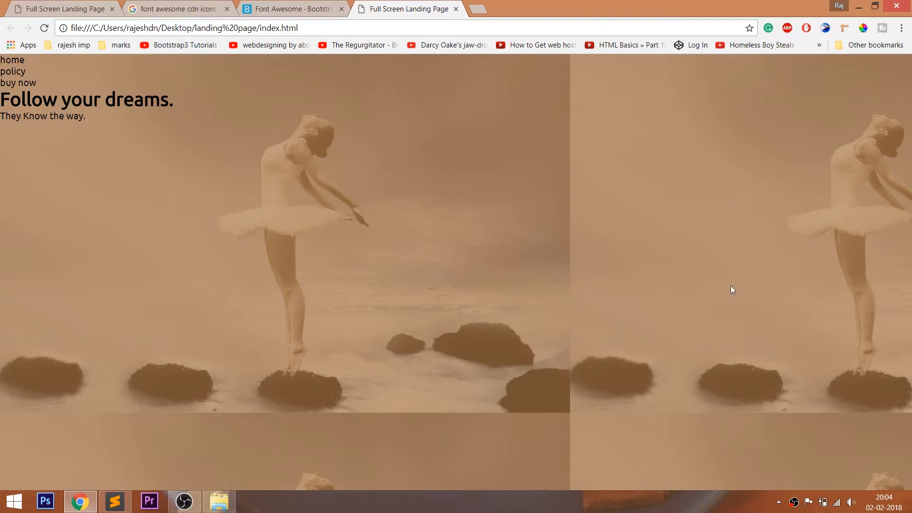
{"action": "mouse_move", "coordinate": [513, 455]}
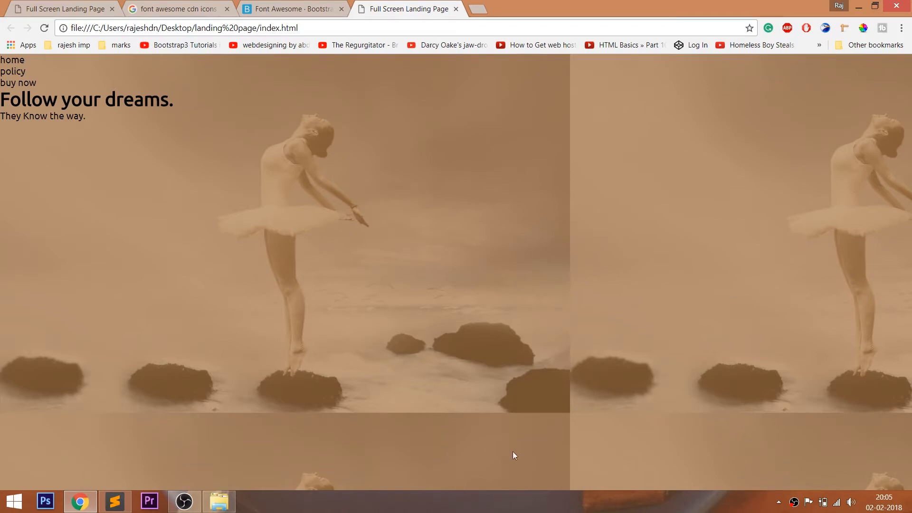
{"action": "left_click", "coordinate": [115, 501]}
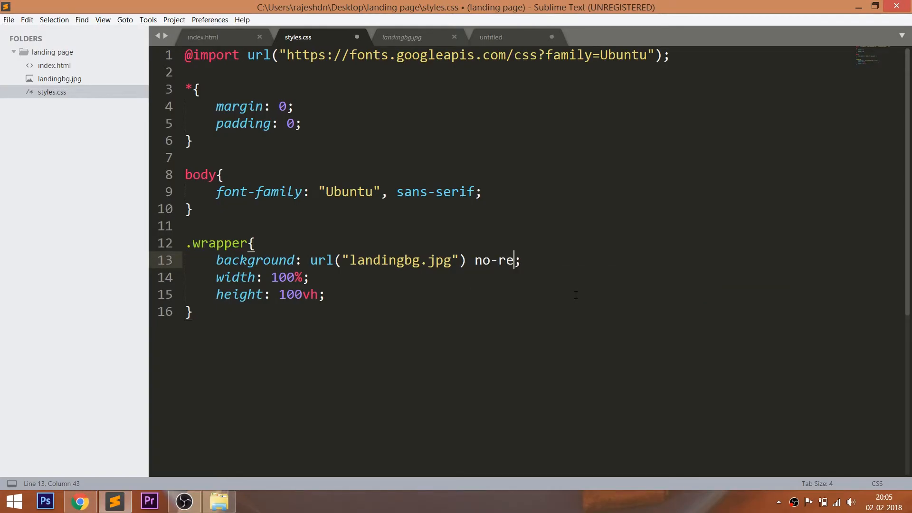
{"action": "type", "text": "peat"}
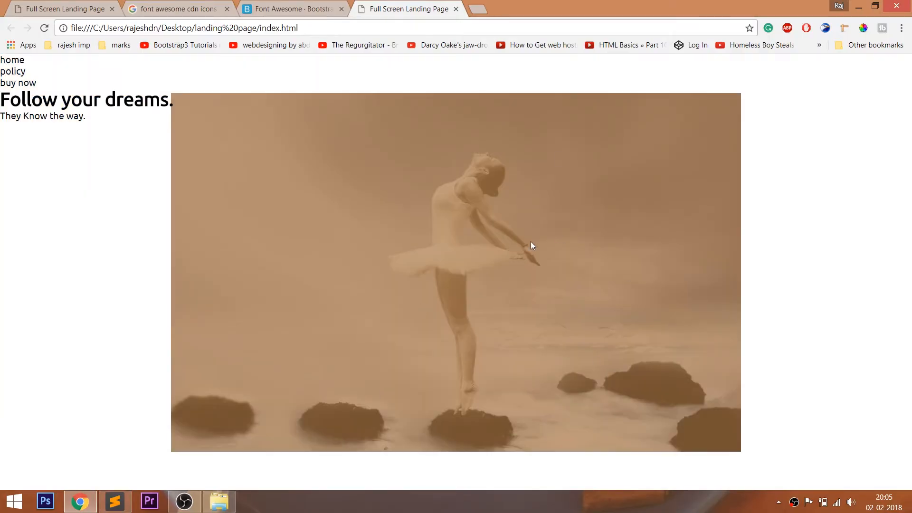
Add background-size: cover; to the wrapper, save and check in Chrome
{"action": "left_click", "coordinate": [114, 501]}
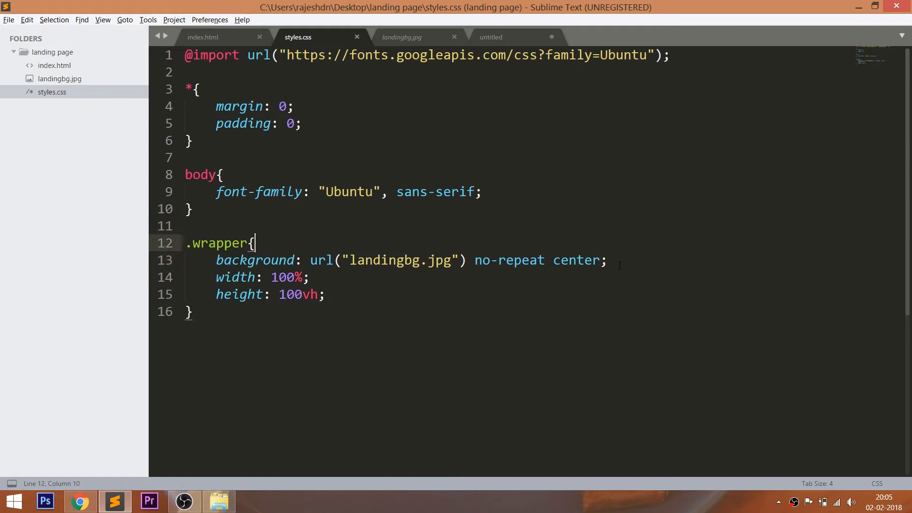
{"action": "type", "text": "ba"}
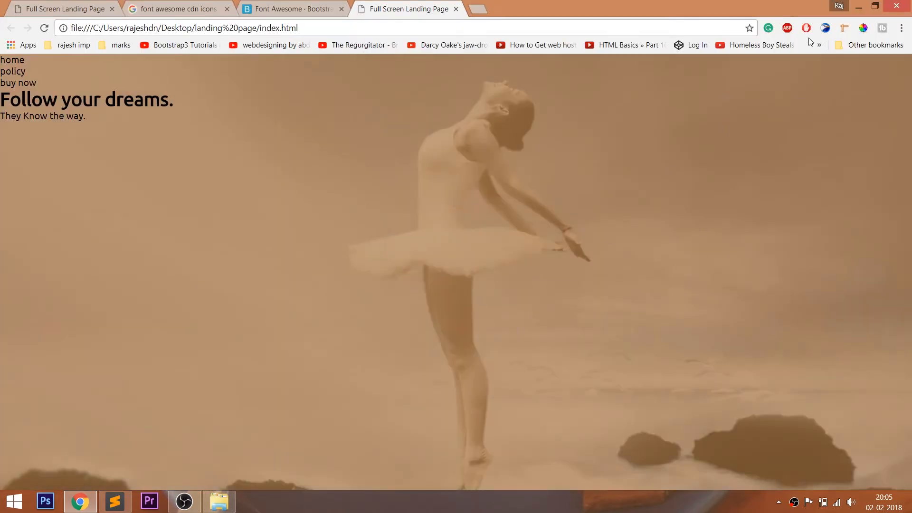
{"action": "left_click", "coordinate": [115, 501]}
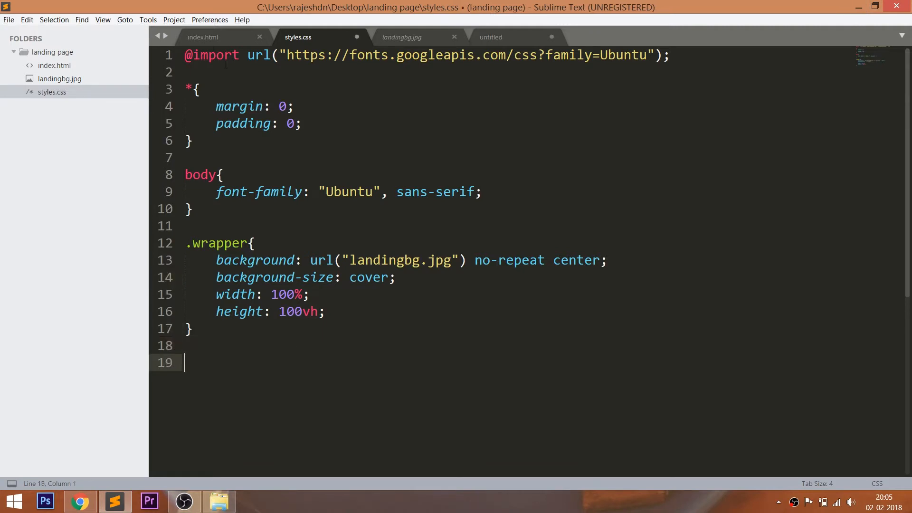
Add a .nav-bar rule with list-style none, width 300px, height 45px and padding 10px
{"action": "left_click", "coordinate": [202, 37]}
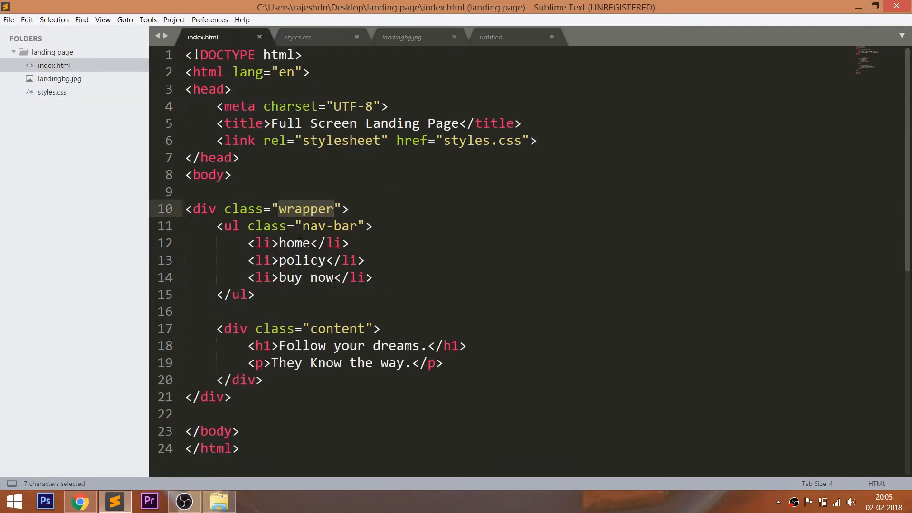
{"action": "double_click", "coordinate": [330, 226]}
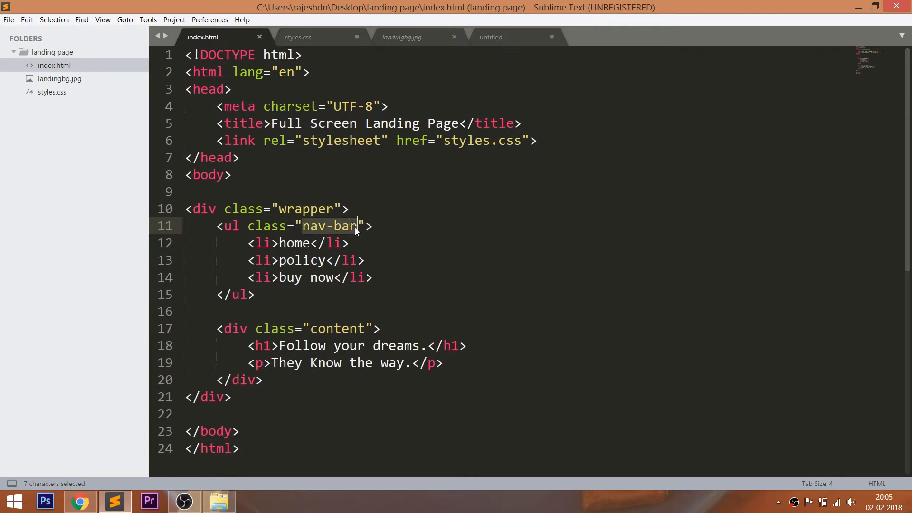
{"action": "left_click", "coordinate": [297, 38]}
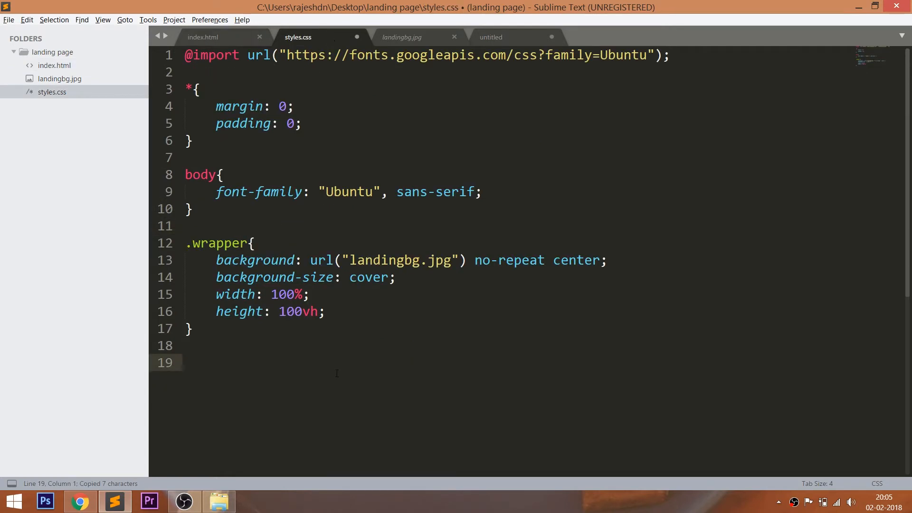
{"action": "type", "text": ".nav-bar{"}
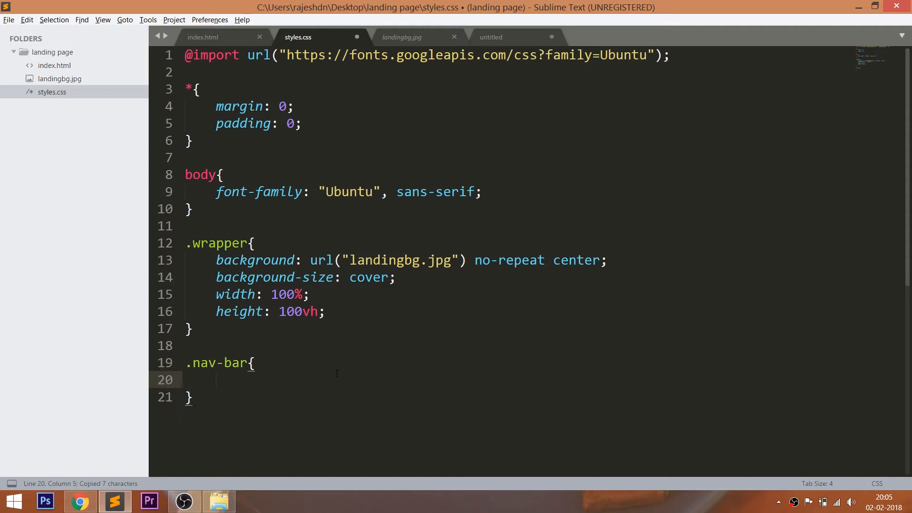
{"action": "type", "text": "list-style: none;"}
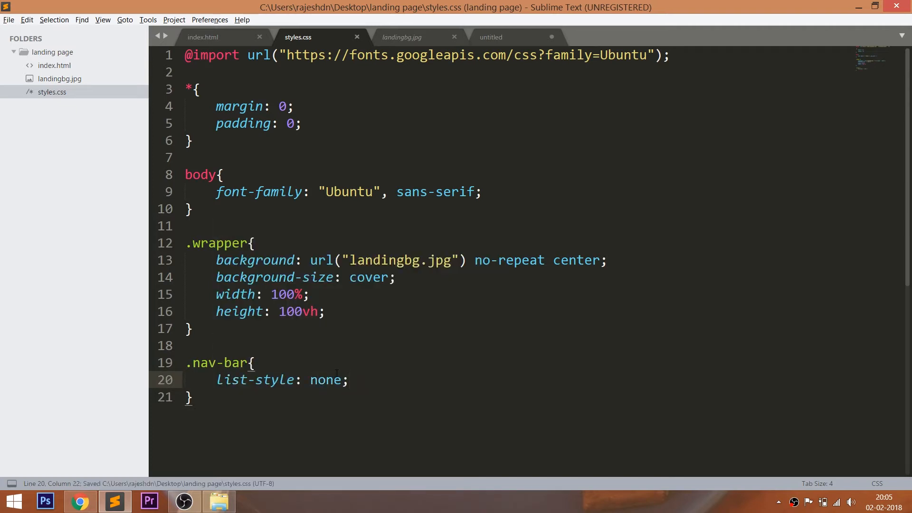
{"action": "type", "text": "width: 300p"}
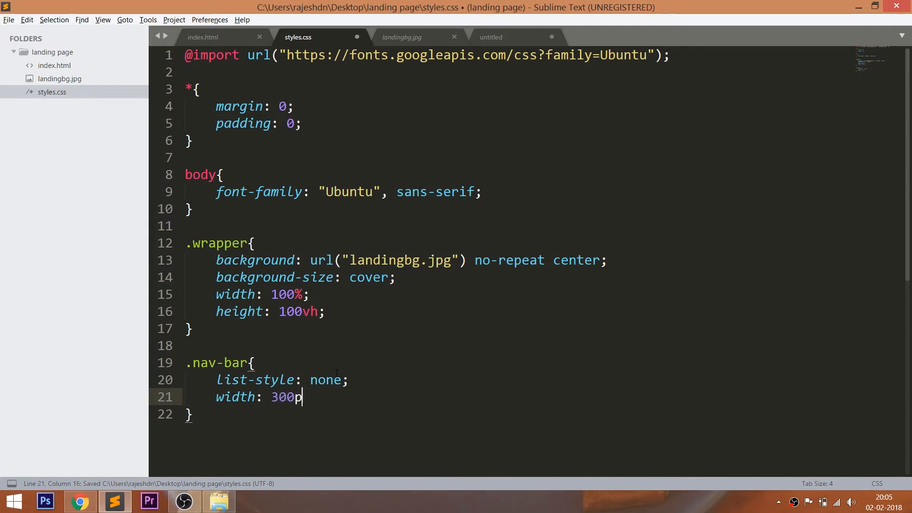
{"action": "type", "text": "x;"}
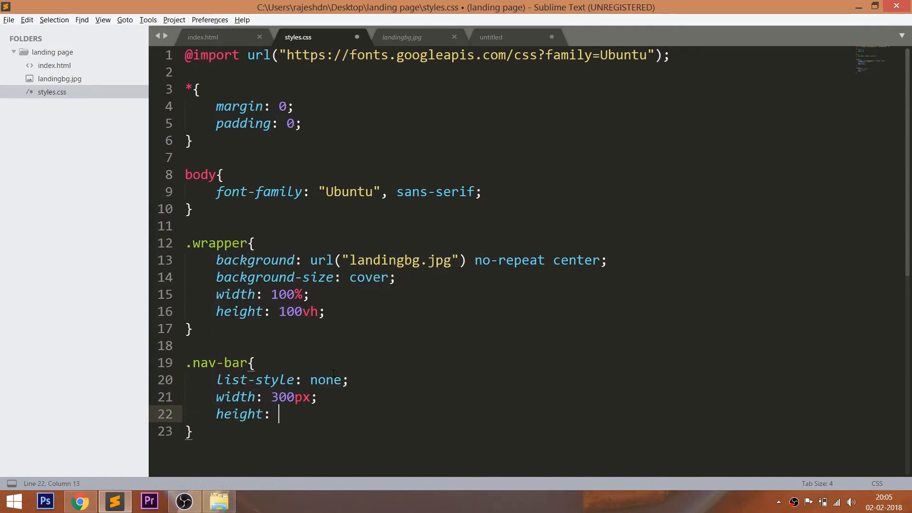
{"action": "type", "text": "45px;"}
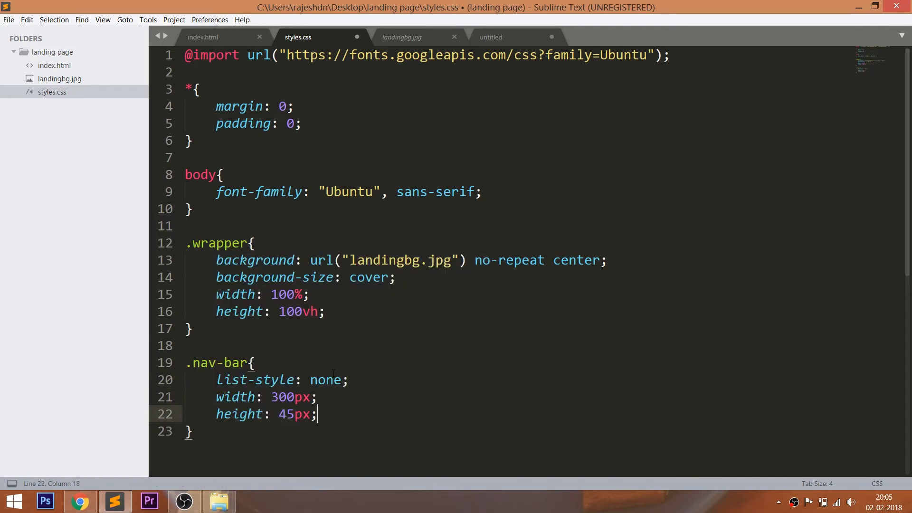
{"action": "type", "text": "padding: 10"}
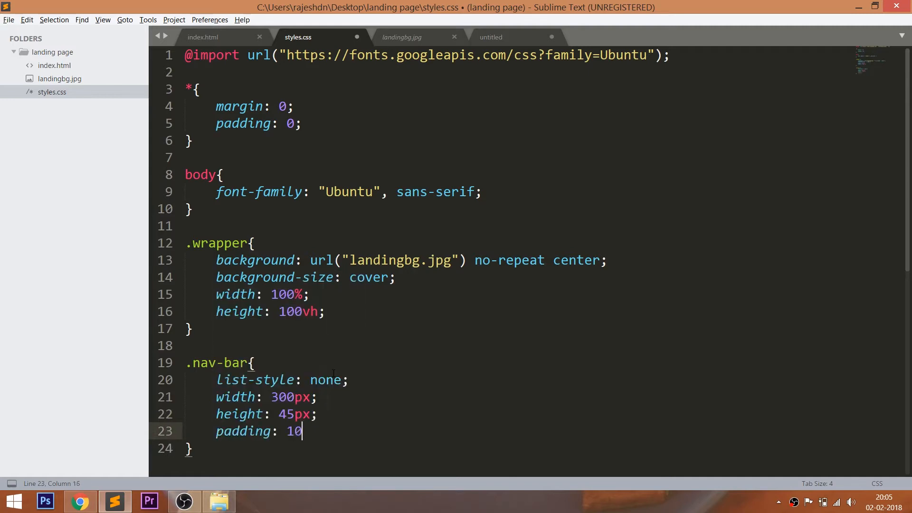
{"action": "left_click", "coordinate": [80, 500]}
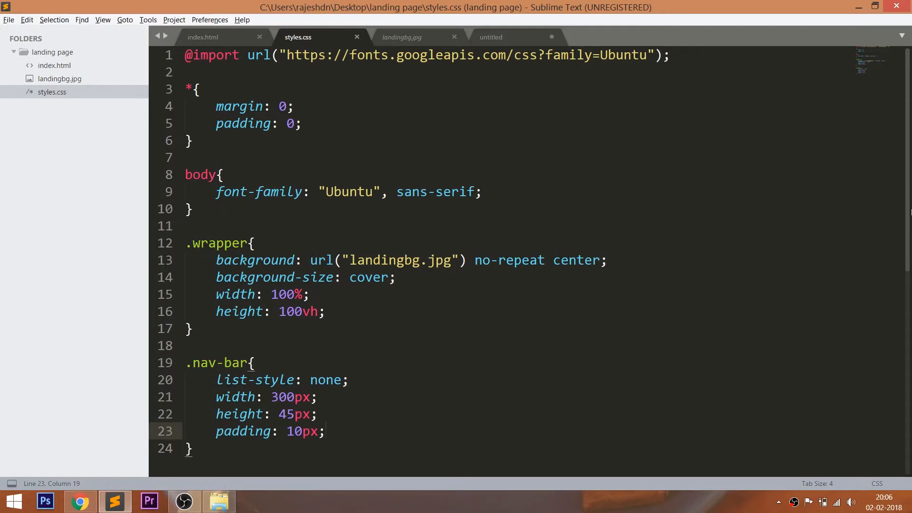
{"action": "scroll", "scroll_direction": "down", "scroll_amount": 3}
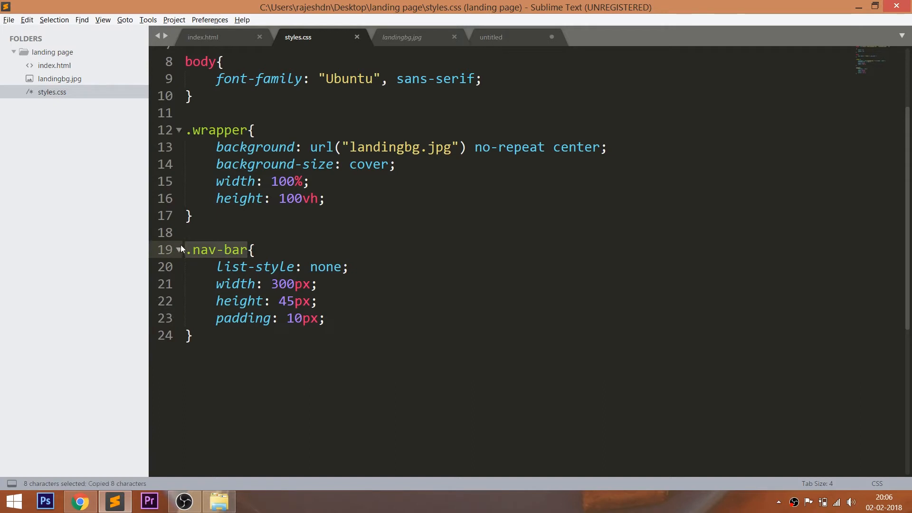
Add a .nav-bar li rule with width 30% and a left float
{"action": "type", "text": ".nav-bar l"}
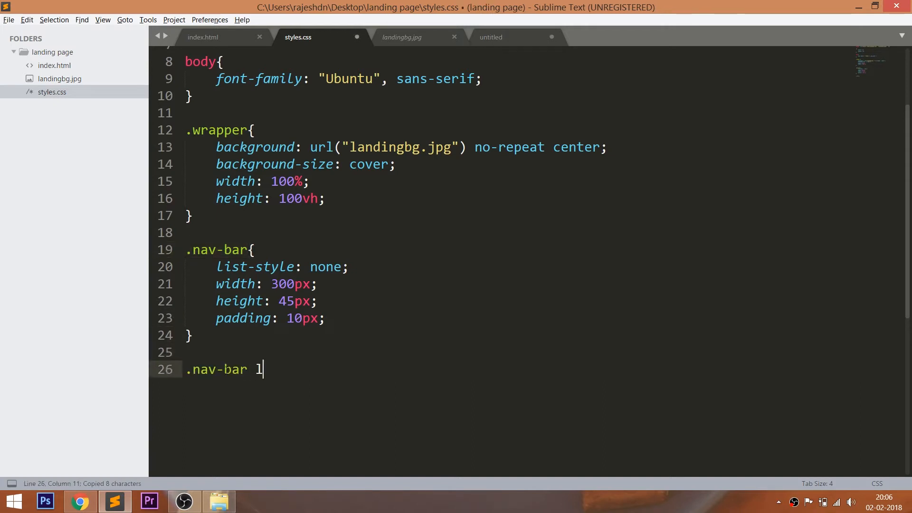
{"action": "type", "text": "i{"}
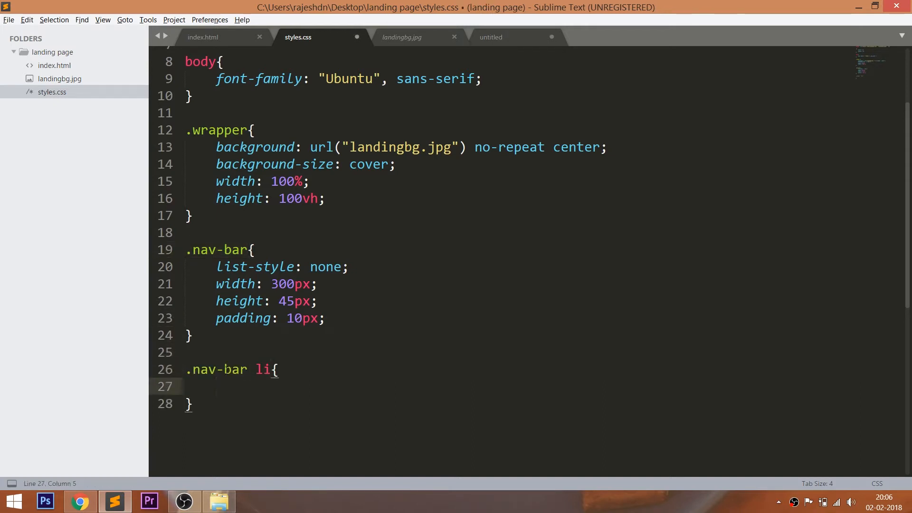
{"action": "type", "text": "width: 30%;"}
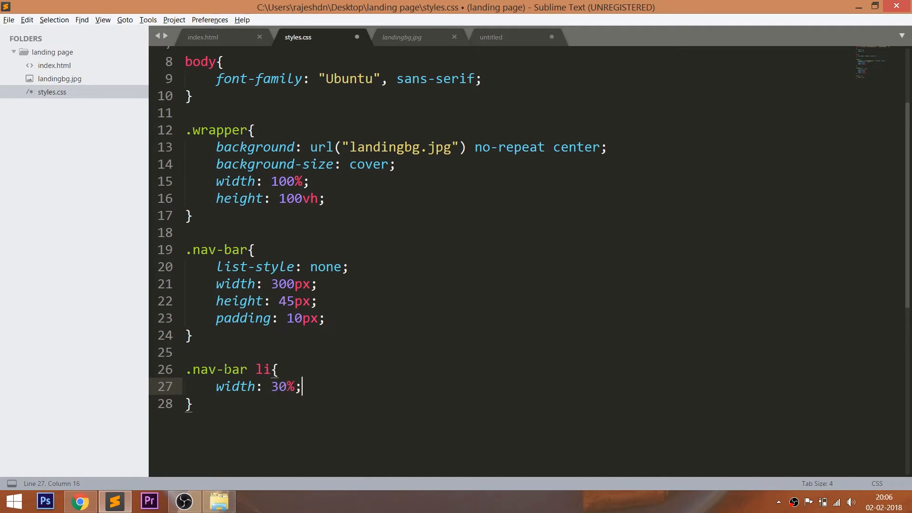
{"action": "type", "text": "f"}
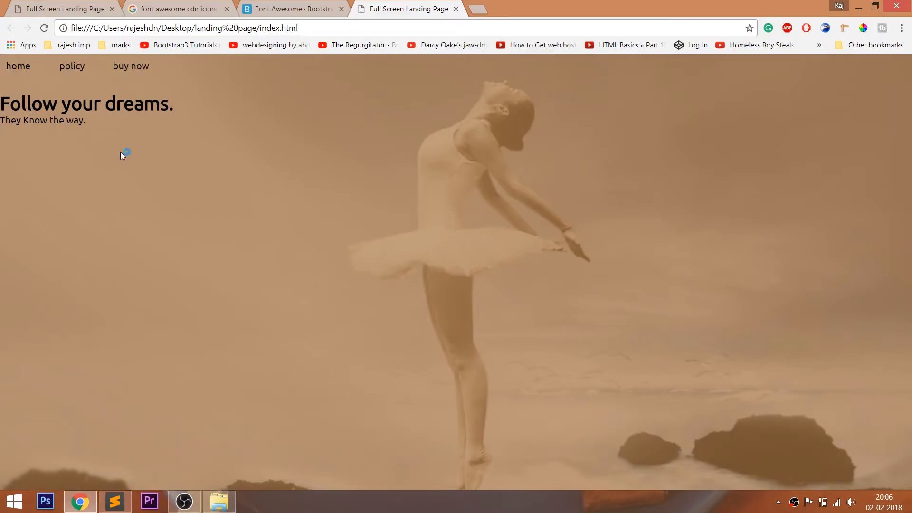
Give the nav items 2px margin, centered text and 100% height, previewing between edits
{"action": "left_click", "coordinate": [114, 501]}
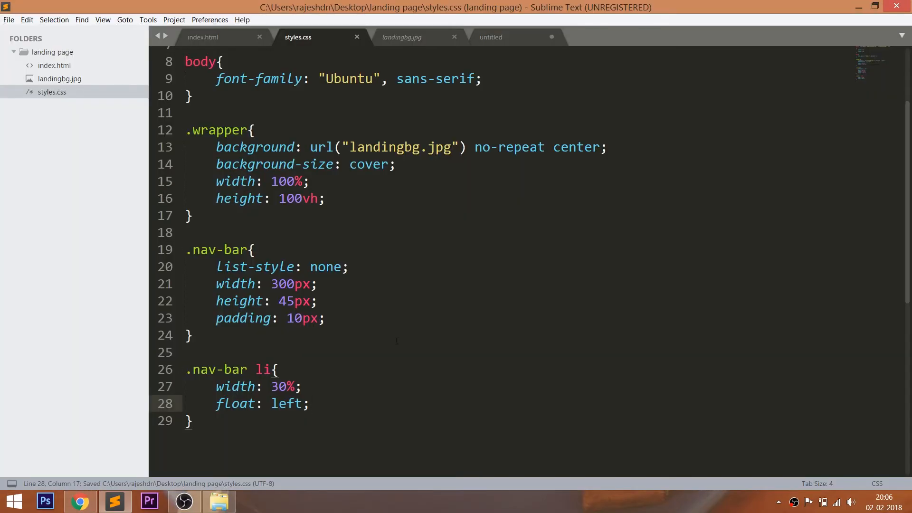
{"action": "type", "text": "margin: 0 ;"}
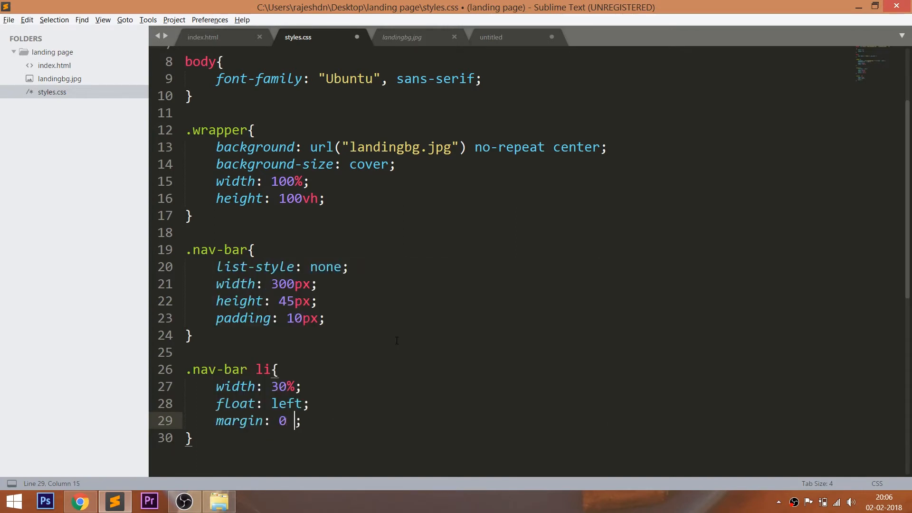
{"action": "type", "text": "2px;"}
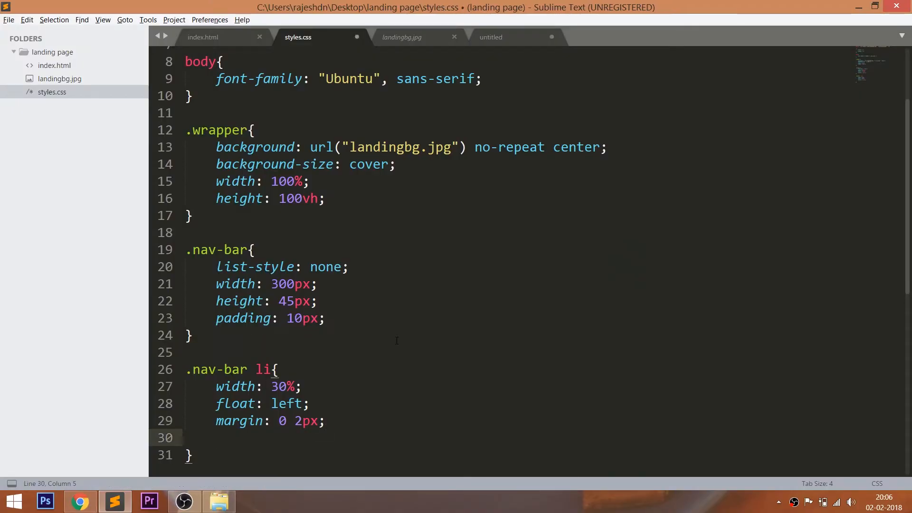
{"action": "type", "text": "text-align: center;"}
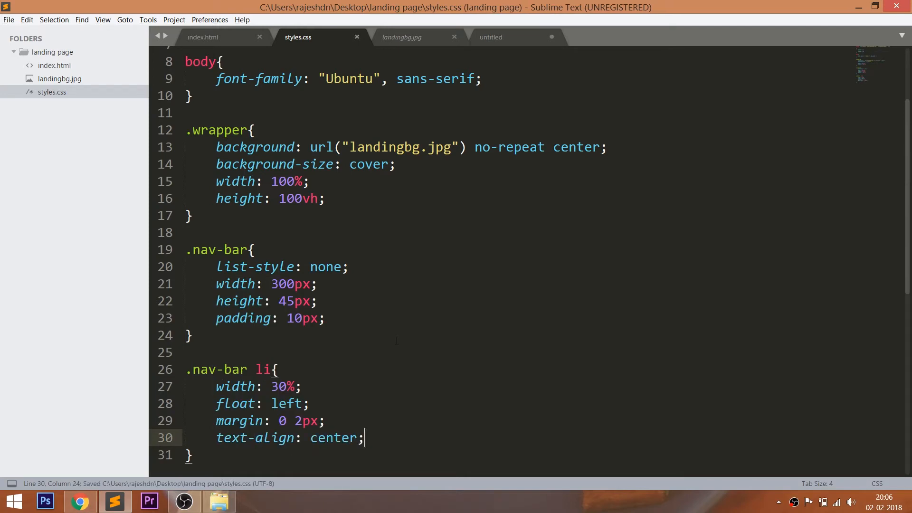
{"action": "left_click", "coordinate": [79, 501]}
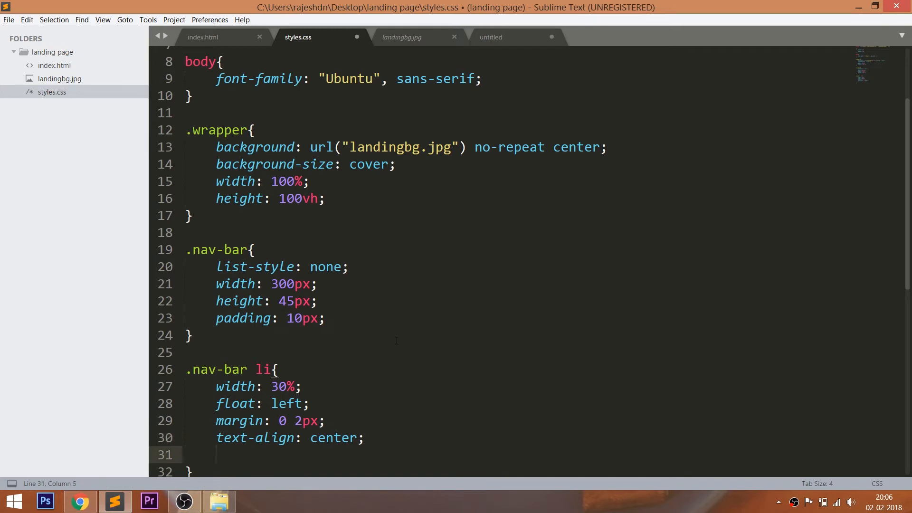
{"action": "type", "text": "height: 100%;"}
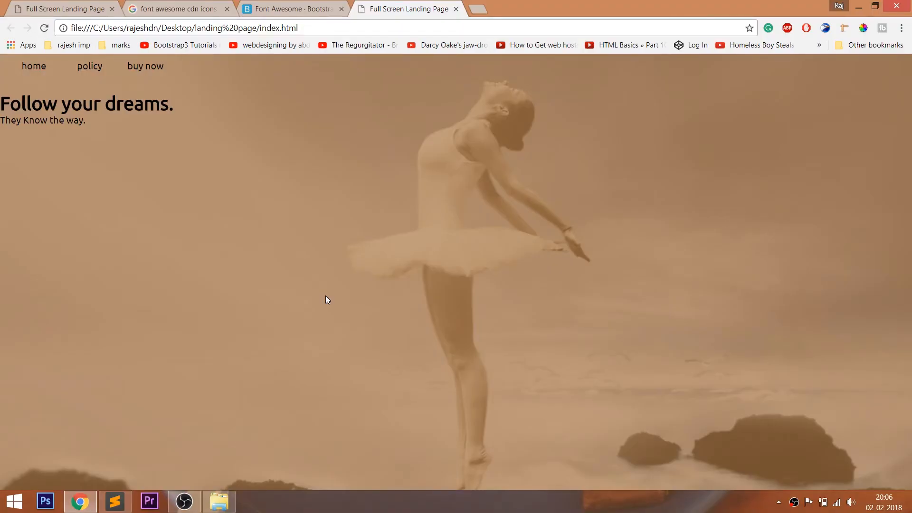
{"action": "left_click", "coordinate": [115, 501]}
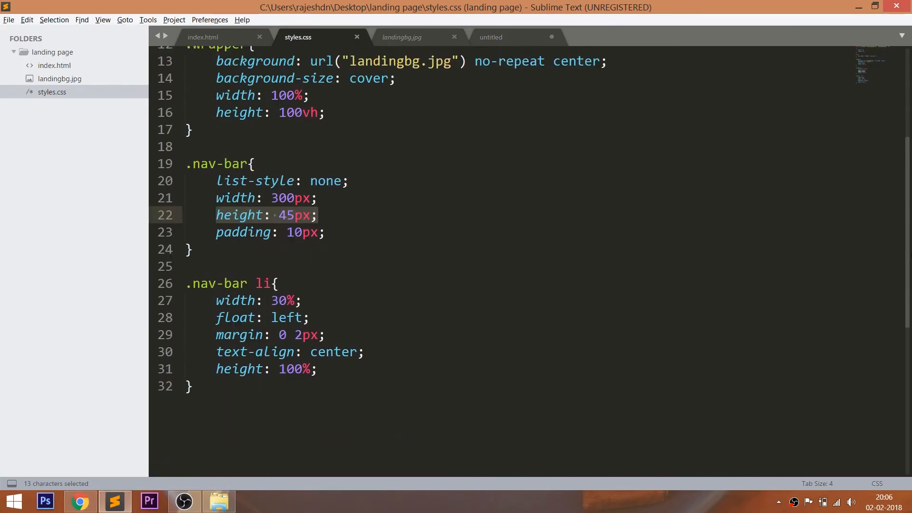
{"action": "type", "text": "li"}
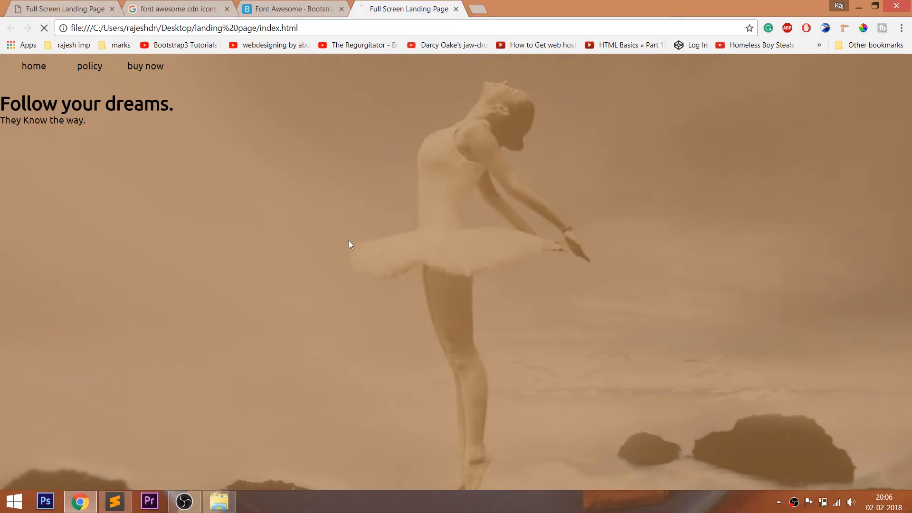
{"action": "left_click", "coordinate": [115, 501]}
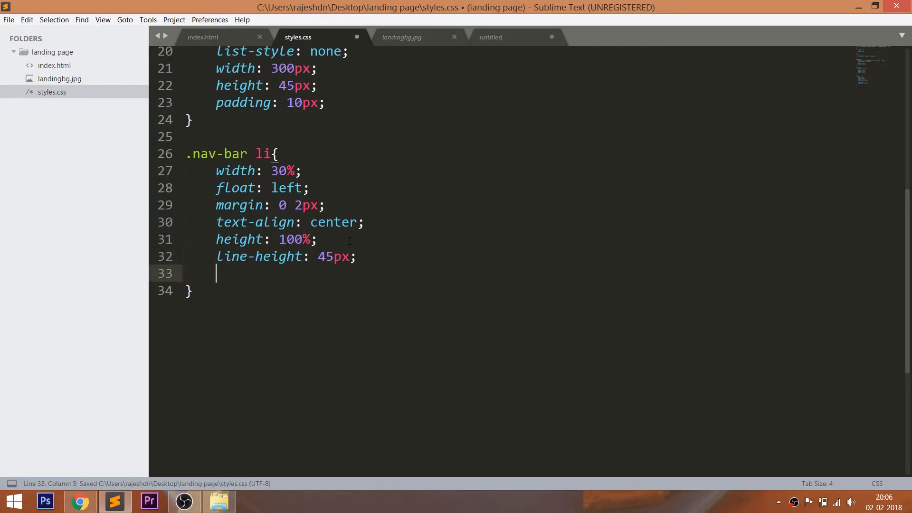
Make the nav item text uppercase, #fff, bold, with 1px letter spacing and 14px font size
{"action": "type", "text": "text-transform: uppercase;"}
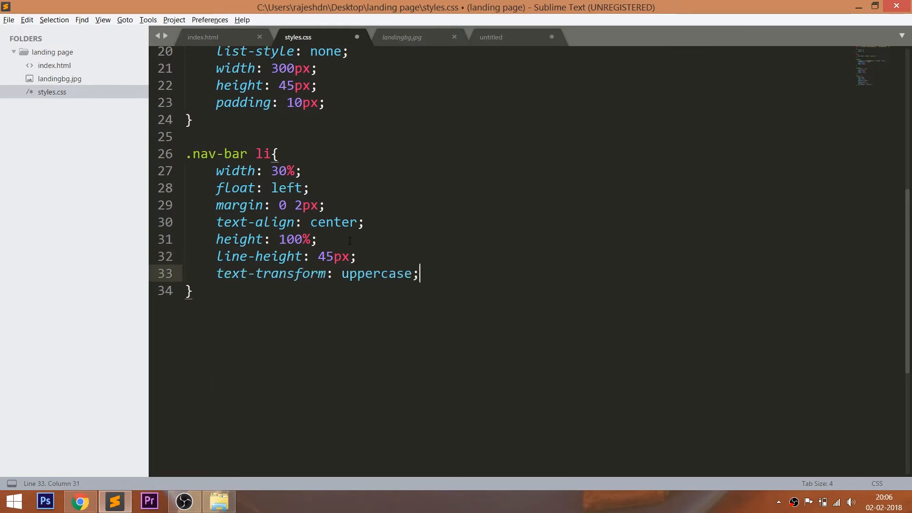
{"action": "type", "text": "col"}
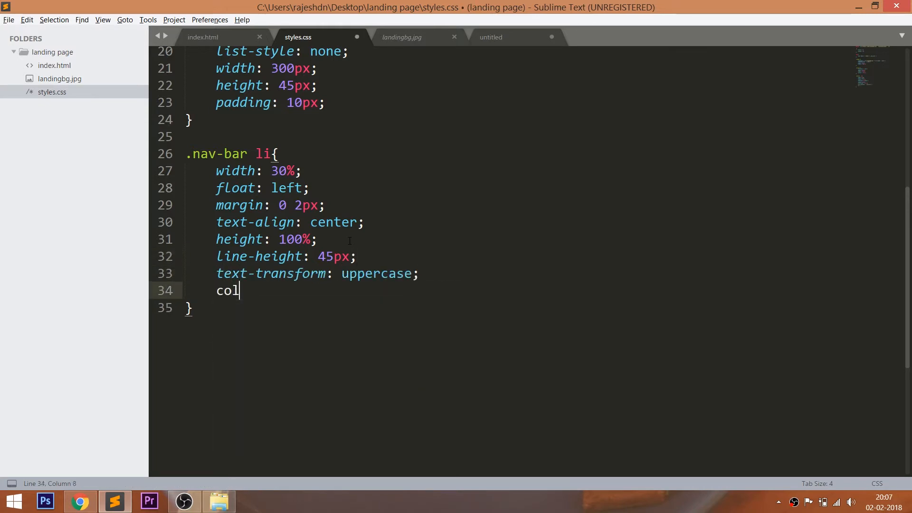
{"action": "type", "text": "or: #fff;"}
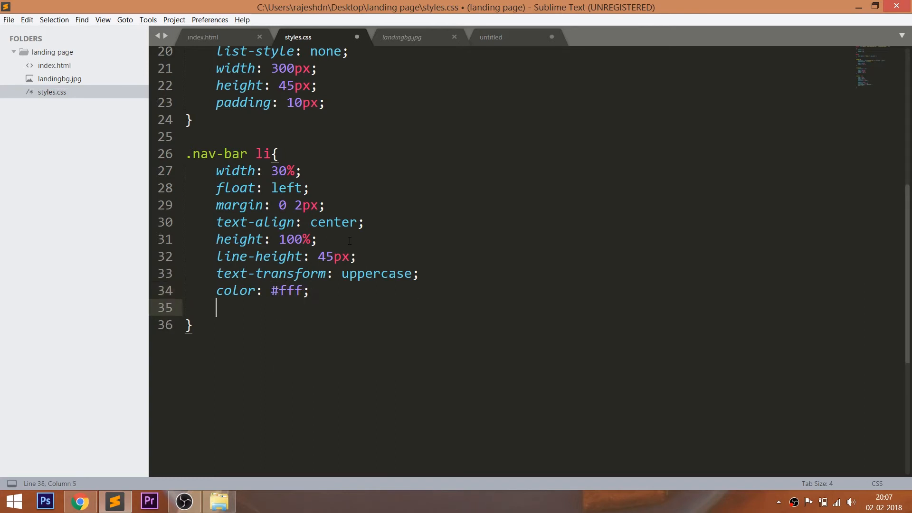
{"action": "type", "text": "font-weight: bold;"}
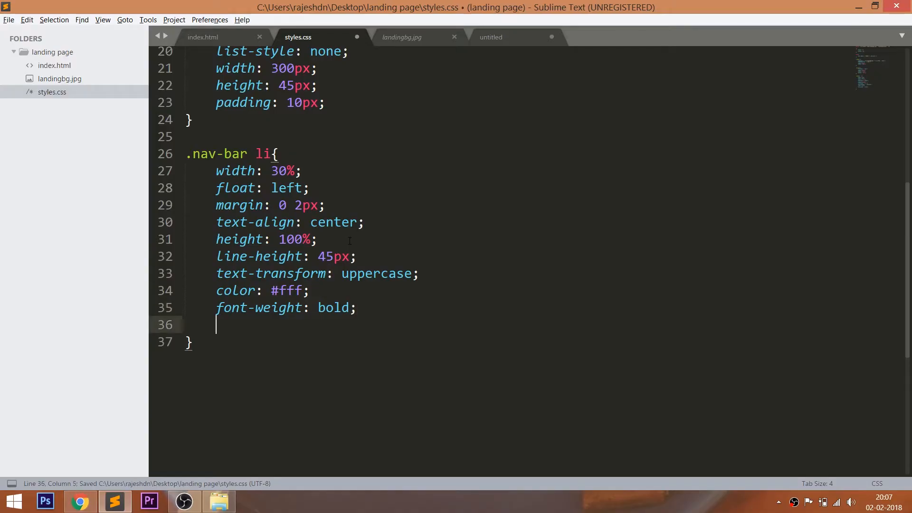
{"action": "type", "text": "letter-spacing: 1px"}
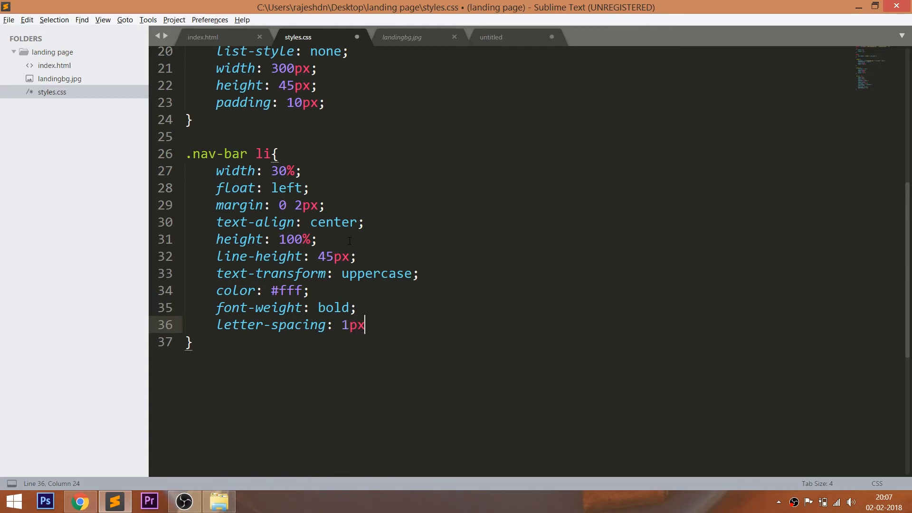
{"action": "type", "text": "fon"}
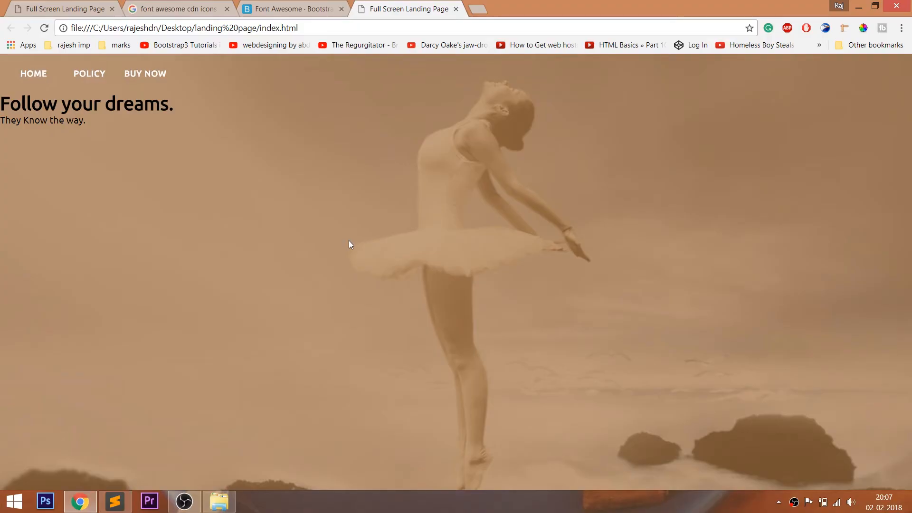
{"action": "left_click", "coordinate": [114, 501]}
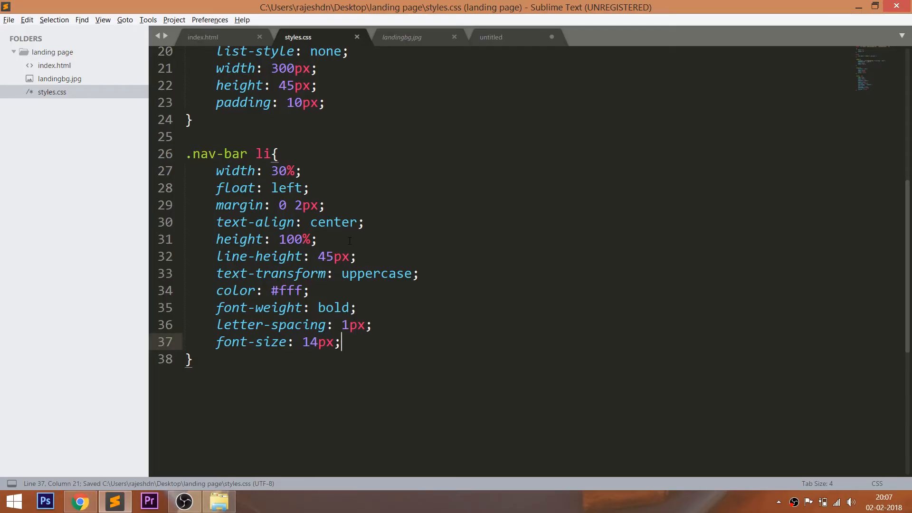
Add pointer cursor, 25px border-radius and transition: all 0.5s ease to the nav items
{"action": "type", "text": "cursor: pointer;"}
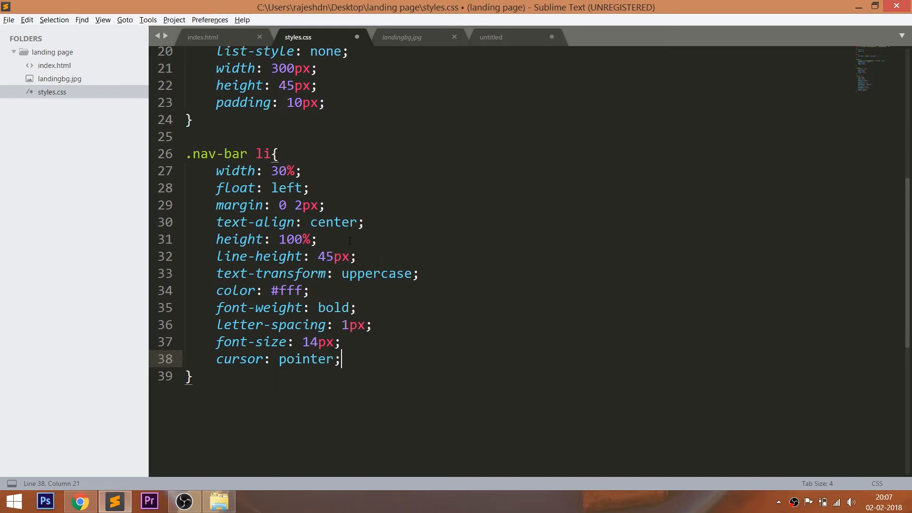
{"action": "type", "text": "border-radius: 25"}
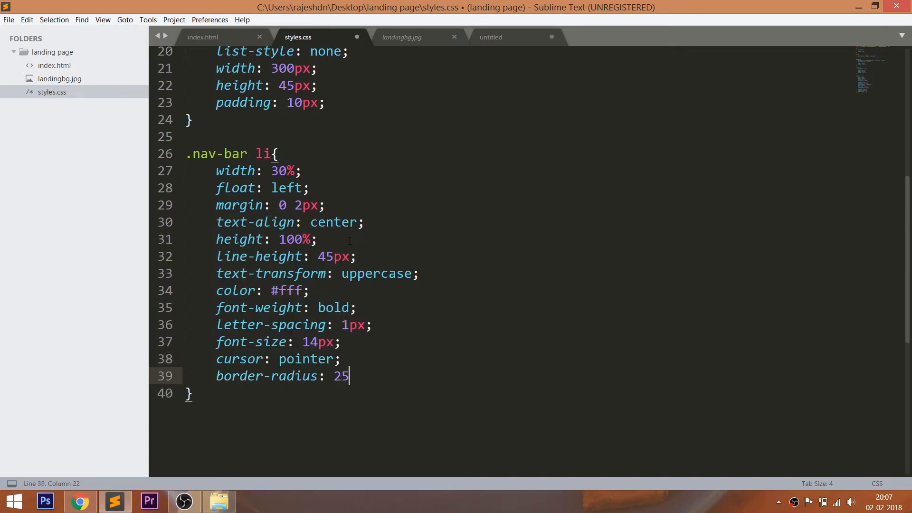
{"action": "type", "text": "px;"}
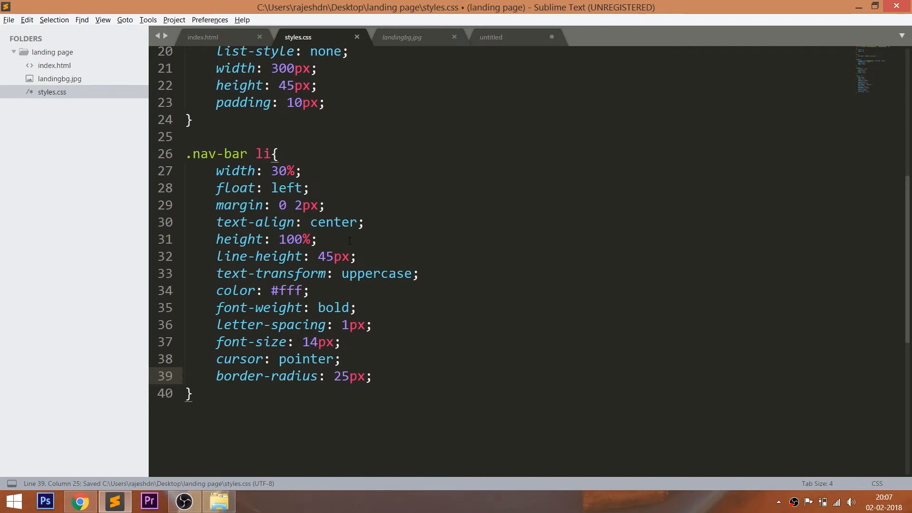
{"action": "type", "text": "transition: al"}
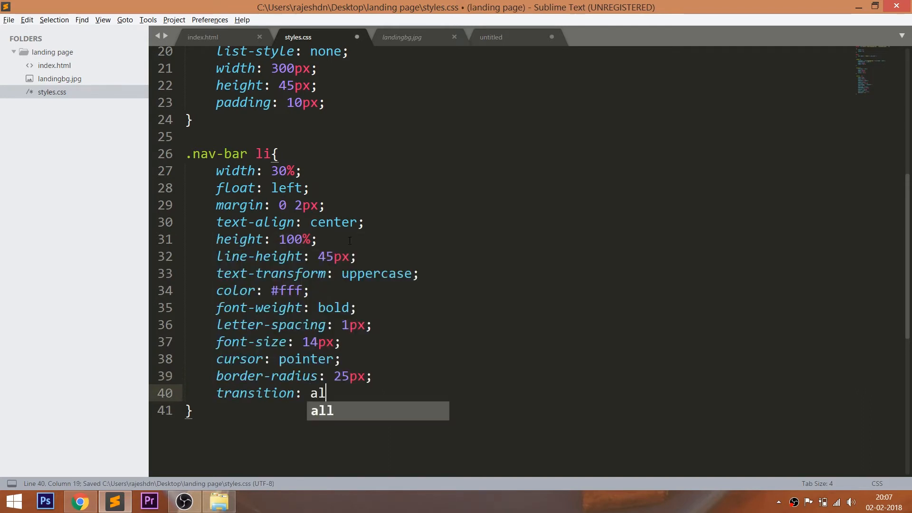
{"action": "type", "text": "l 0.5s ease;"}
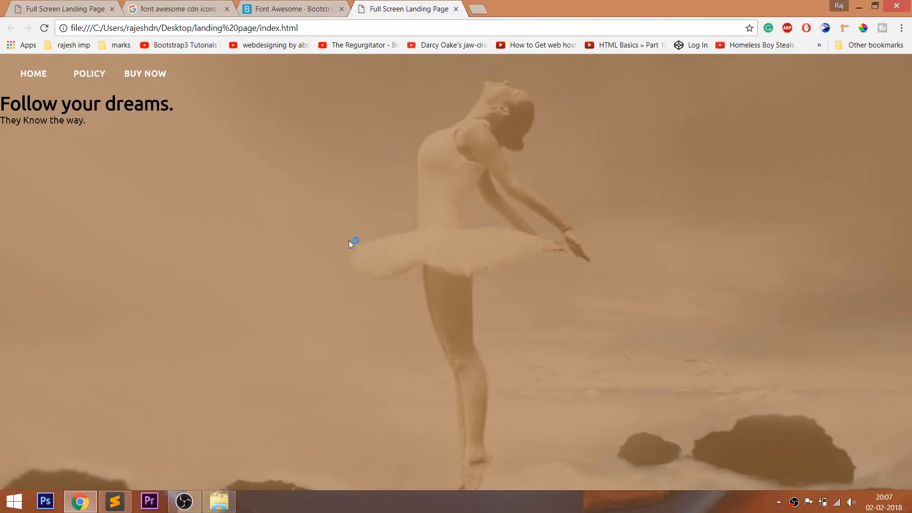
{"action": "left_click", "coordinate": [115, 501]}
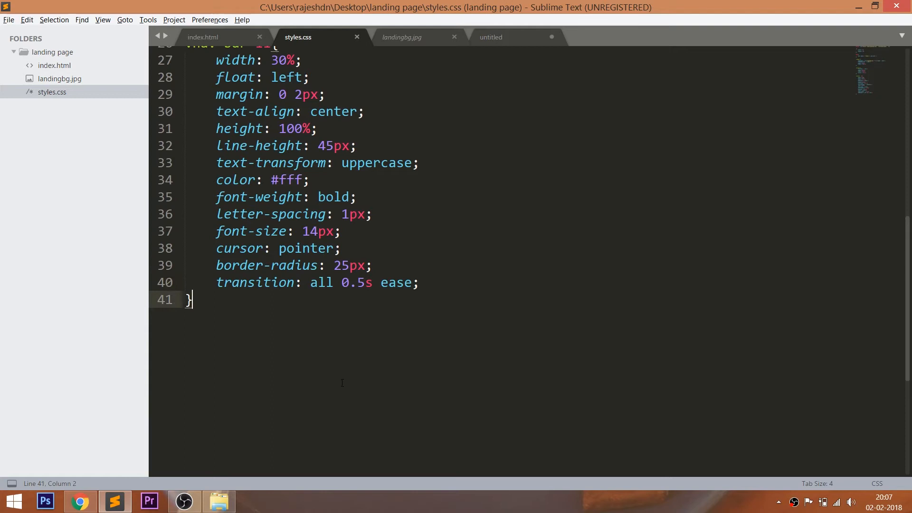
Add a .nav-bar li:hover rule with background #354556
{"action": "type", "text": ".nav-bar li"}
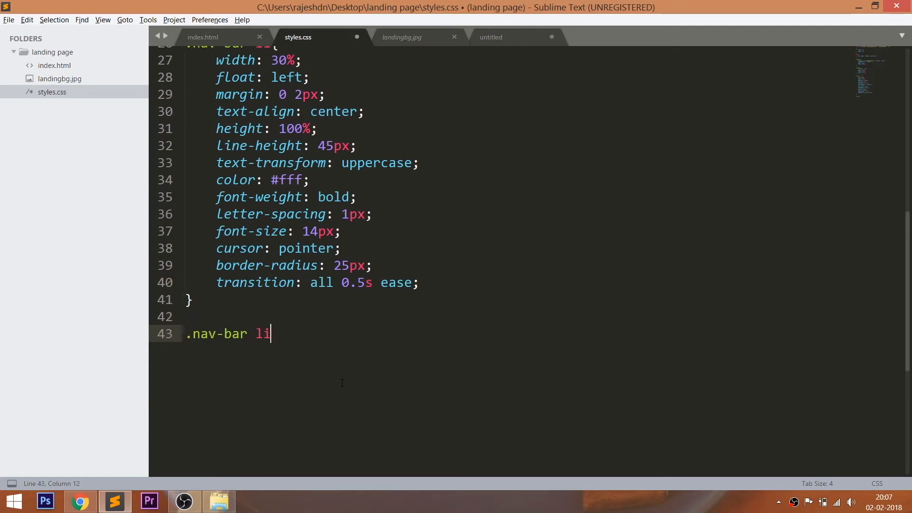
{"action": "type", "text": ":hover"}
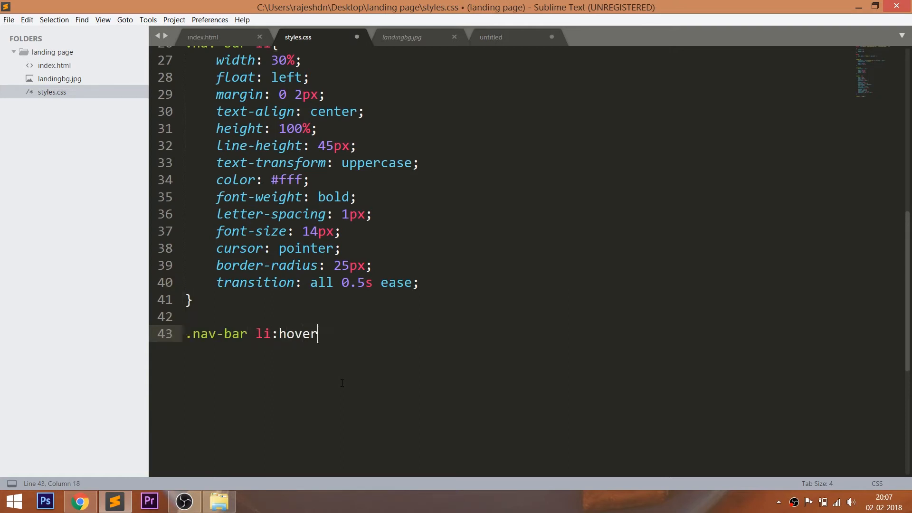
{"action": "type", "text": "{b"}
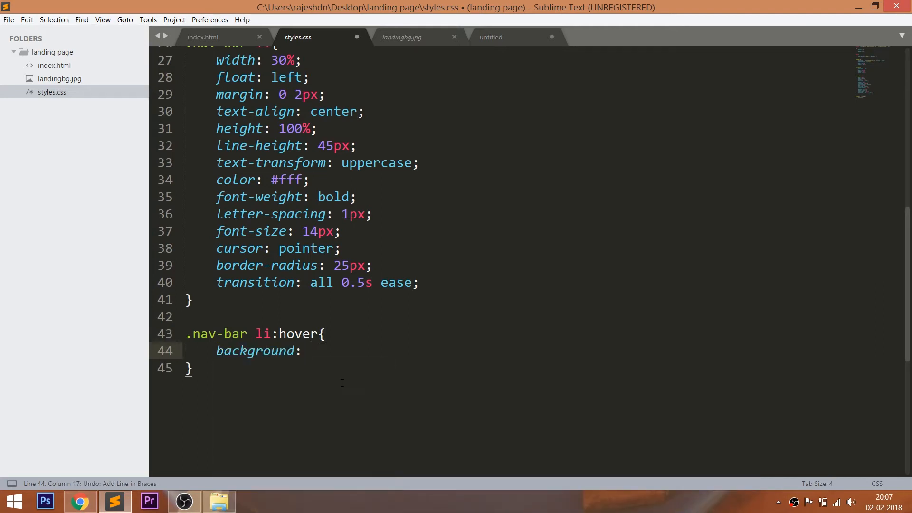
{"action": "type", "text": "#3"}
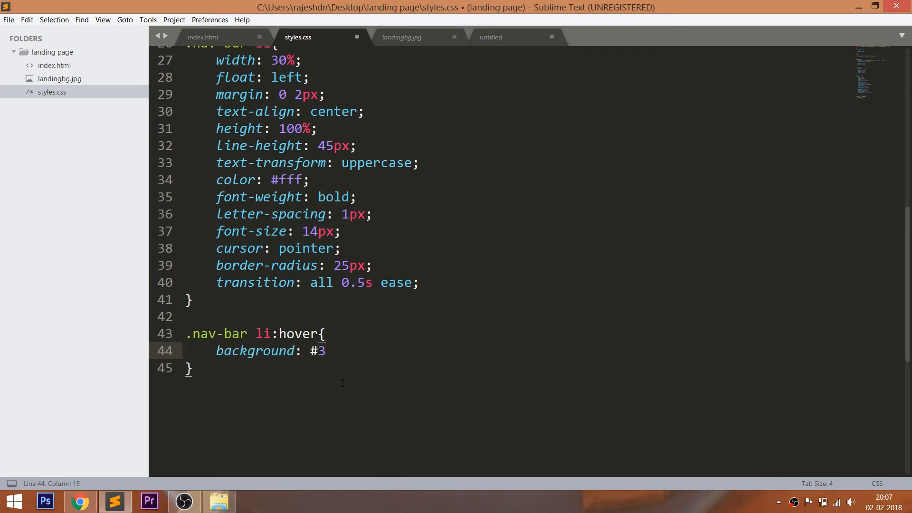
{"action": "type", "text": "54556;"}
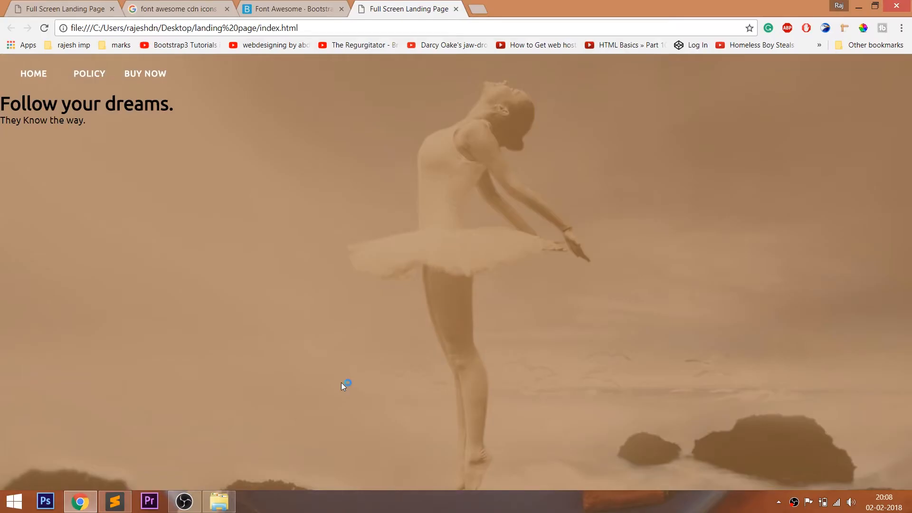
{"action": "mouse_move", "coordinate": [145, 73]}
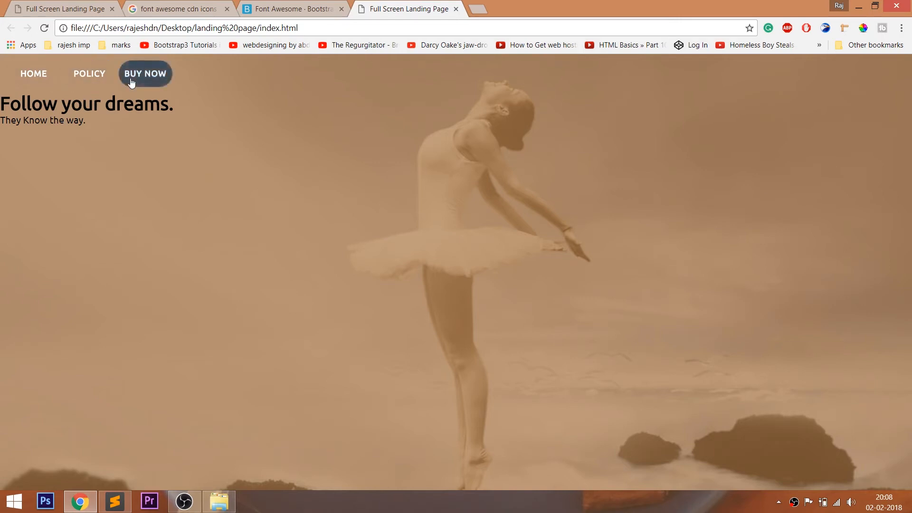
{"action": "mouse_move", "coordinate": [33, 73]}
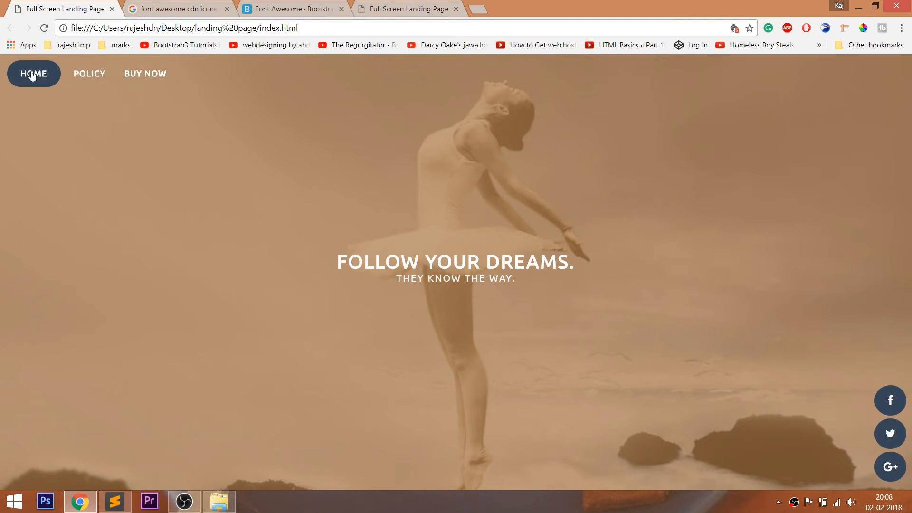
{"action": "mouse_move", "coordinate": [424, 5]}
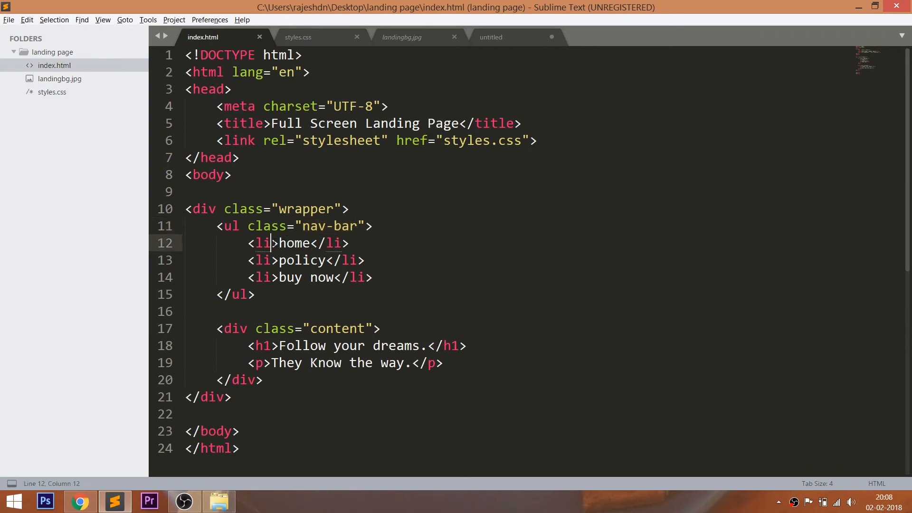
Add class="active" to the home nav item in index.html
{"action": "type", "text": "class=\"\""}
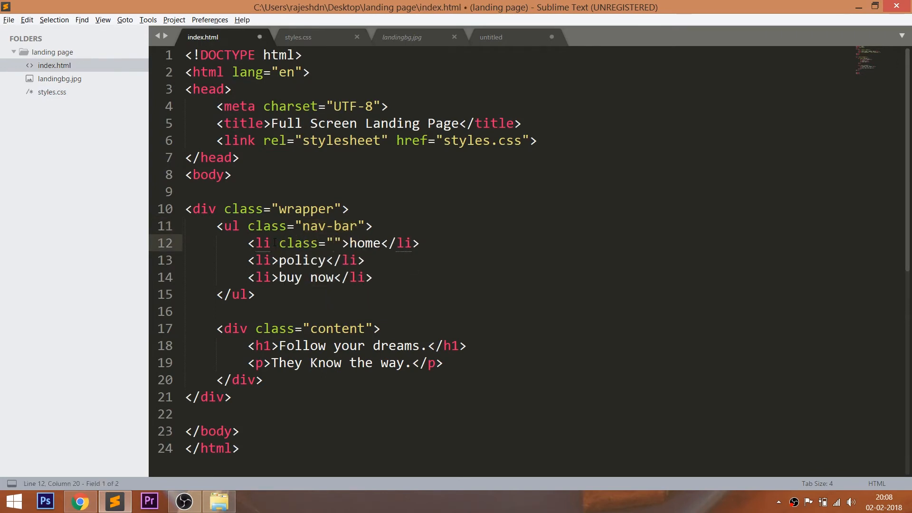
{"action": "type", "text": "active"}
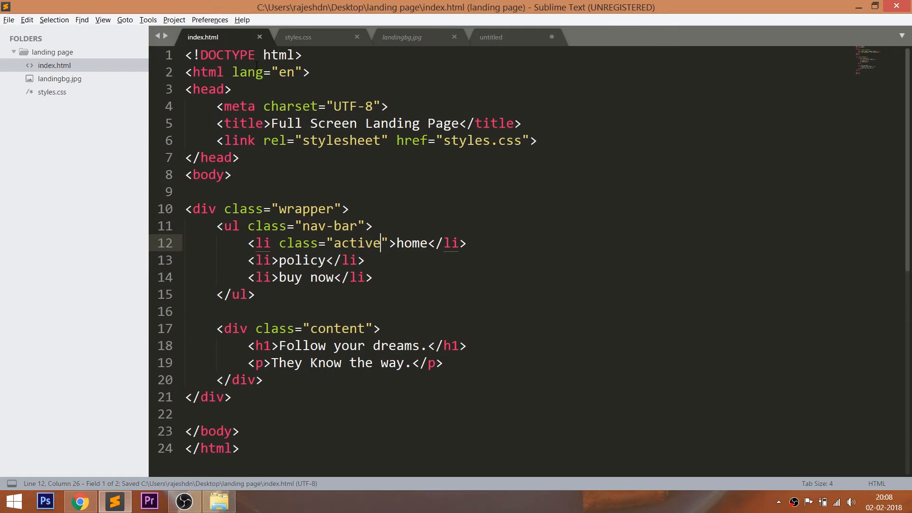
{"action": "left_click", "coordinate": [297, 37]}
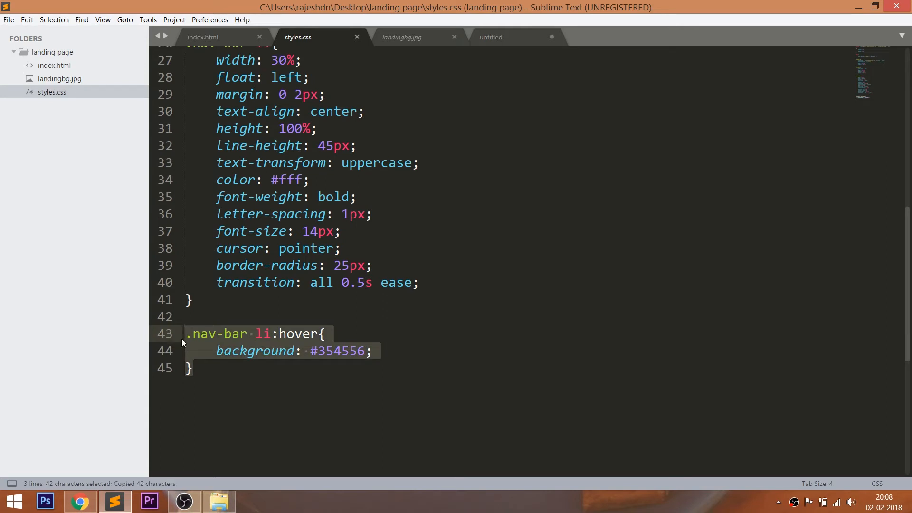
Paste the hover rule as .nav-bar li.active with #354556 background and preview it
{"action": "key", "text": "ctrl+v"}
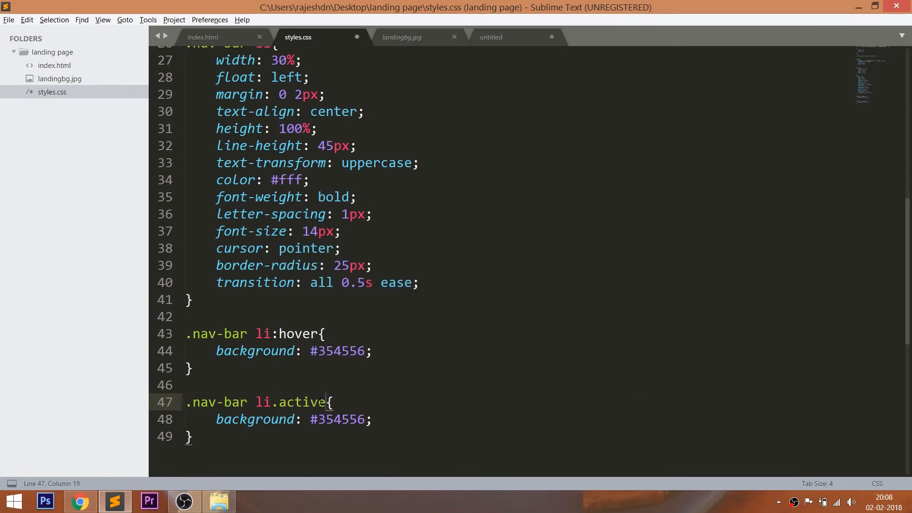
{"action": "left_click", "coordinate": [80, 502]}
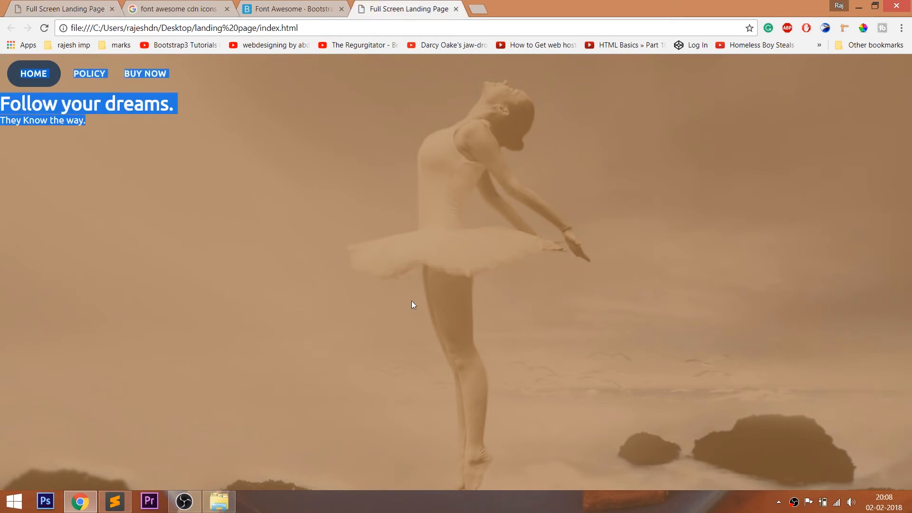
{"action": "left_click", "coordinate": [114, 501]}
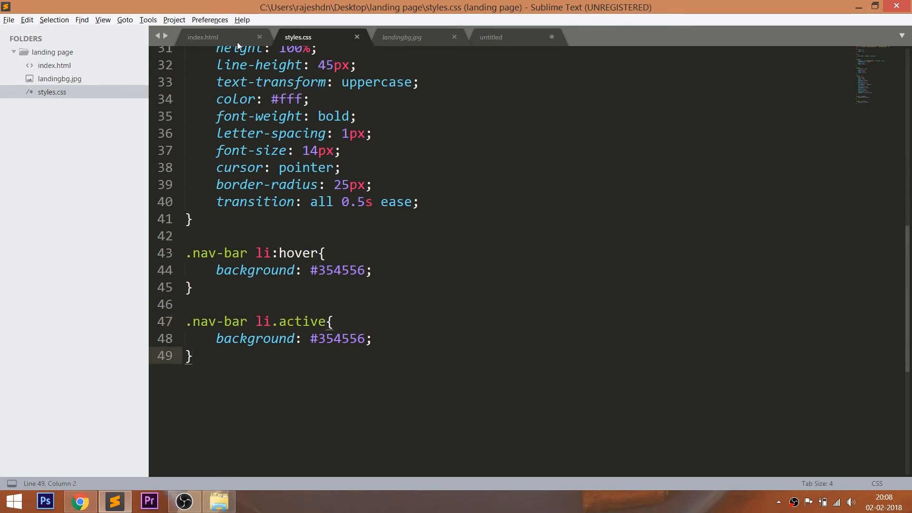
Start a .content rule centring text, positioned relative 35% from the top
{"action": "left_click", "coordinate": [202, 38]}
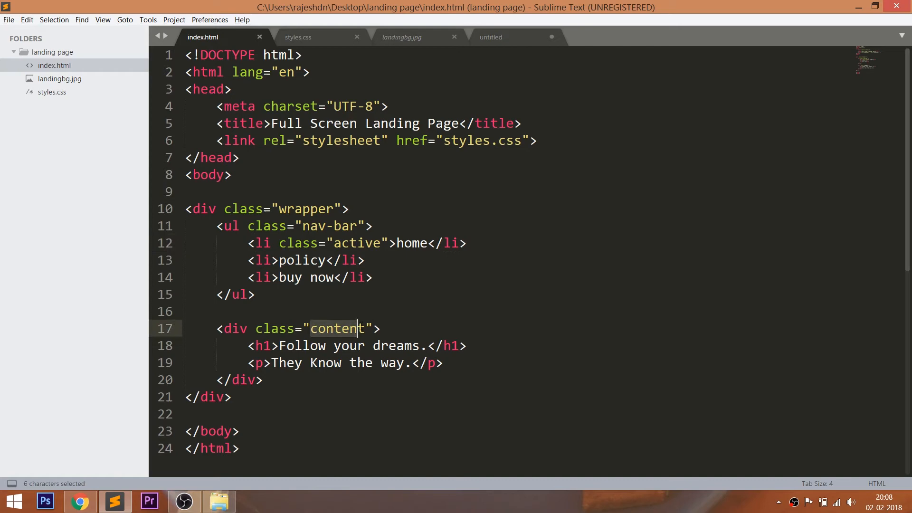
{"action": "left_click", "coordinate": [297, 37]}
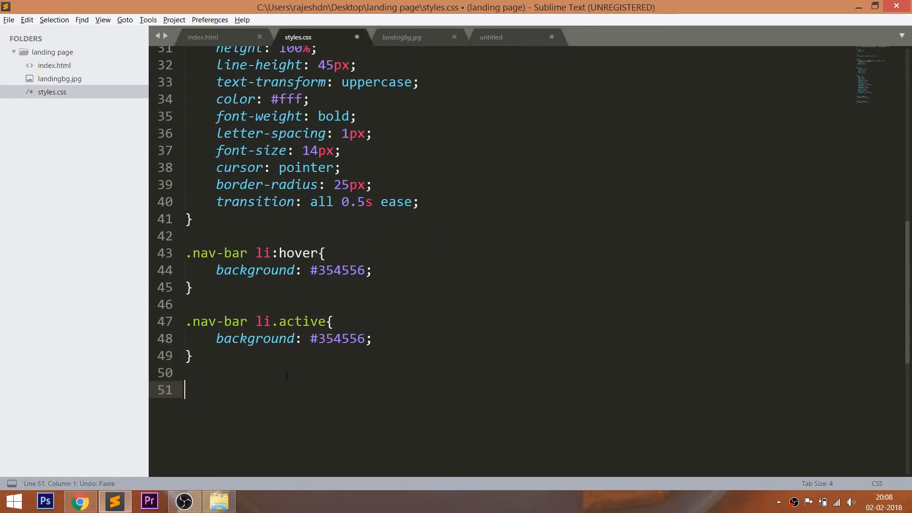
{"action": "type", "text": ".content"}
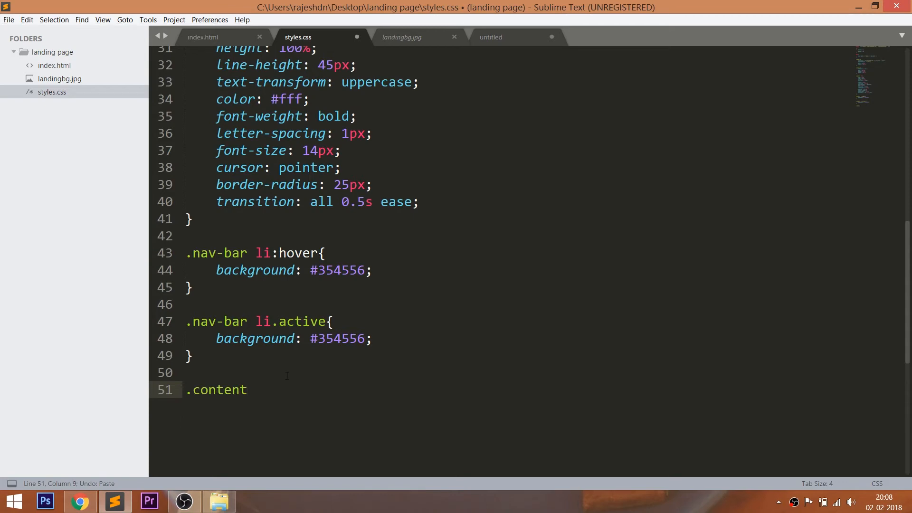
{"action": "type", "text": "text"}
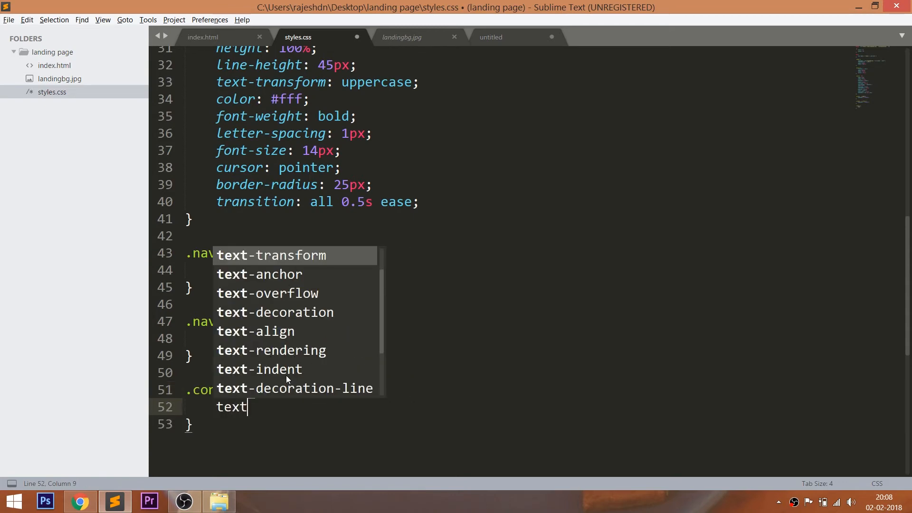
{"action": "type", "text": "-align: ce"}
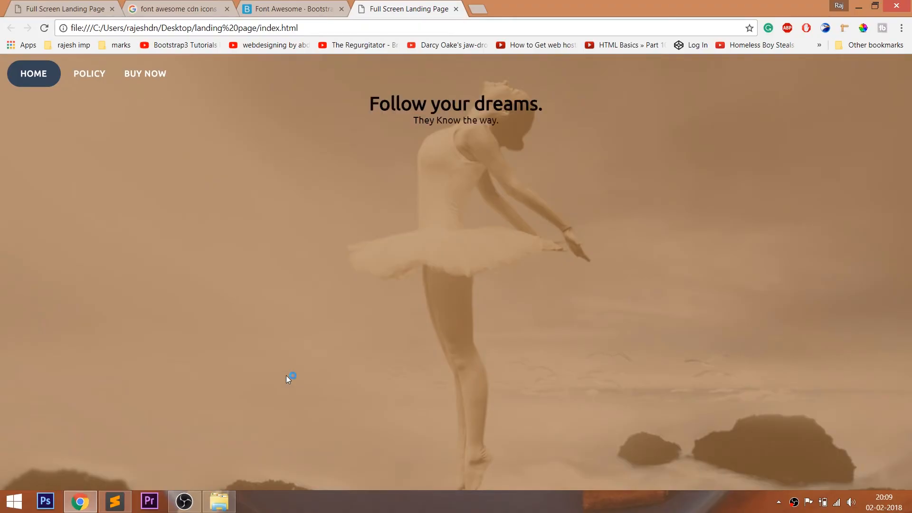
{"action": "left_click", "coordinate": [114, 501]}
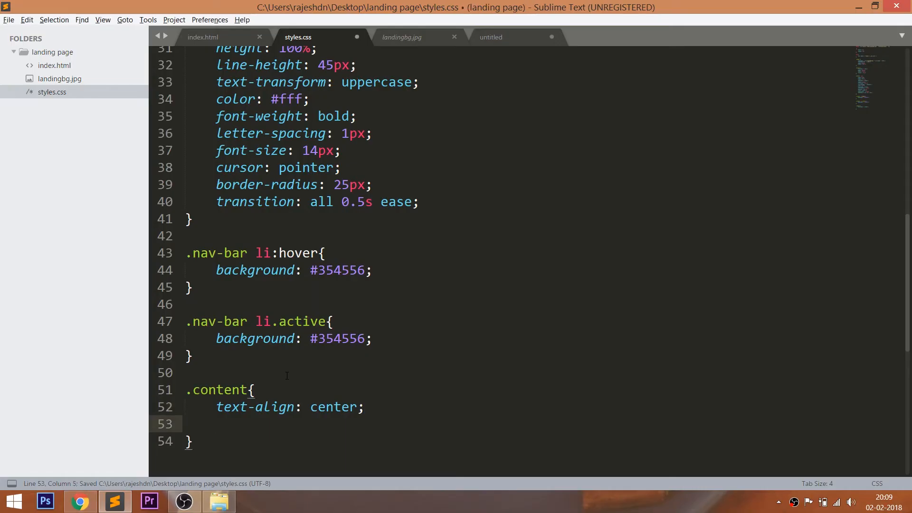
{"action": "type", "text": "position: relative;"}
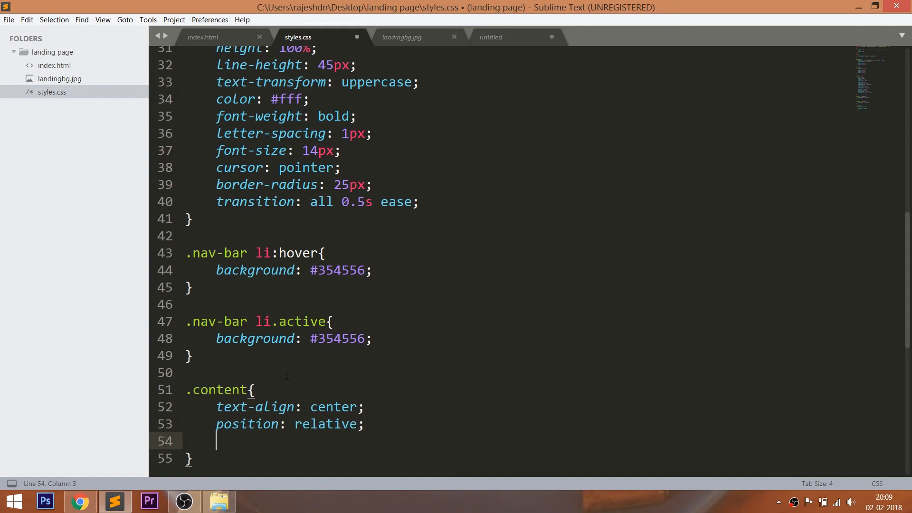
{"action": "type", "text": "top: 35%;"}
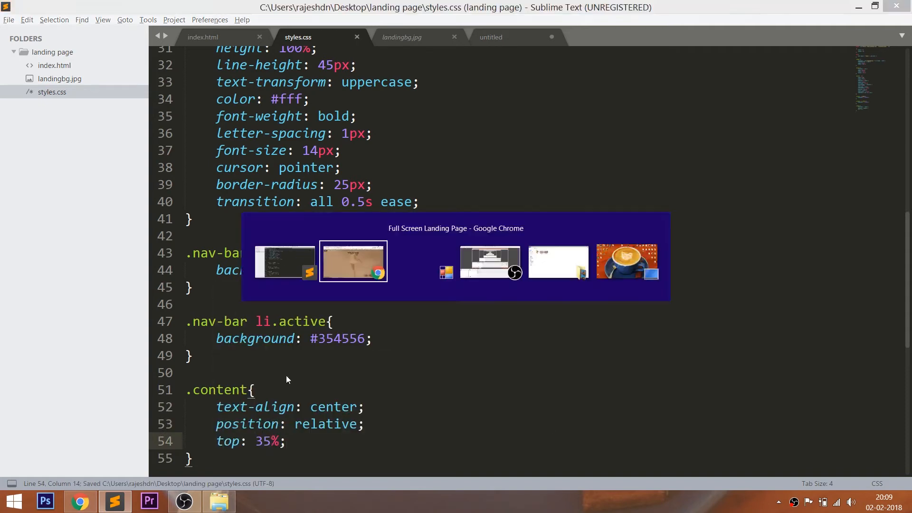
Make the .content heading uppercase, white #fff with 2px letter spacing
{"action": "left_click", "coordinate": [352, 261]}
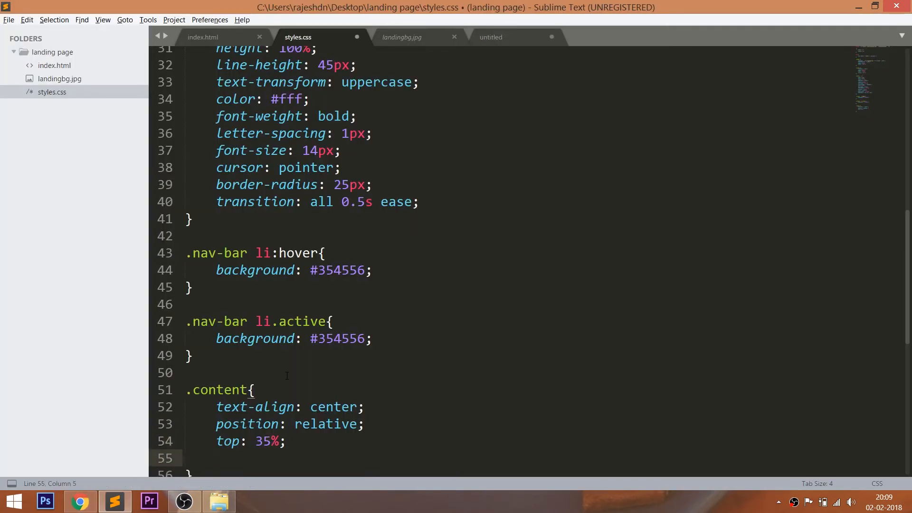
{"action": "type", "text": "text-transform: uppercase;"}
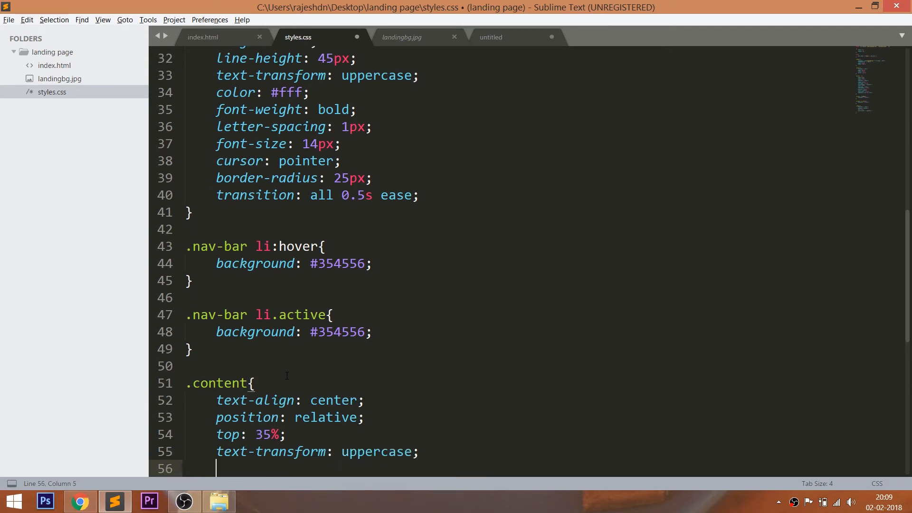
{"action": "type", "text": "color: #fff;"}
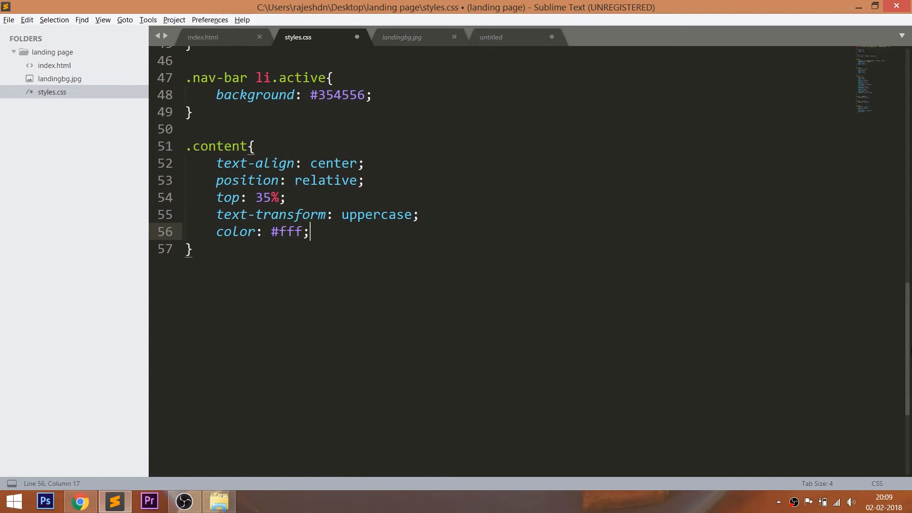
{"action": "type", "text": "let"}
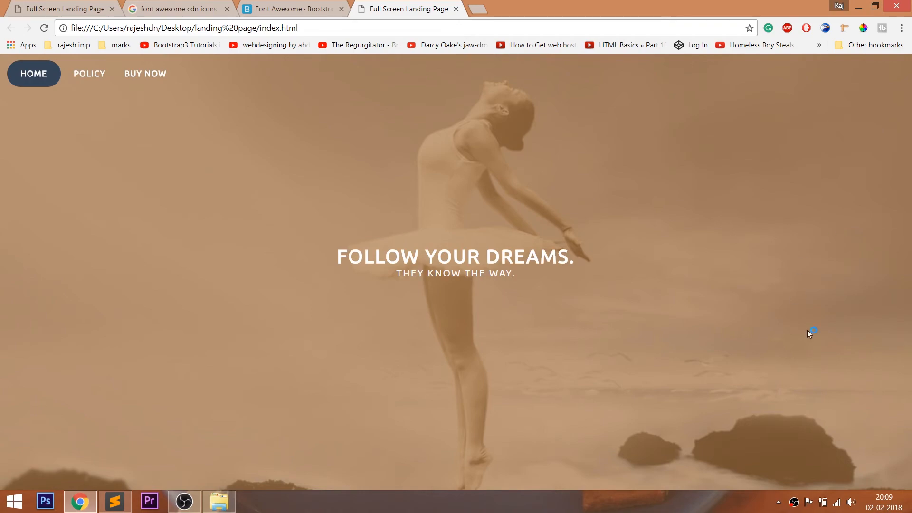
{"action": "left_click", "coordinate": [114, 501]}
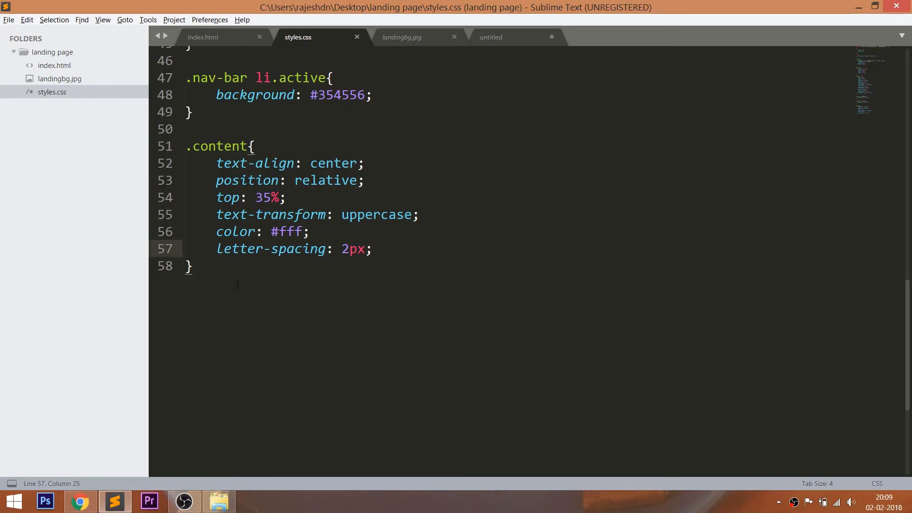
{"action": "double_click", "coordinate": [218, 146]}
{"action": "type", "text": ".content p{"}
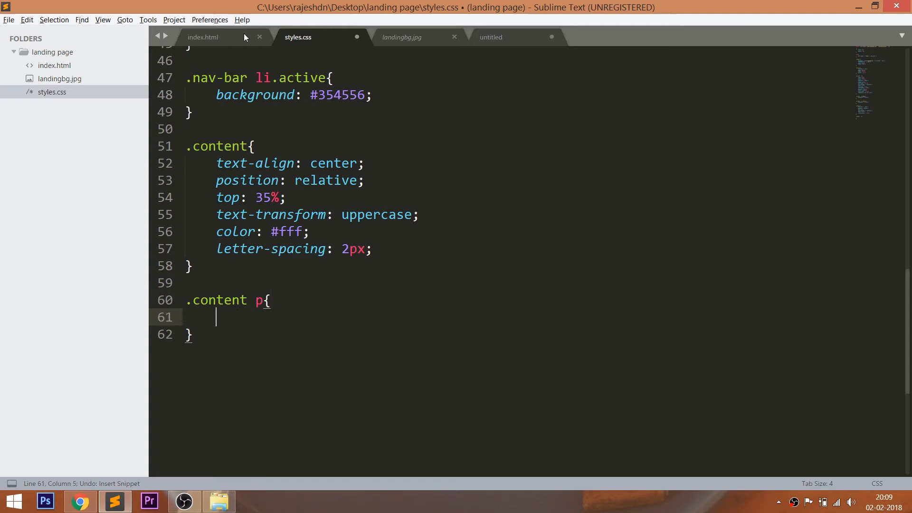
Add a .content p rule with margin-top: 10px and preview the tagline spacing
{"action": "left_click", "coordinate": [202, 37]}
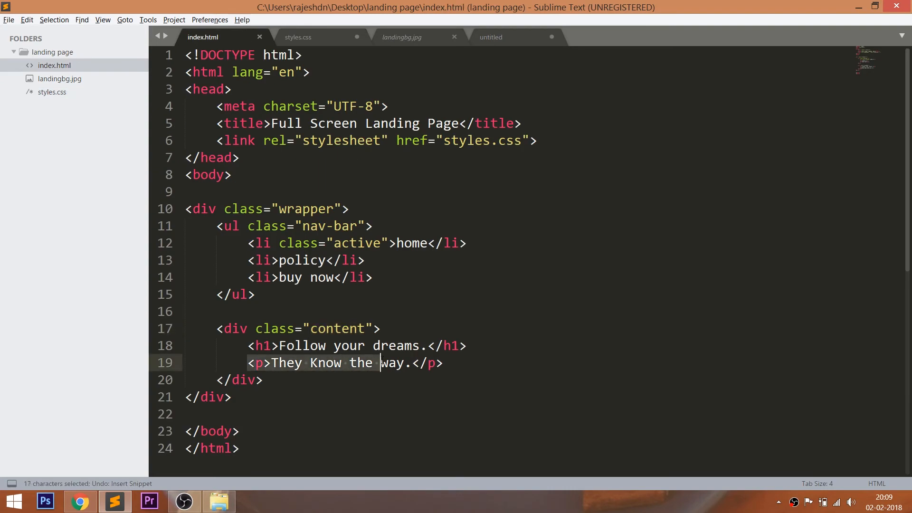
{"action": "left_click", "coordinate": [298, 37]}
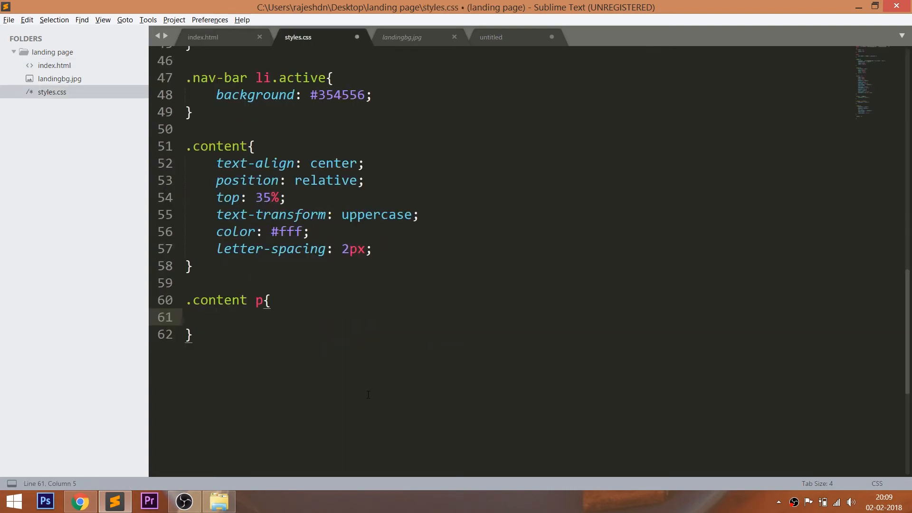
{"action": "type", "text": "margin-top: 10px;"}
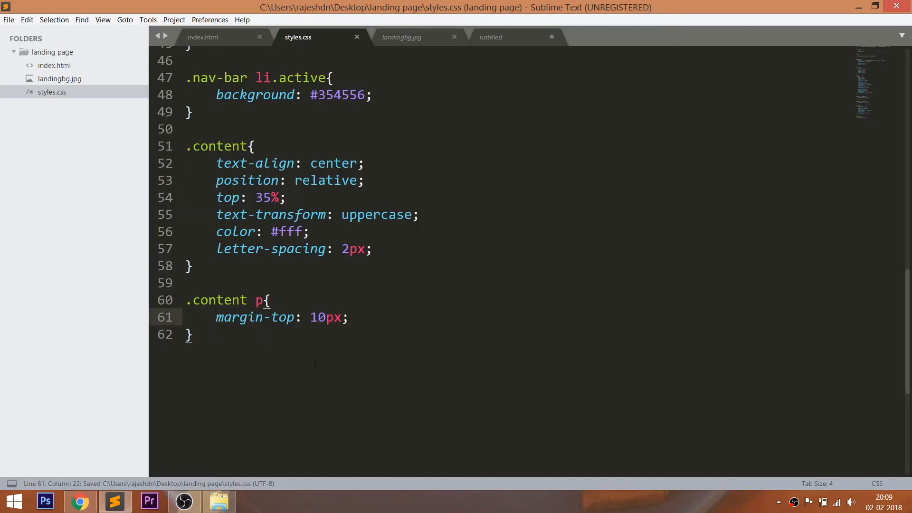
{"action": "key", "text": "Enter"}
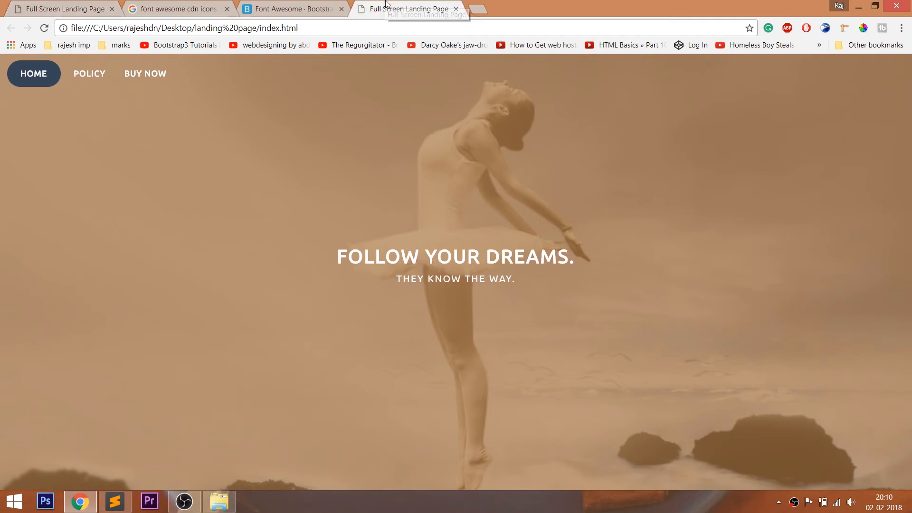
{"action": "mouse_move", "coordinate": [222, 94]}
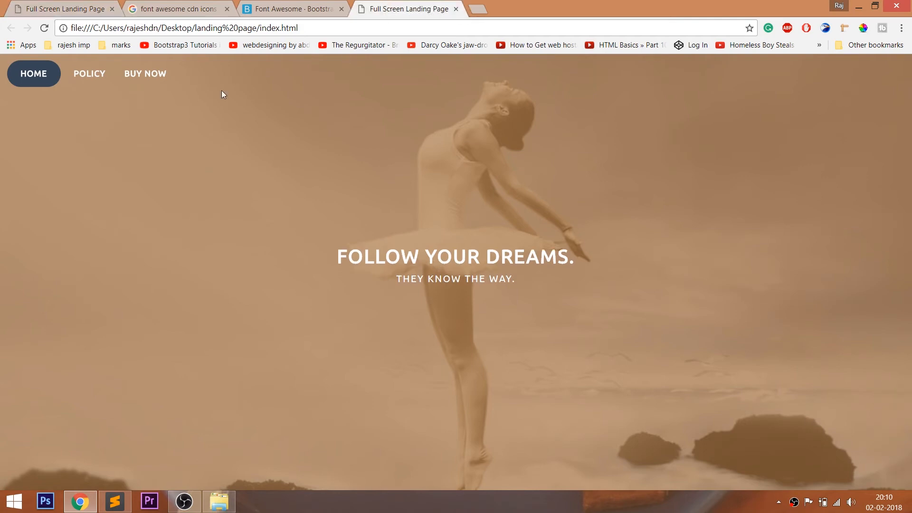
{"action": "mouse_move", "coordinate": [178, 8]}
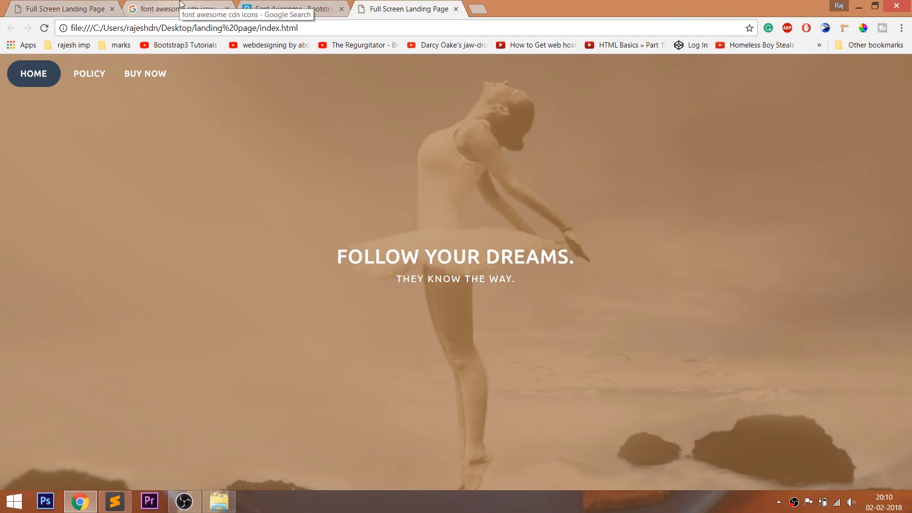
Copy the Font Awesome CSS URL from BootstrapCDN and return to index.html
{"action": "left_click", "coordinate": [175, 9]}
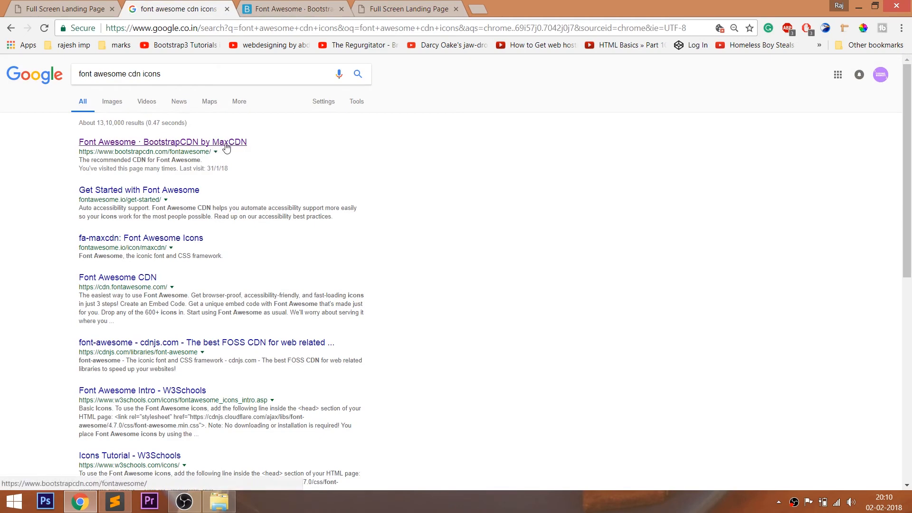
{"action": "left_click", "coordinate": [161, 141]}
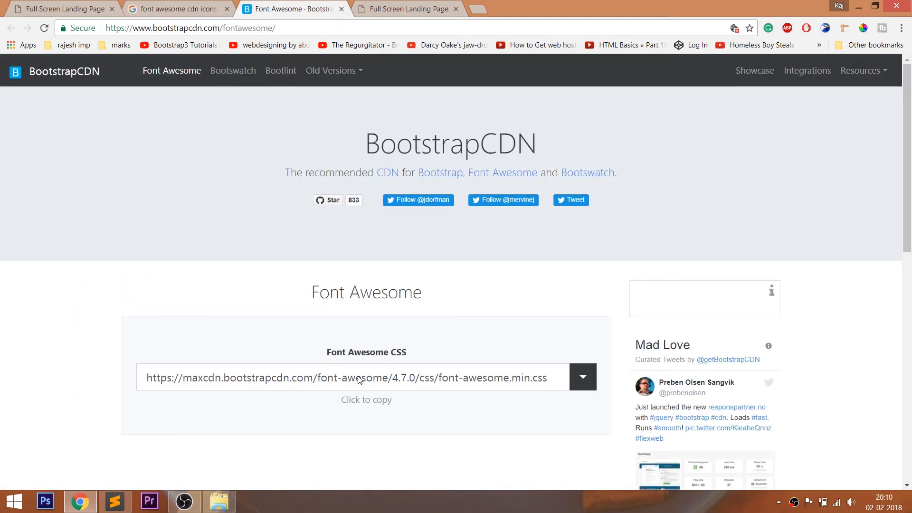
{"action": "left_click", "coordinate": [346, 377]}
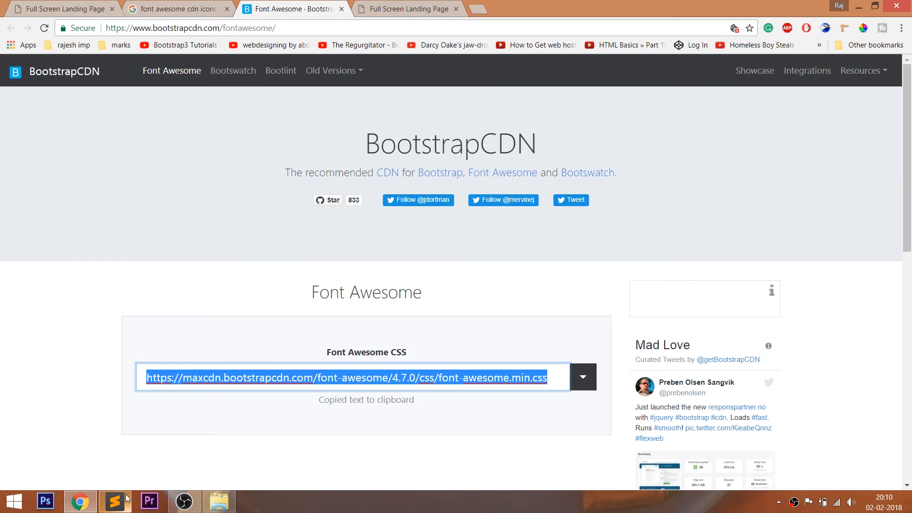
{"action": "left_click", "coordinate": [115, 501]}
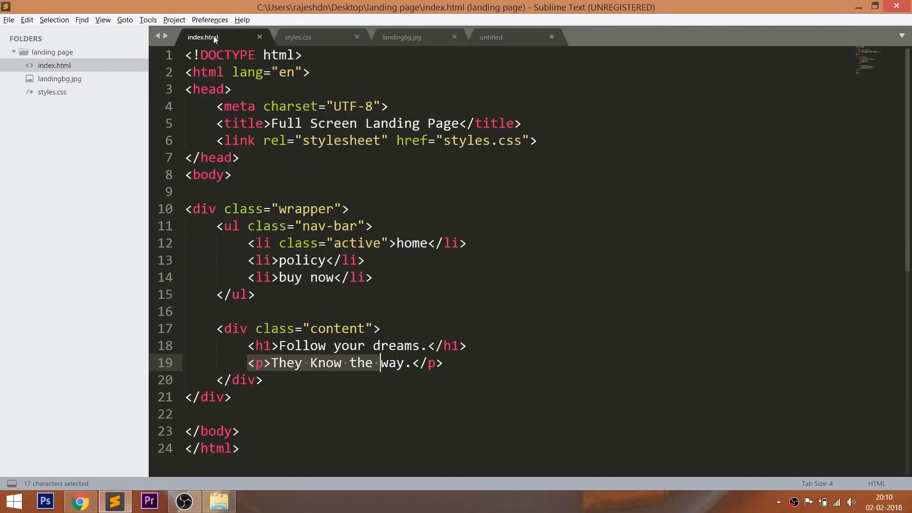
Add a <link rel="stylesheet"> tag for Font Awesome under the styles.css link
{"action": "type", "text": "<link rel=\"stylesheet\" href=\"\">"}
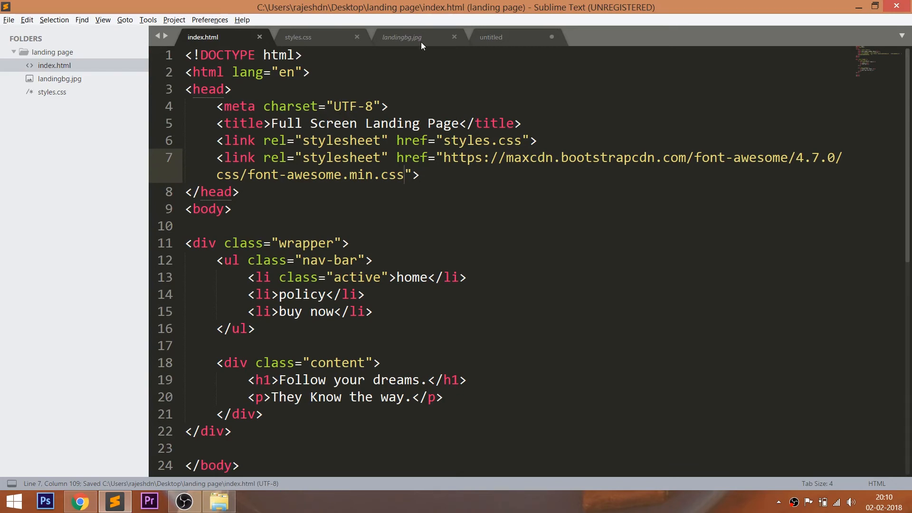
{"action": "left_click", "coordinate": [492, 37]}
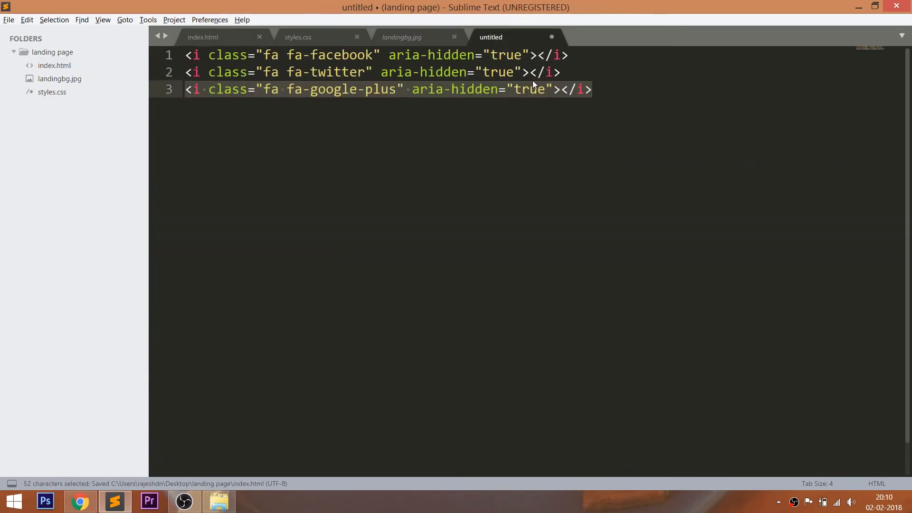
{"action": "left_click", "coordinate": [203, 37]}
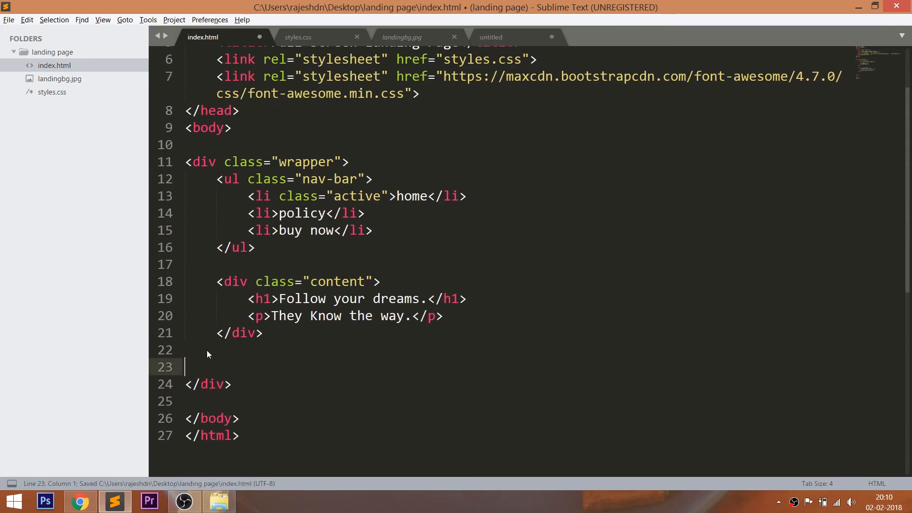
Expand ul.share with three li items and insert the Facebook icon
{"action": "type", "text": "ul.sh"}
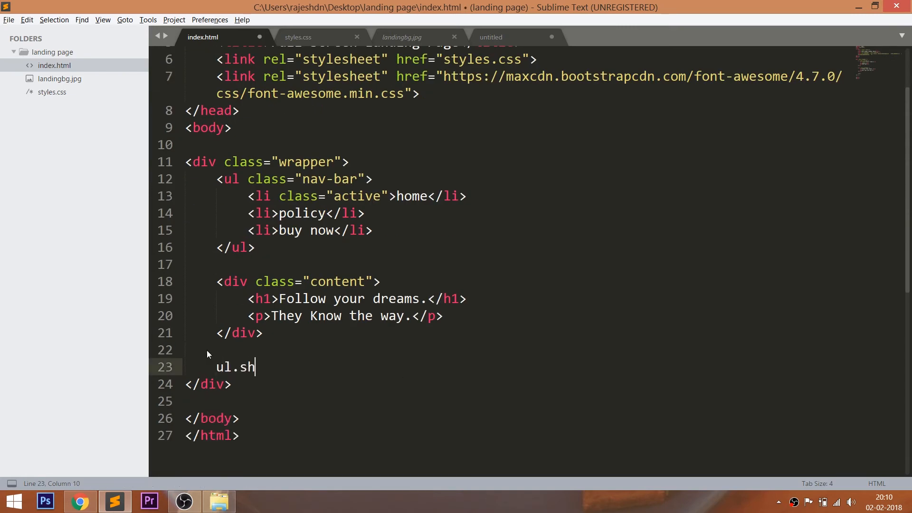
{"action": "key", "text": "Tab"}
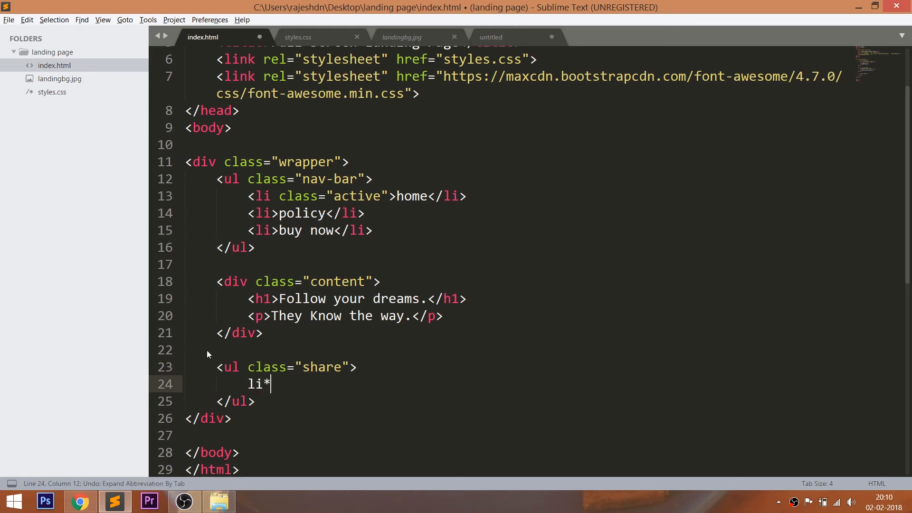
{"action": "key", "text": "Tab"}
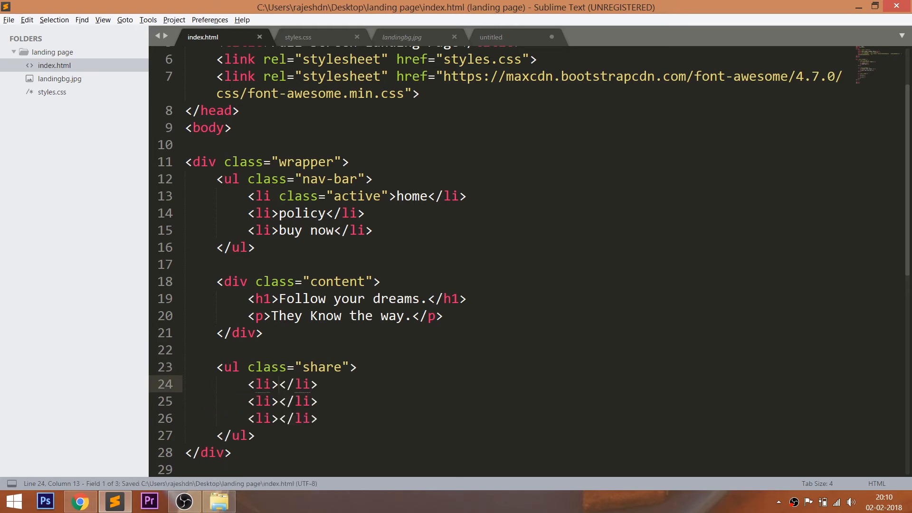
{"action": "left_click", "coordinate": [490, 38]}
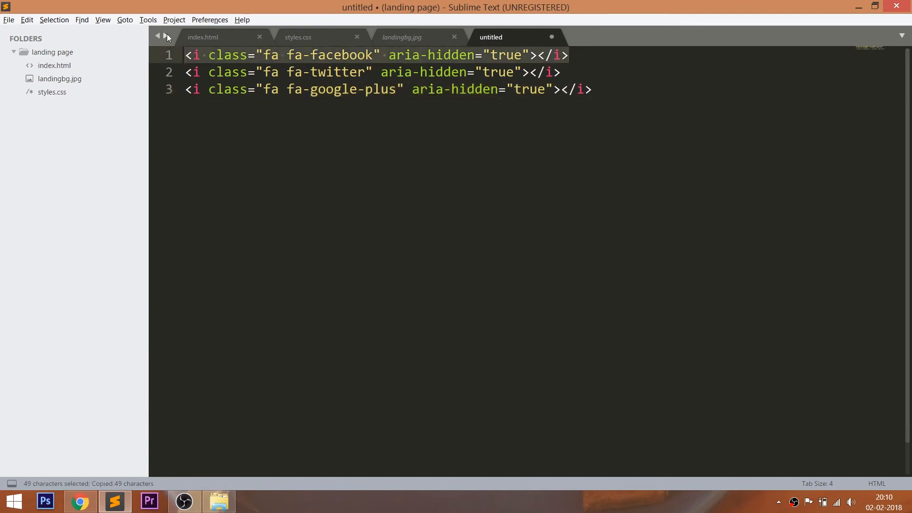
{"action": "left_click", "coordinate": [203, 37]}
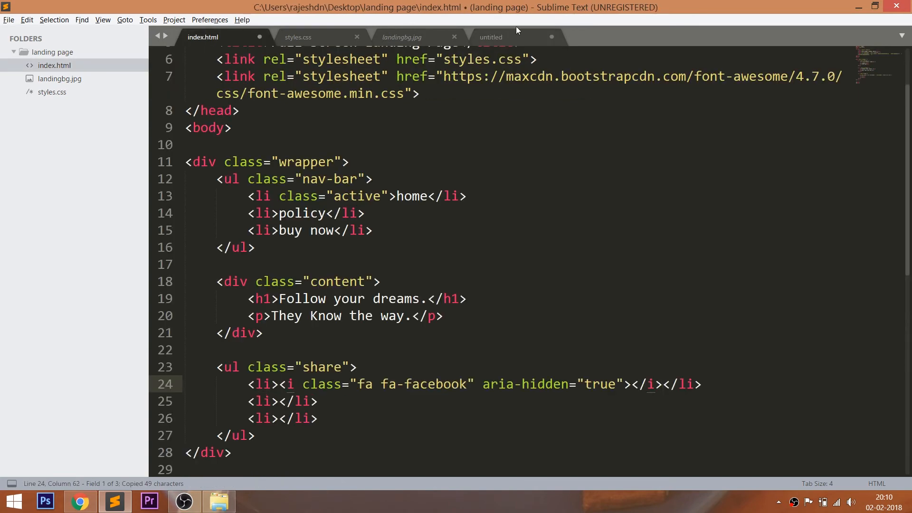
Insert the Twitter and Google Plus icons, save index.html and preview
{"action": "left_click", "coordinate": [491, 37]}
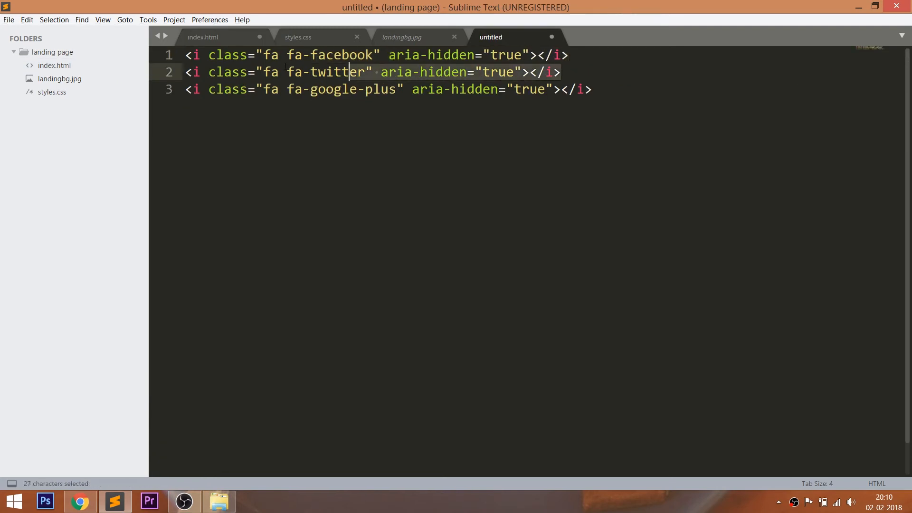
{"action": "left_click", "coordinate": [202, 37]}
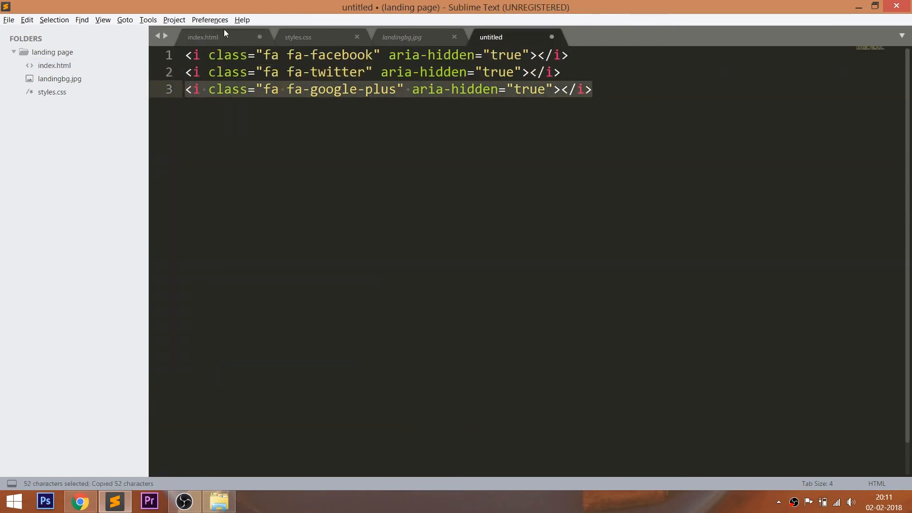
{"action": "left_click", "coordinate": [202, 37]}
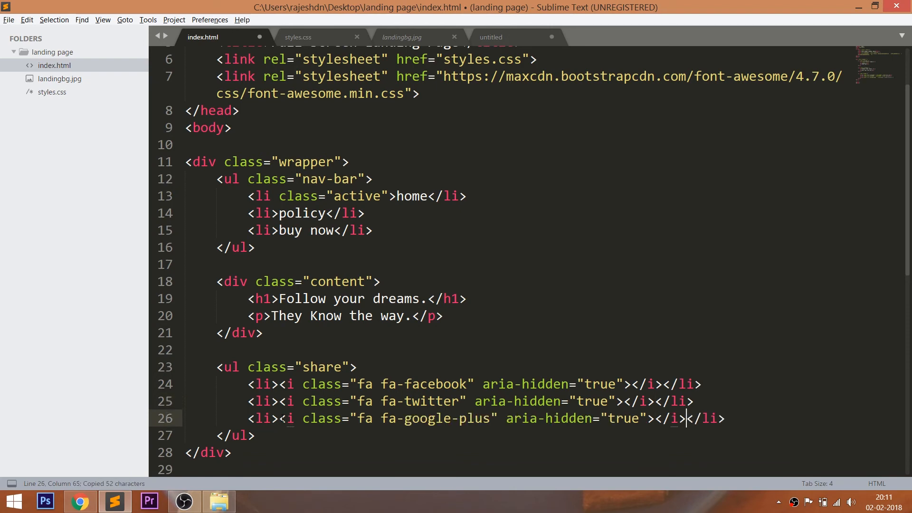
{"action": "key", "text": "ctrl+s"}
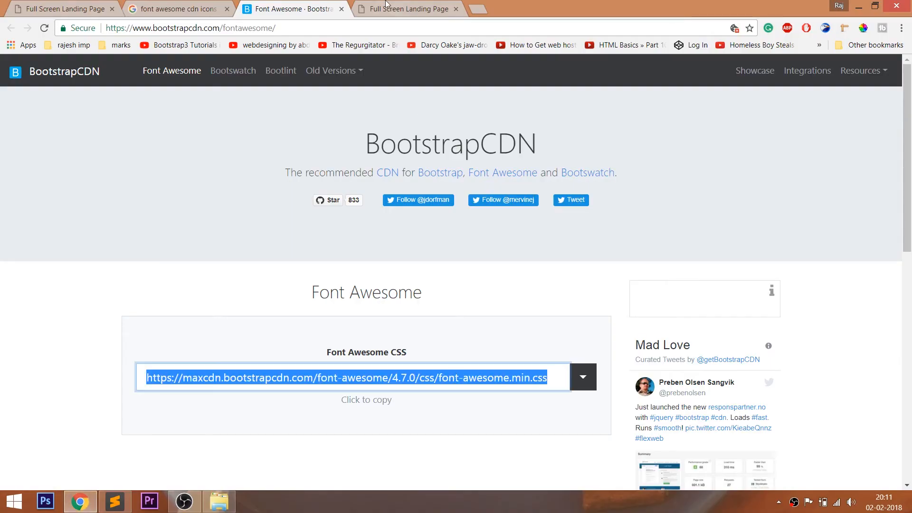
{"action": "left_click", "coordinate": [407, 8]}
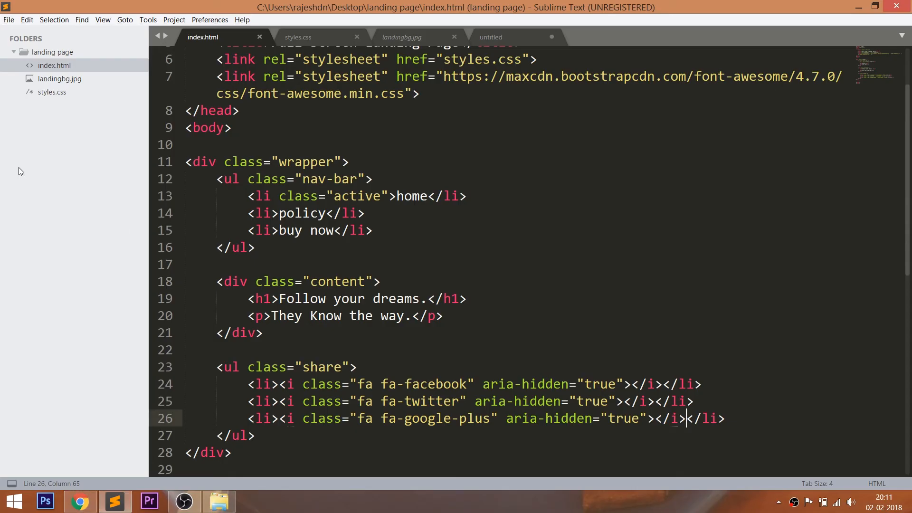
{"action": "left_click", "coordinate": [297, 37]}
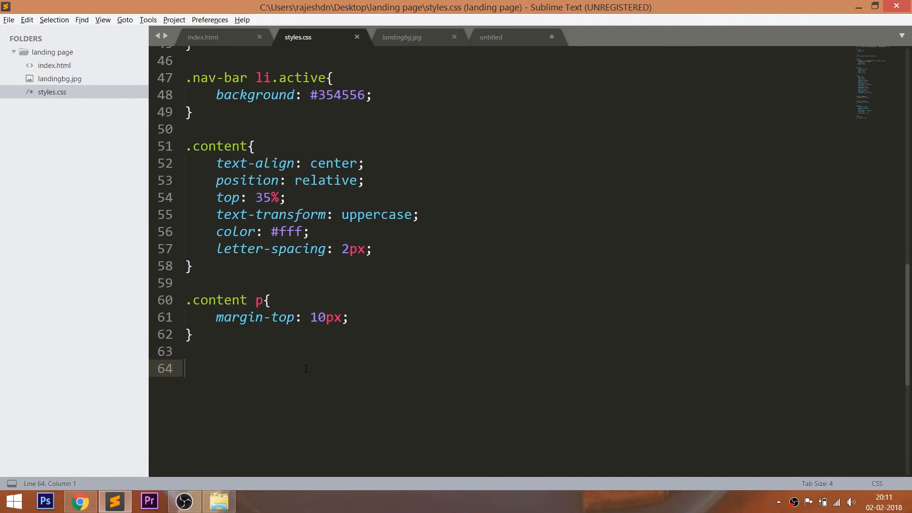
Write a .share rule with bottom: 10px and list-style: none
{"action": "type", "text": ".share"}
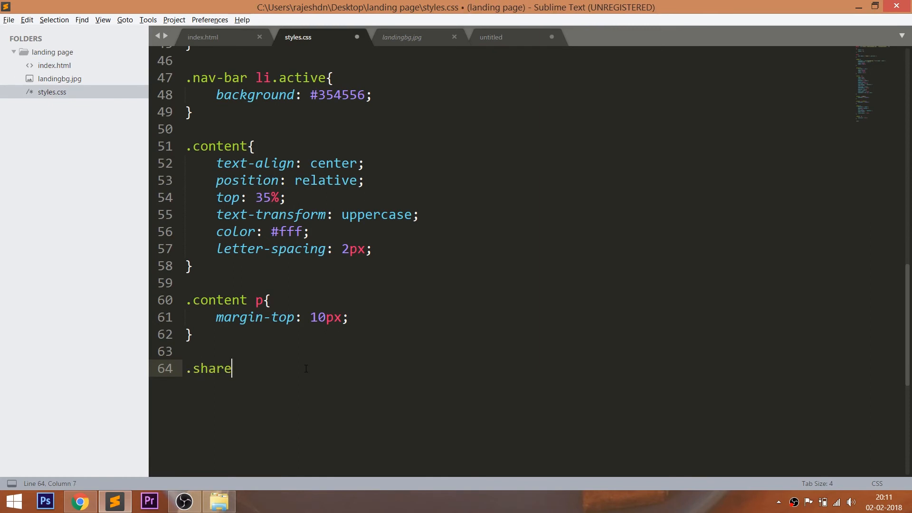
{"action": "type", "text": "{"}
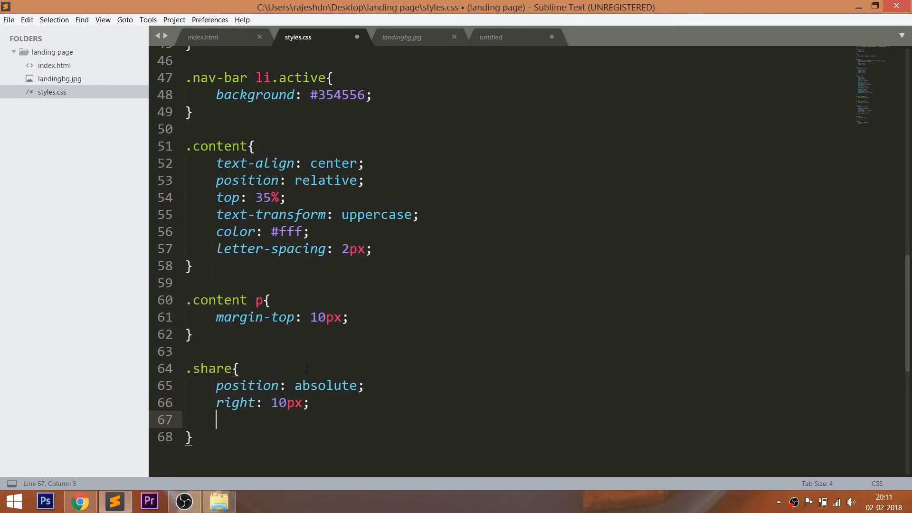
{"action": "type", "text": "bottom: 10"}
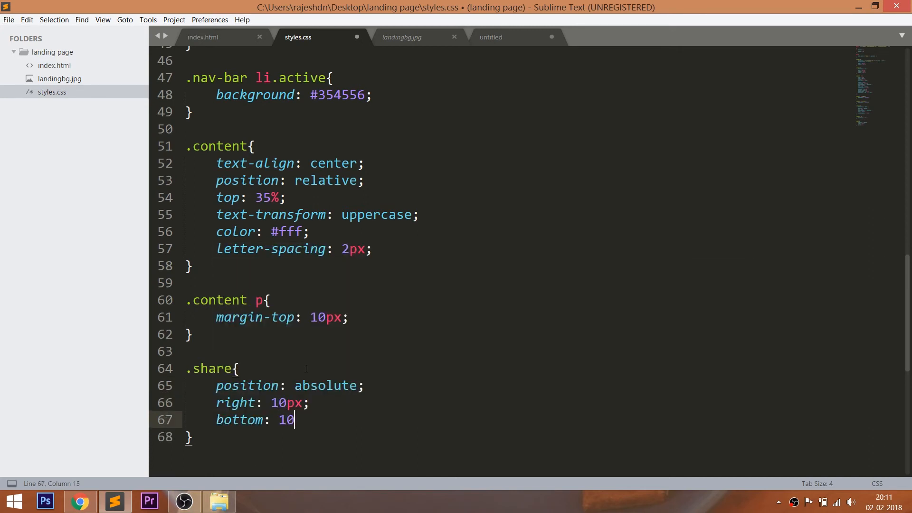
{"action": "type", "text": "px;"}
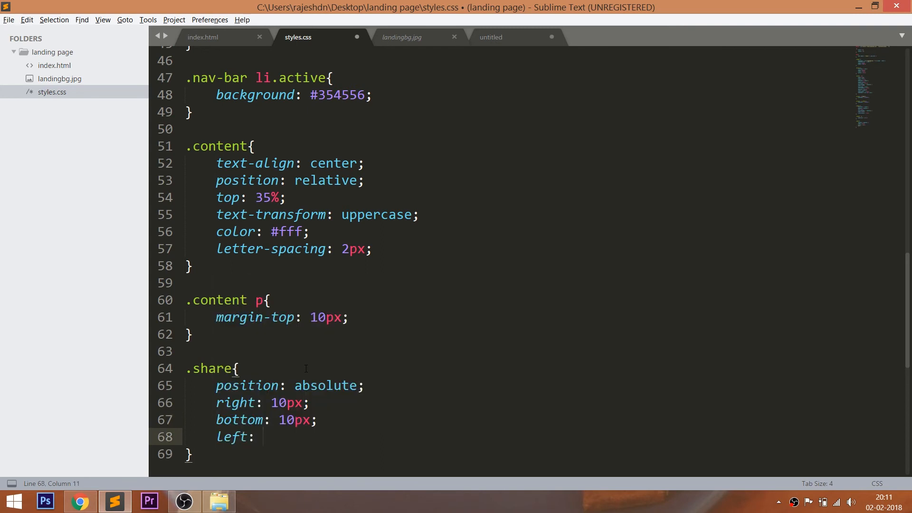
{"action": "type", "text": "list-style"}
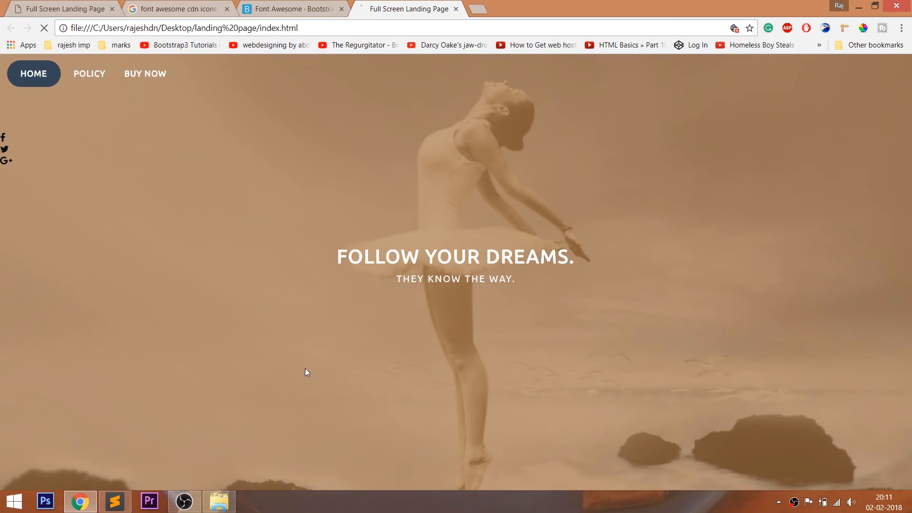
{"action": "left_click", "coordinate": [114, 501]}
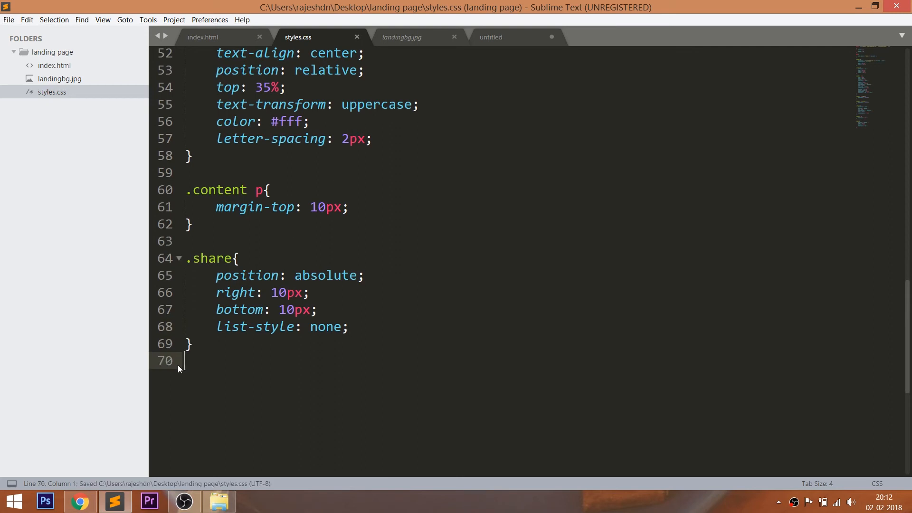
Give .share li 15px padding, #354556 background and 5px 0 margin, previewing it
{"action": "type", "text": ".share li"}
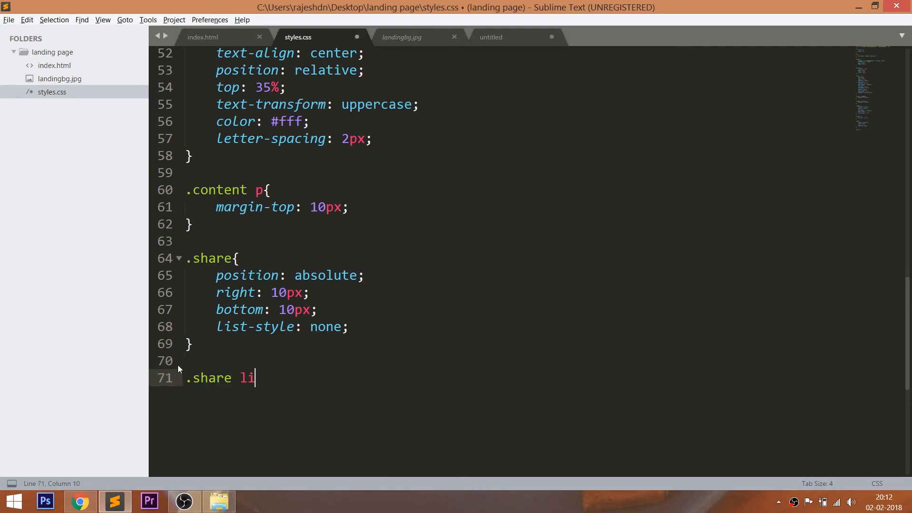
{"action": "type", "text": "{"}
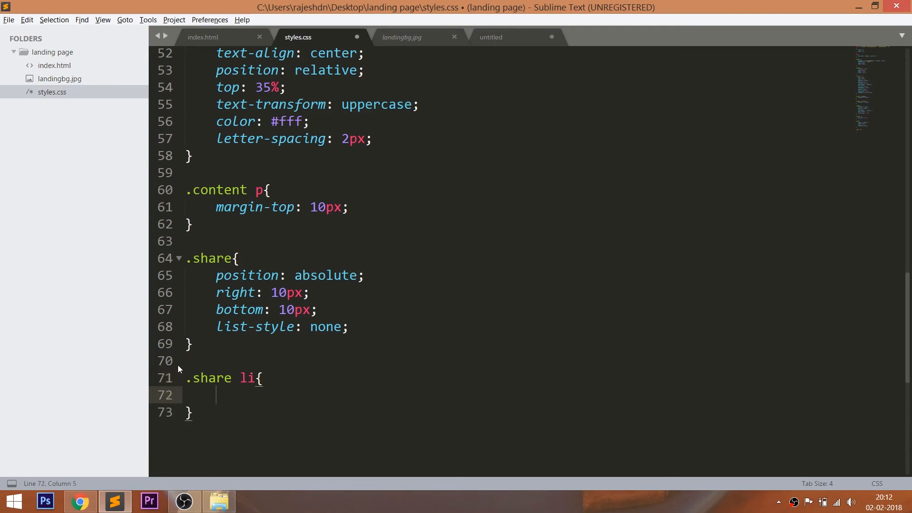
{"action": "type", "text": "padding:"}
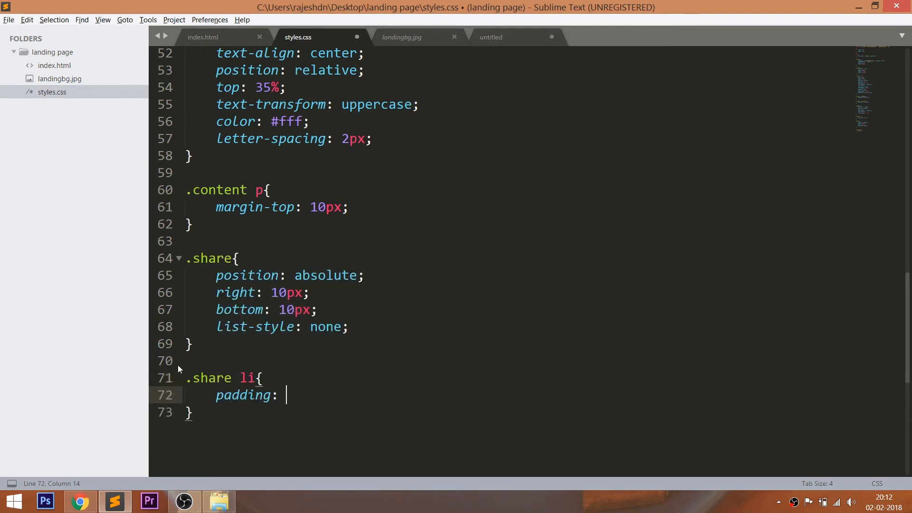
{"action": "type", "text": "15px;"}
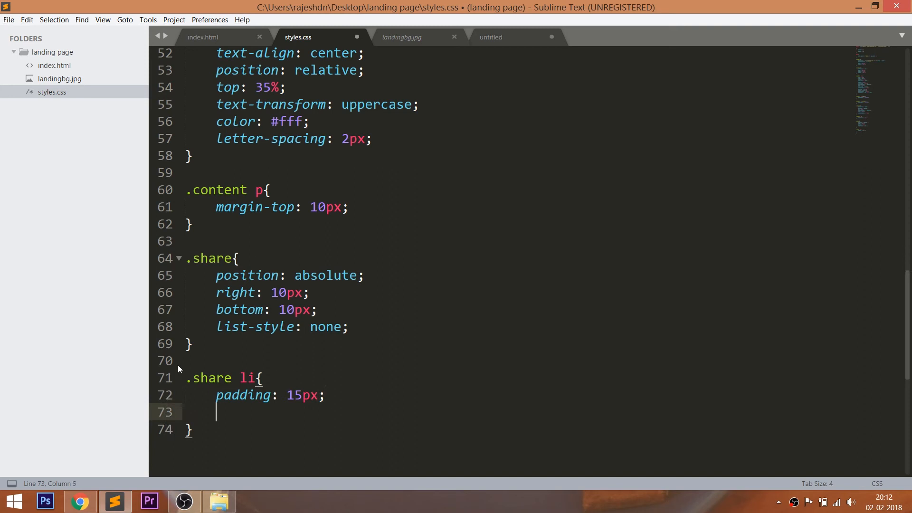
{"action": "type", "text": "background:"}
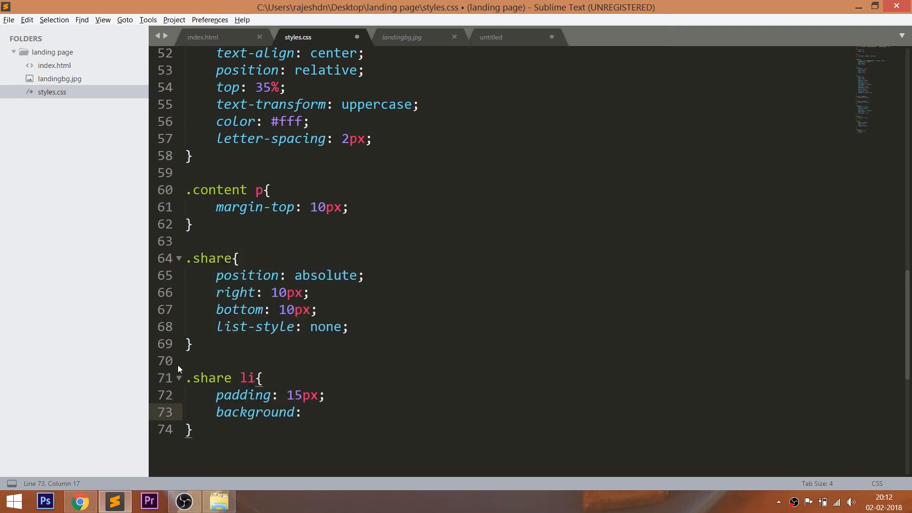
{"action": "type", "text": "#3"}
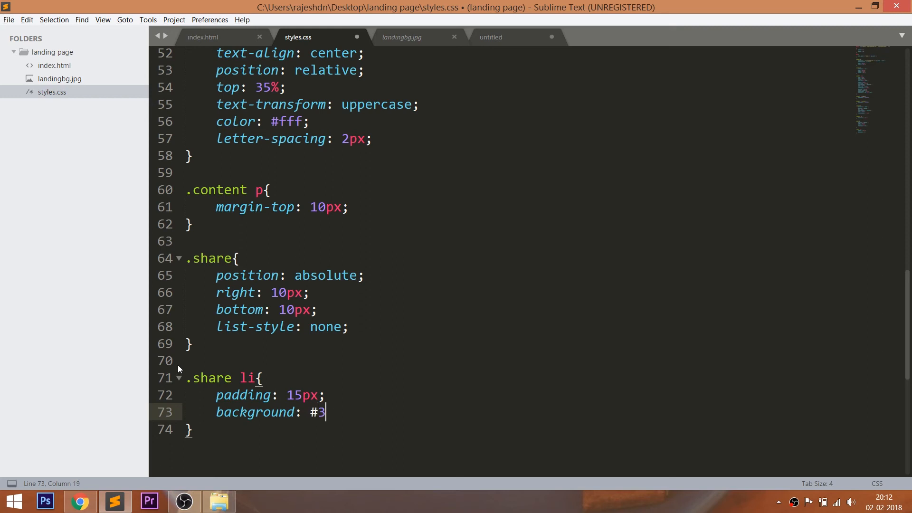
{"action": "type", "text": "54"}
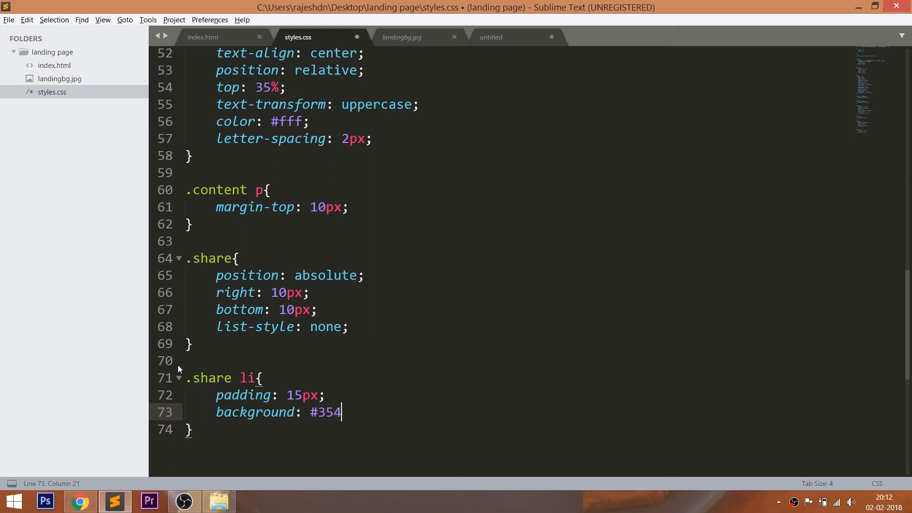
{"action": "type", "text": "556;"}
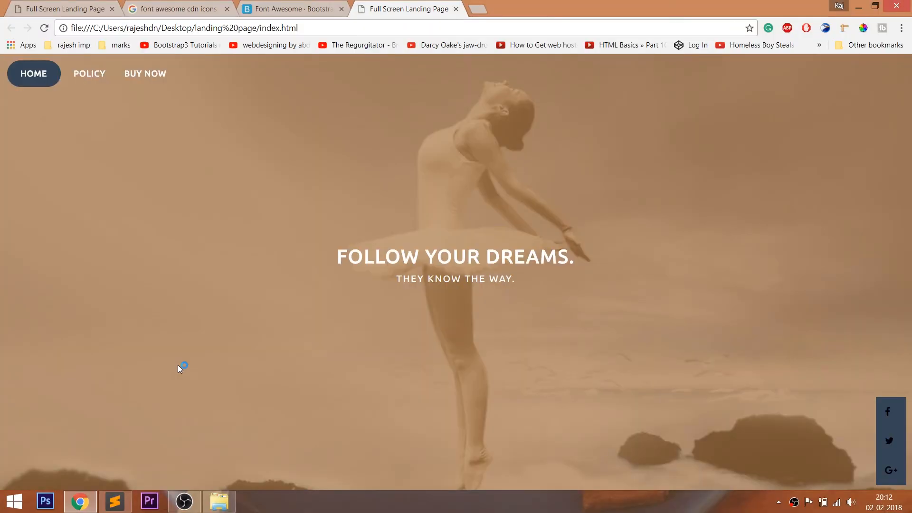
{"action": "left_click", "coordinate": [114, 501]}
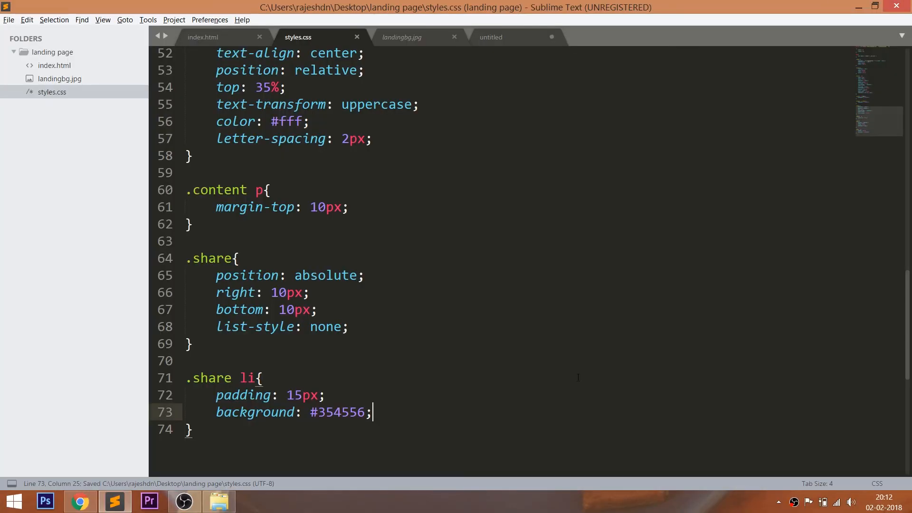
{"action": "key", "text": "enter"}
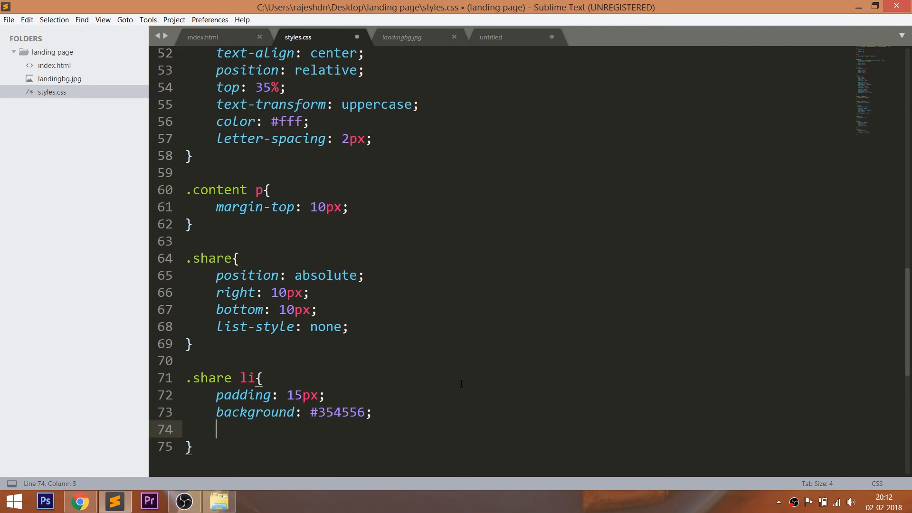
{"action": "type", "text": "margin: 5px"}
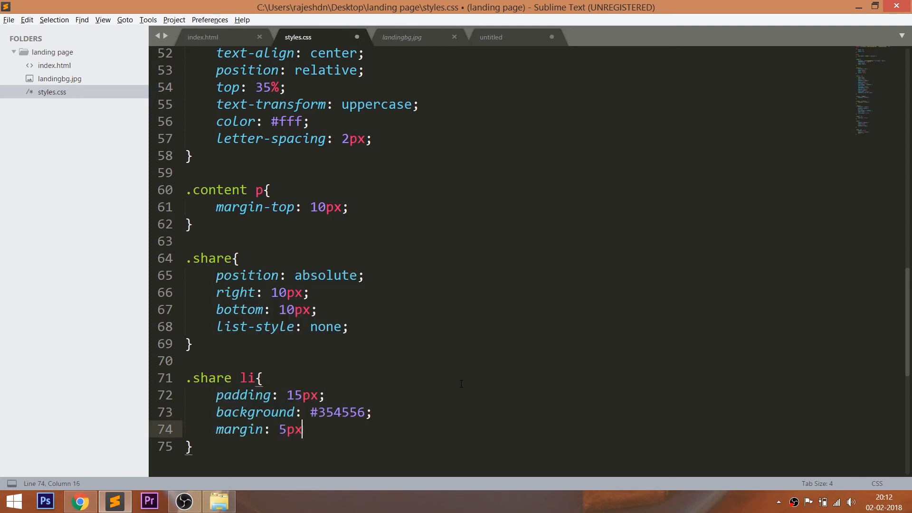
{"action": "left_click", "coordinate": [80, 501]}
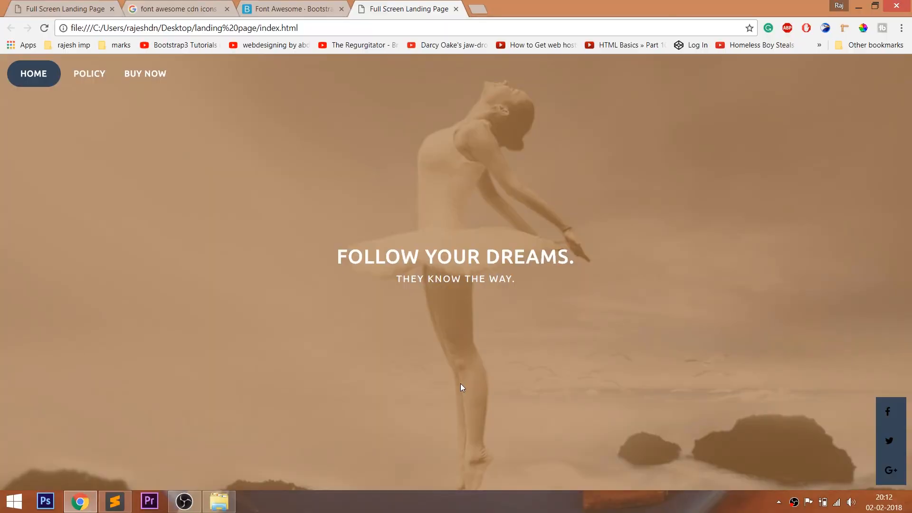
Make share items round (border-radius 50%) with centered white 18px icons and pointer cursor
{"action": "left_click", "coordinate": [114, 500]}
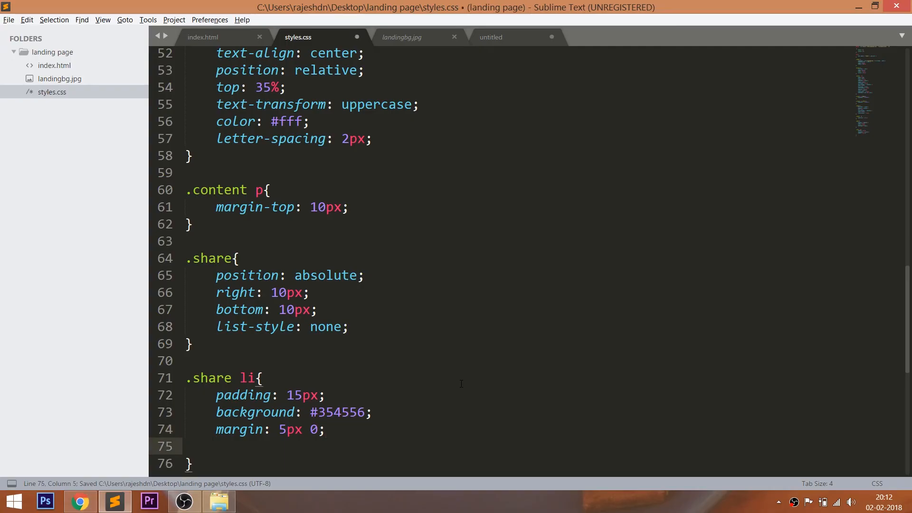
{"action": "type", "text": "text-align: ce"}
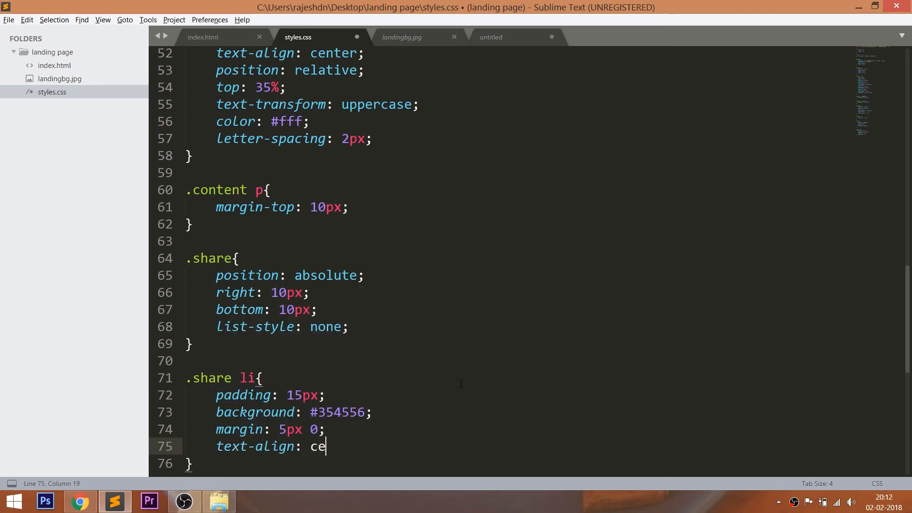
{"action": "type", "text": "nter;"}
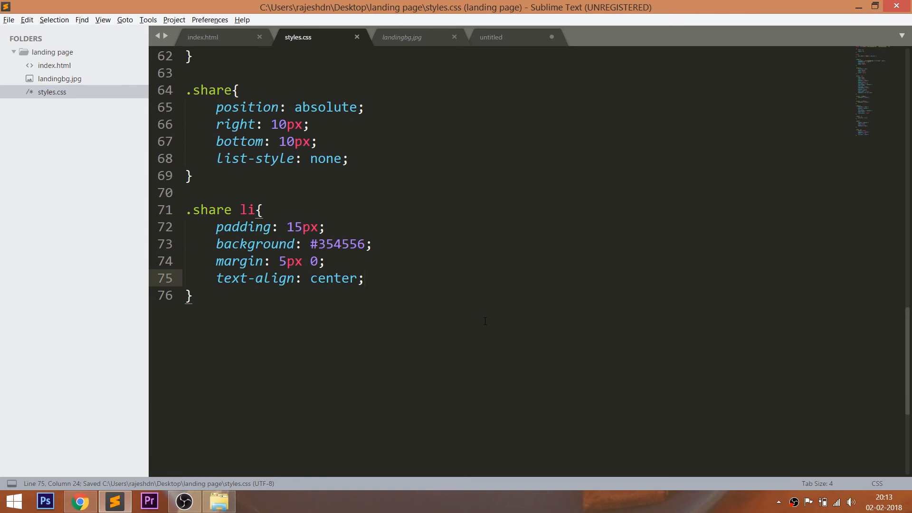
{"action": "type", "text": "bor"}
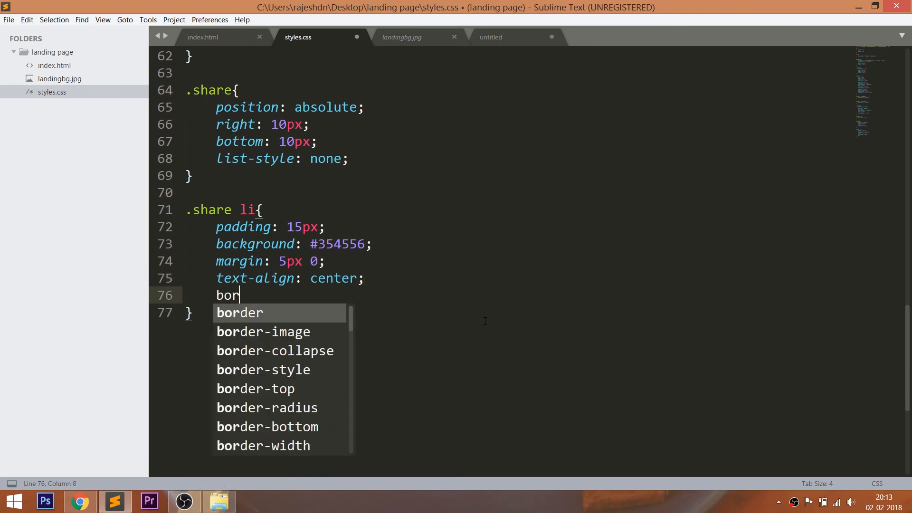
{"action": "key", "text": "Escape"}
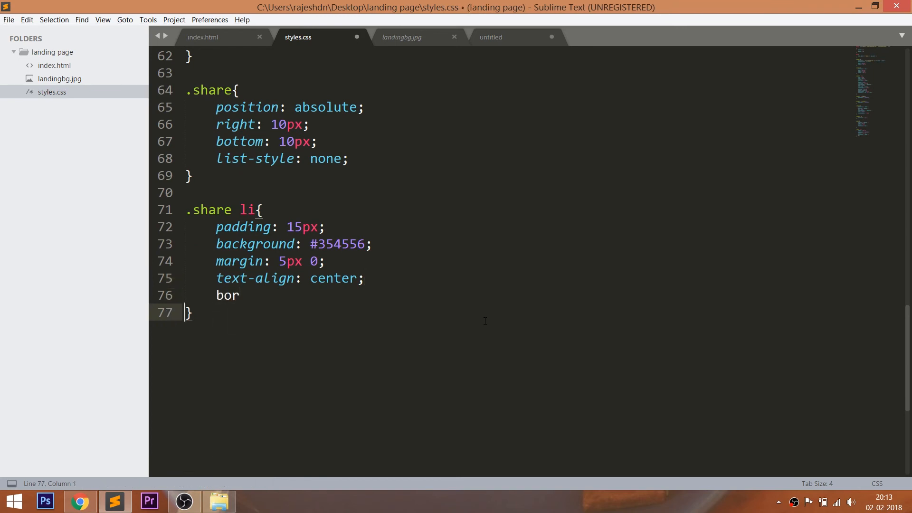
{"action": "type", "text": "der-radius: 50%;"}
{"action": "type", "text": "color: #"}
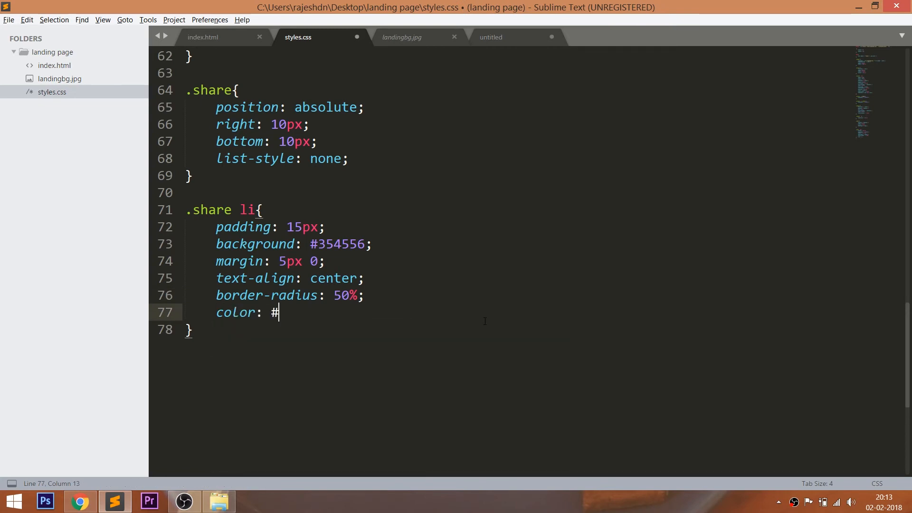
{"action": "type", "text": "fff;"}
{"action": "type", "text": "font-size: 18p"}
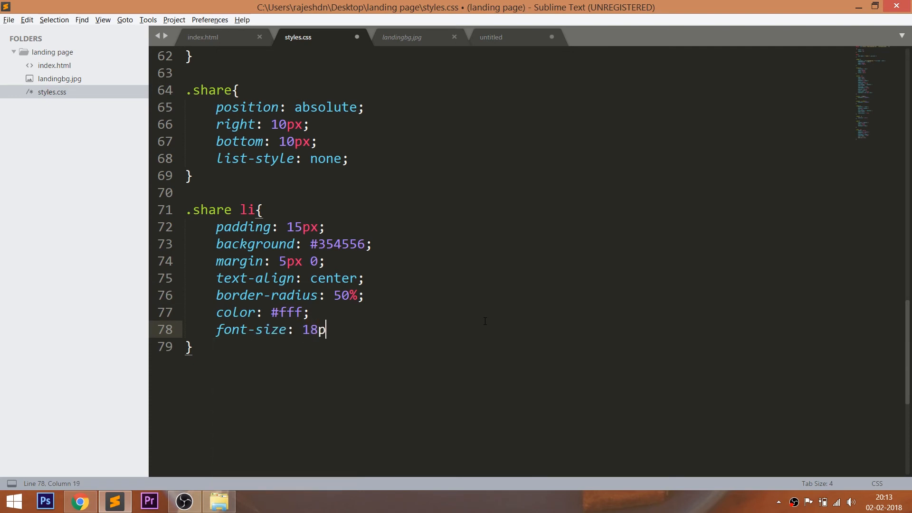
{"action": "type", "text": "x;"}
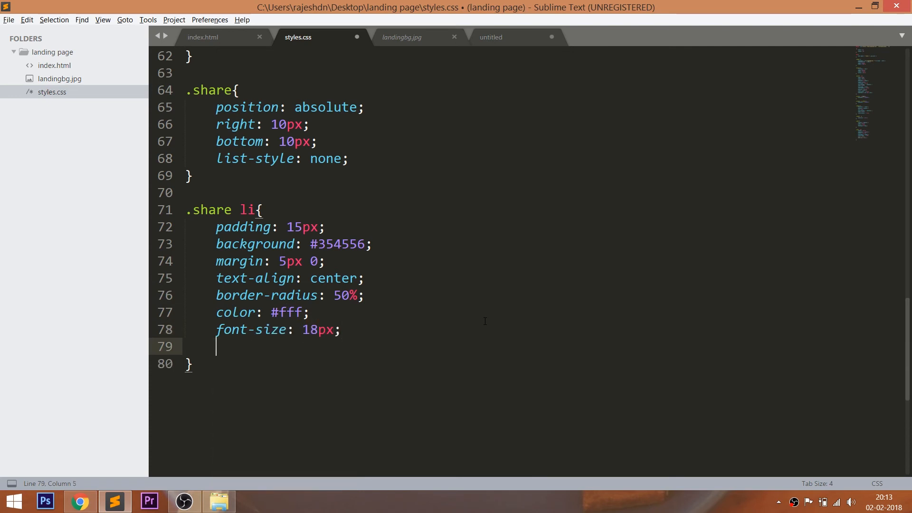
{"action": "type", "text": "cursor:"}
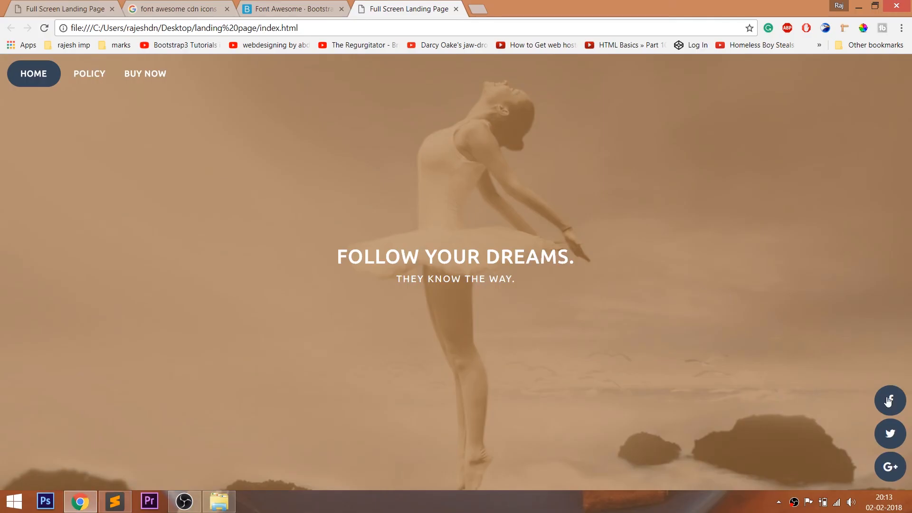
{"action": "mouse_move", "coordinate": [893, 408]}
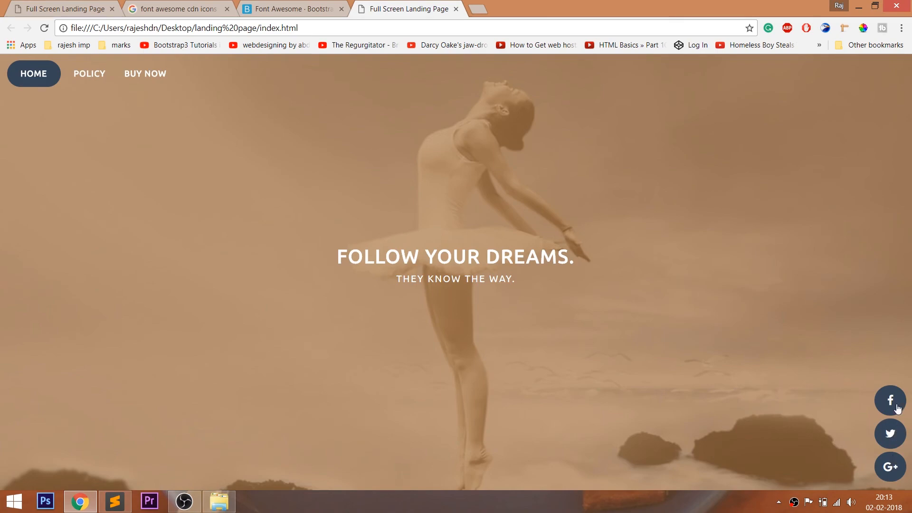
{"action": "left_click", "coordinate": [114, 500]}
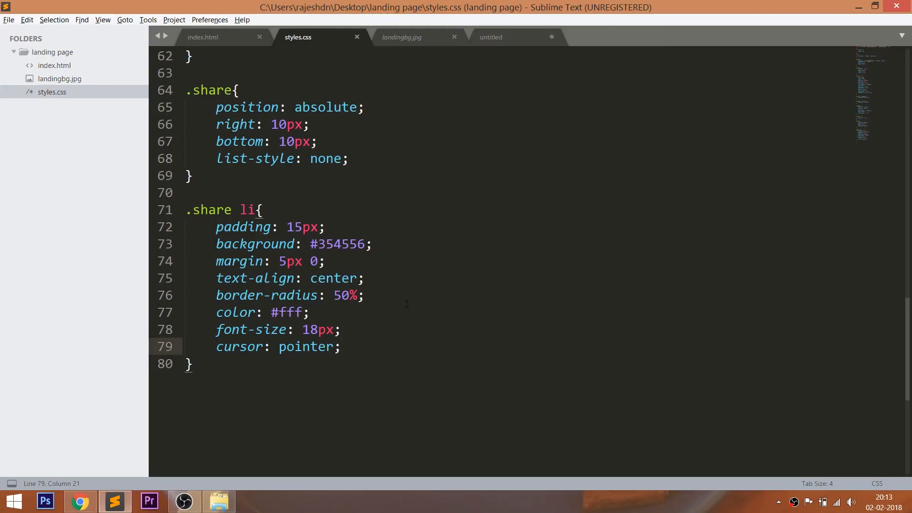
Add data-text="facebook" to the first share item in index.html
{"action": "left_click", "coordinate": [203, 37]}
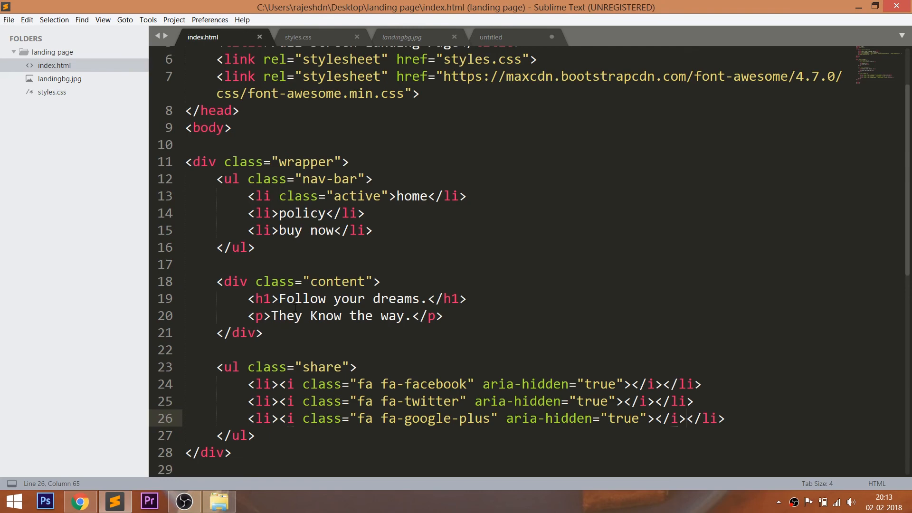
{"action": "type", "text": "dat"}
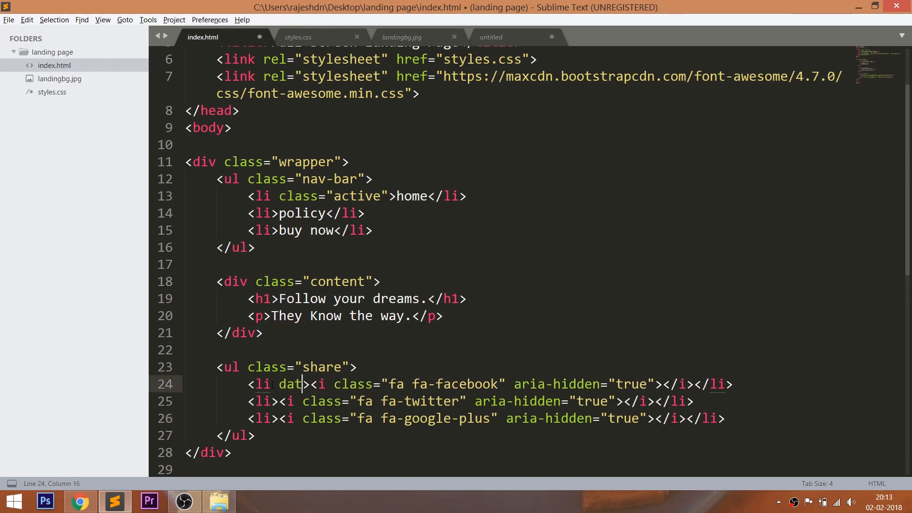
{"action": "type", "text": "a-text="}
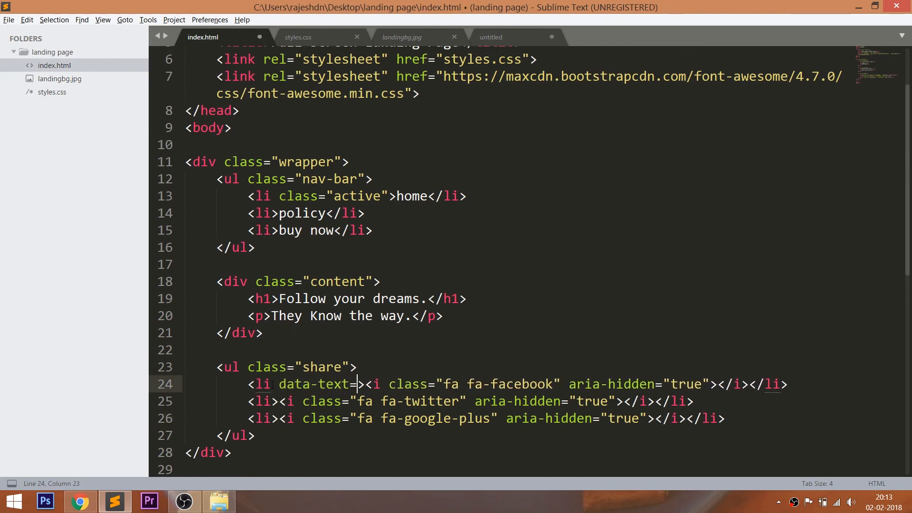
{"action": "type", "text": "facebook\""}
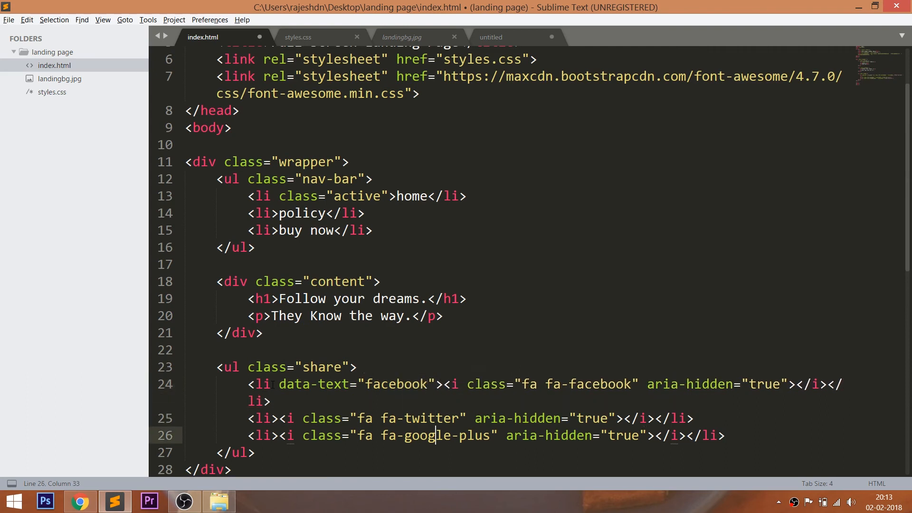
{"action": "type", "text": "d"}
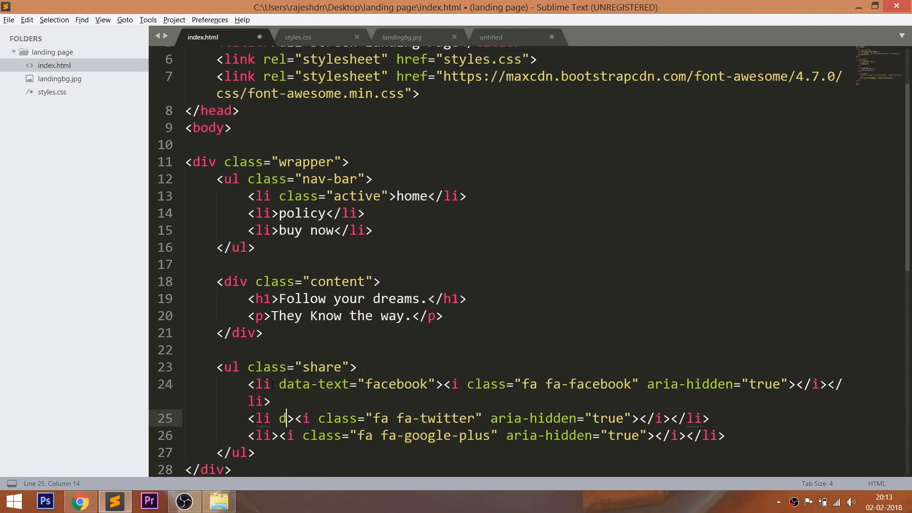
Add data-text="twitter" and data-text="google" to the other share items
{"action": "type", "text": "ata-text="}
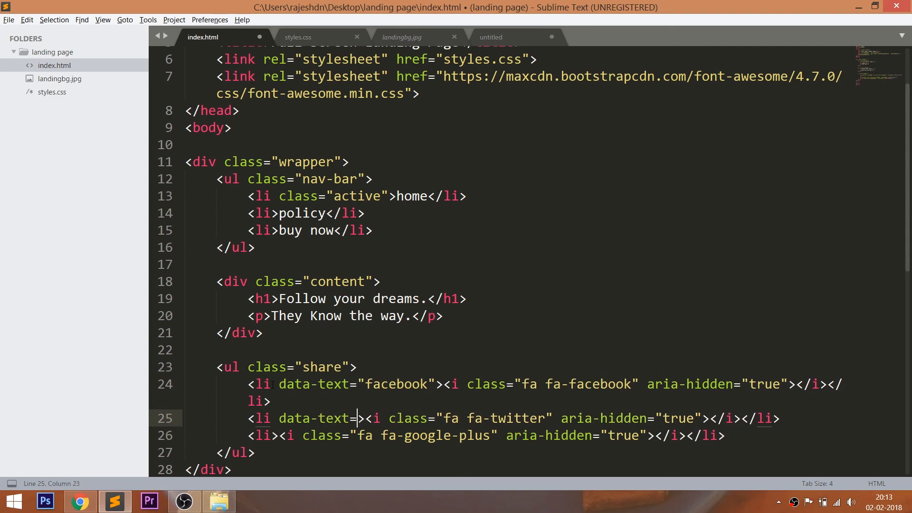
{"action": "type", "text": "twitter\""}
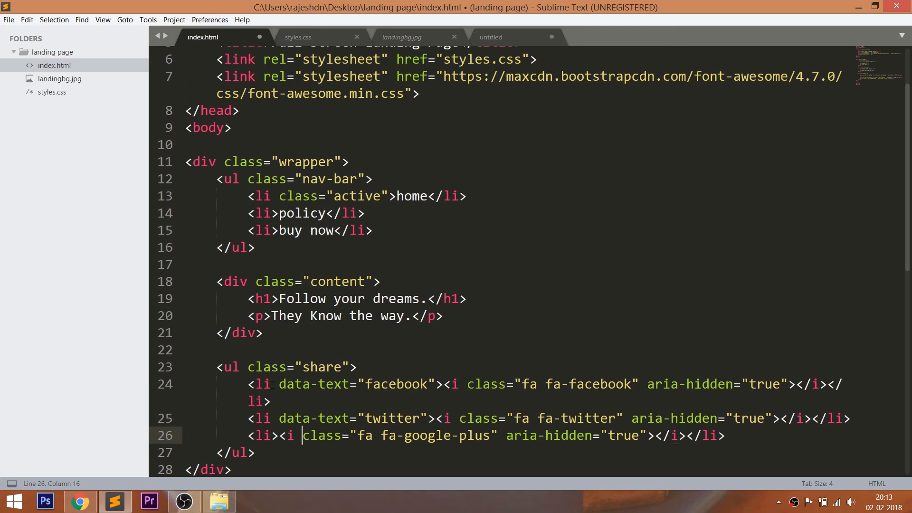
{"action": "type", "text": "data-text=\"g"}
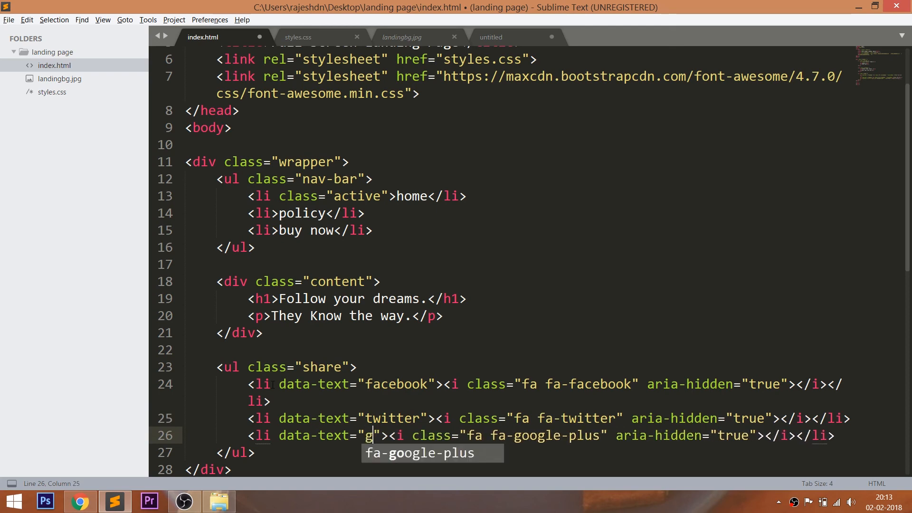
{"action": "type", "text": "oogle"}
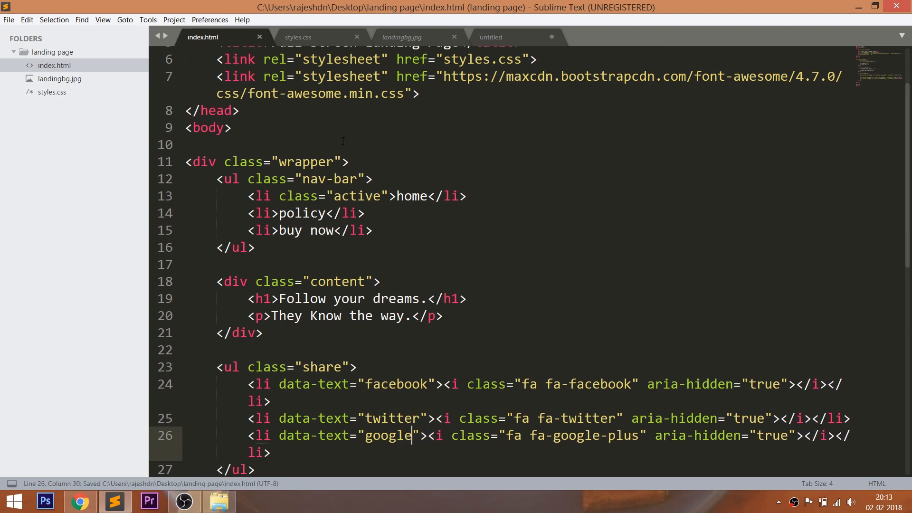
{"action": "left_click", "coordinate": [297, 37]}
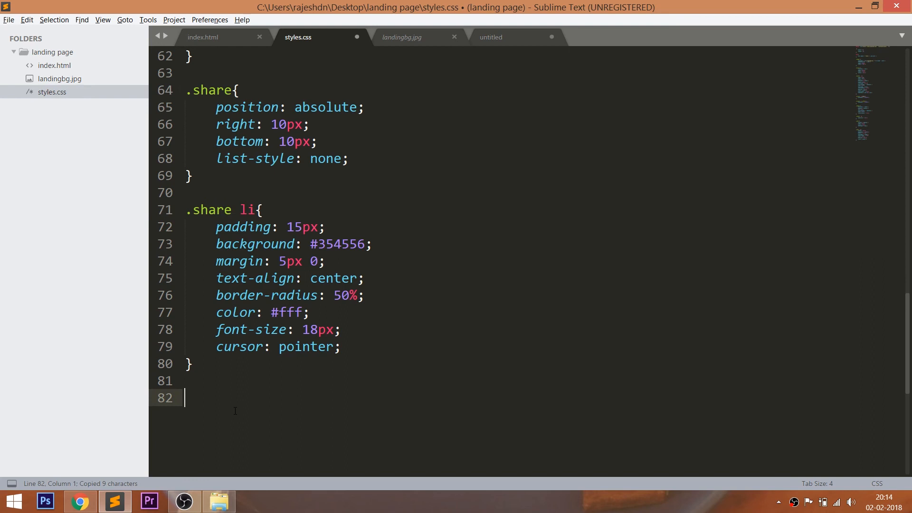
Write .share li:before with content: attr(data-text)
{"action": "type", "text": ".share li:before{"}
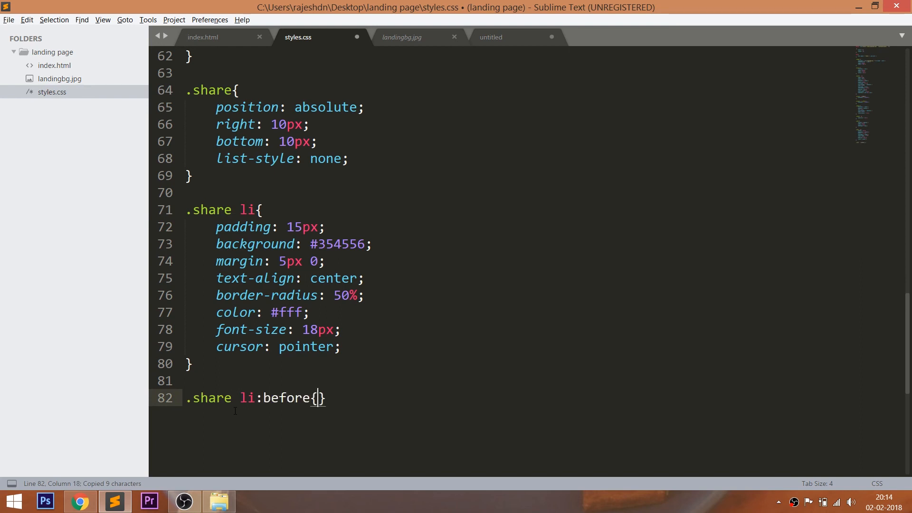
{"action": "type", "text": "content:"}
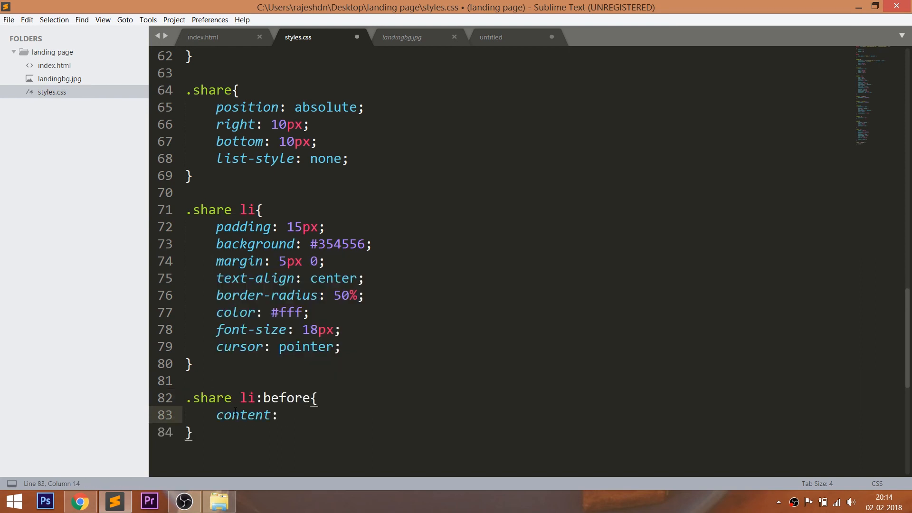
{"action": "type", "text": "attr(d);"}
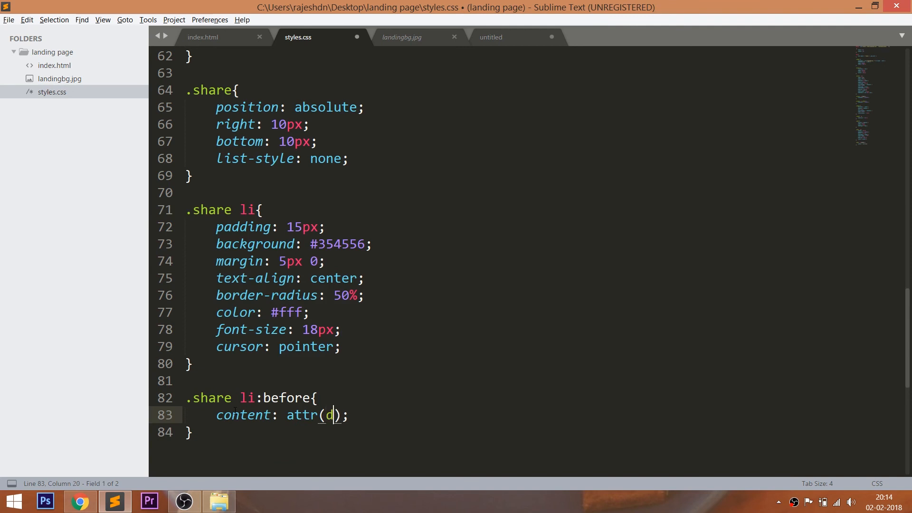
{"action": "type", "text": "ata-t"}
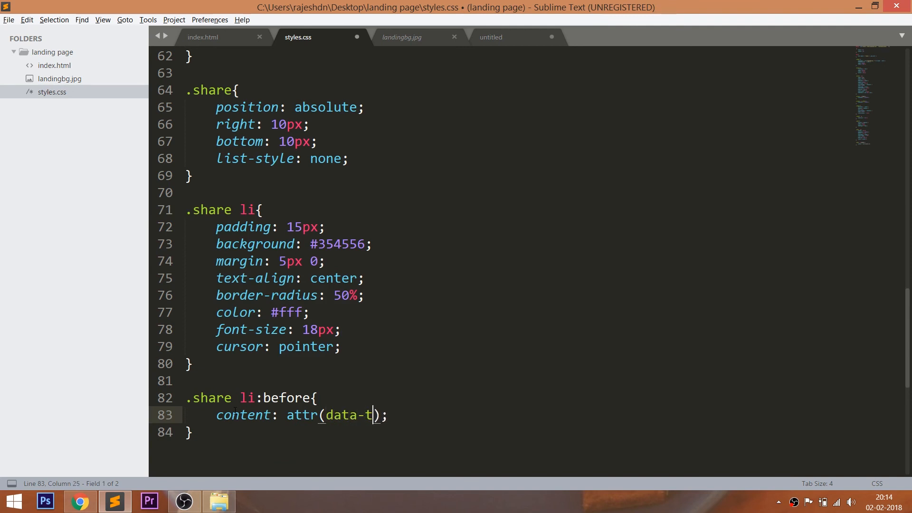
{"action": "type", "text": "ext"}
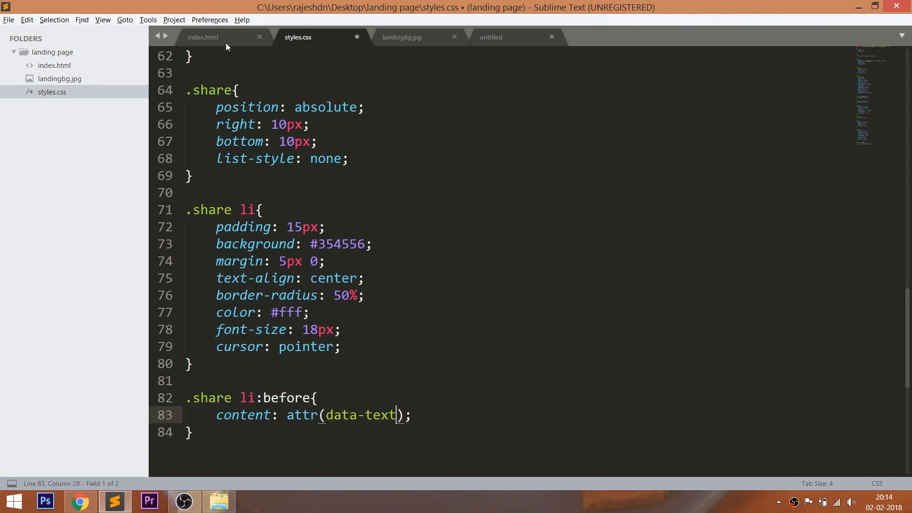
Verify the attribute name in index.html and add position: absolute to the rule
{"action": "left_click", "coordinate": [203, 38]}
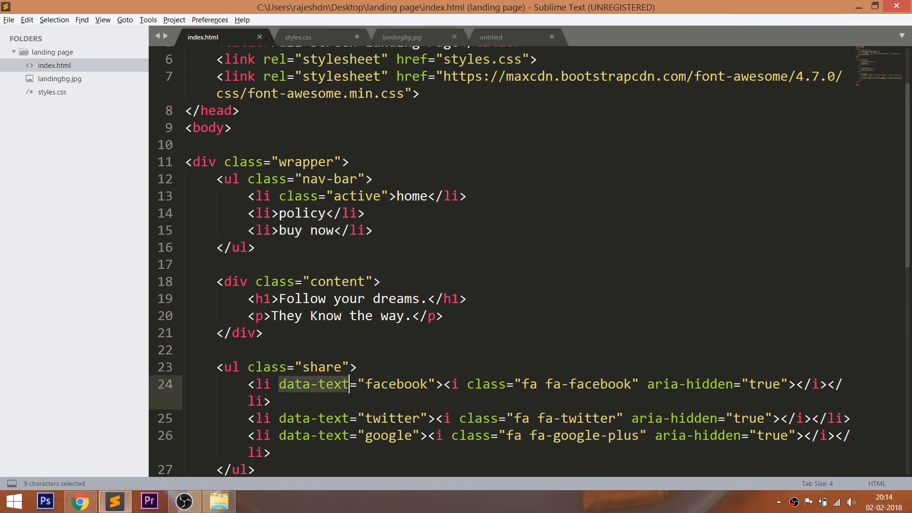
{"action": "left_click", "coordinate": [298, 37]}
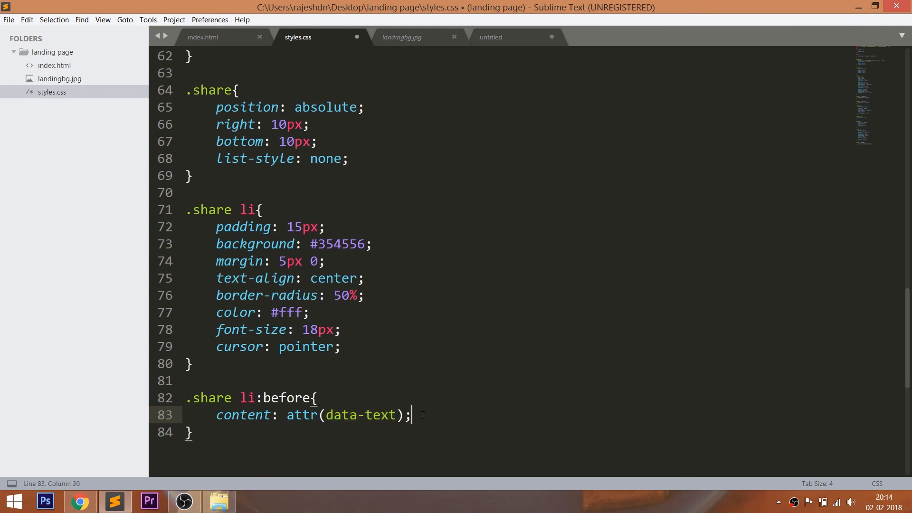
{"action": "type", "text": "position: a"}
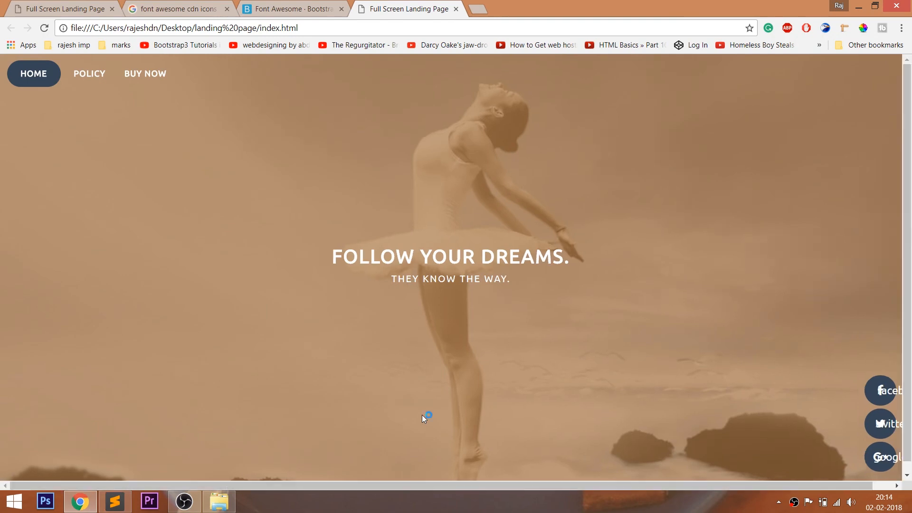
{"action": "mouse_move", "coordinate": [885, 460]}
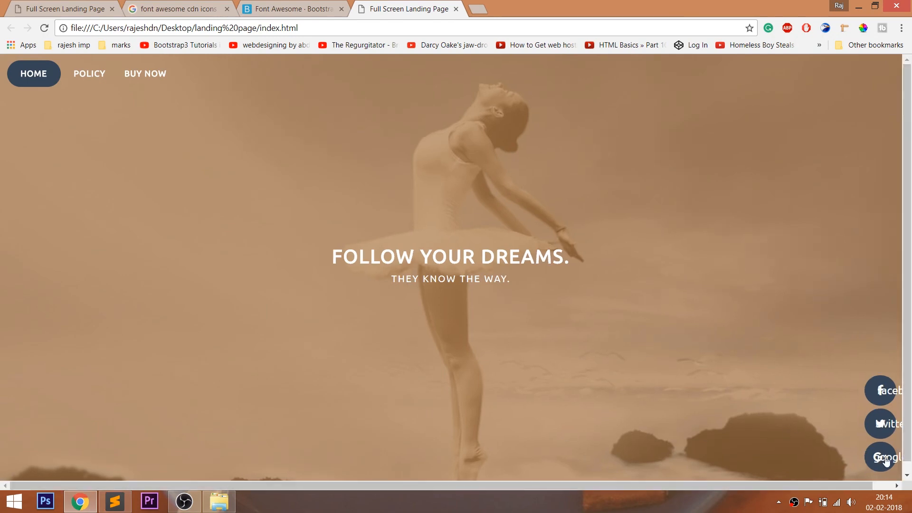
{"action": "left_click", "coordinate": [115, 500]}
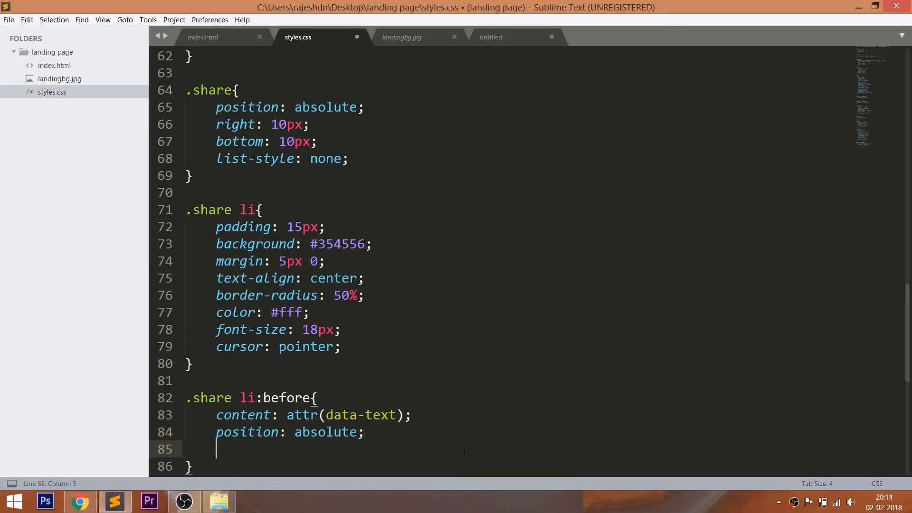
Position the share labels 65px from the right with 14px font size
{"action": "type", "text": "right:"}
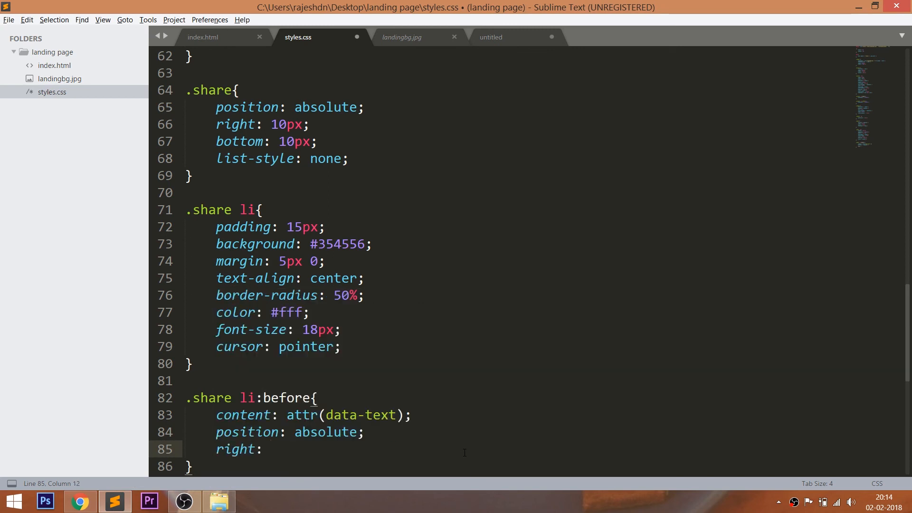
{"action": "type", "text": "65px;"}
{"action": "type", "text": "text-transform: uppercase;"}
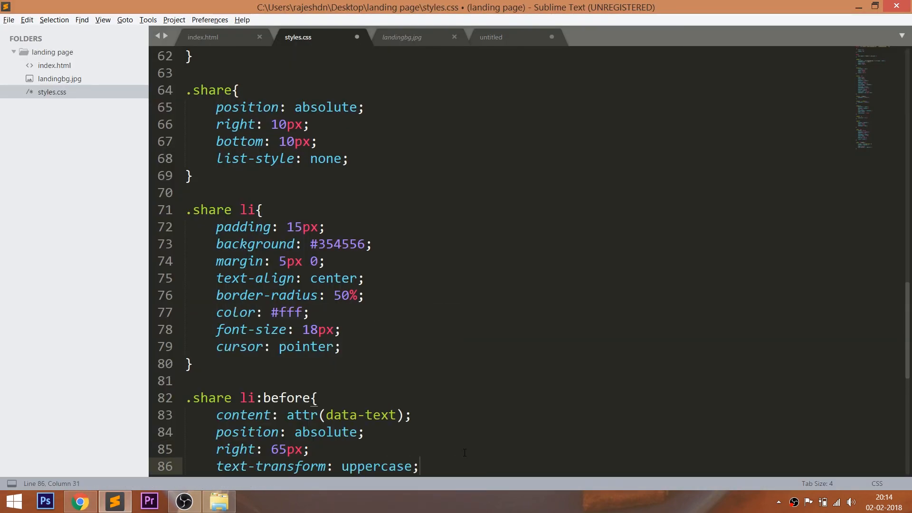
{"action": "scroll", "scroll_direction": "down", "scroll_amount": 3}
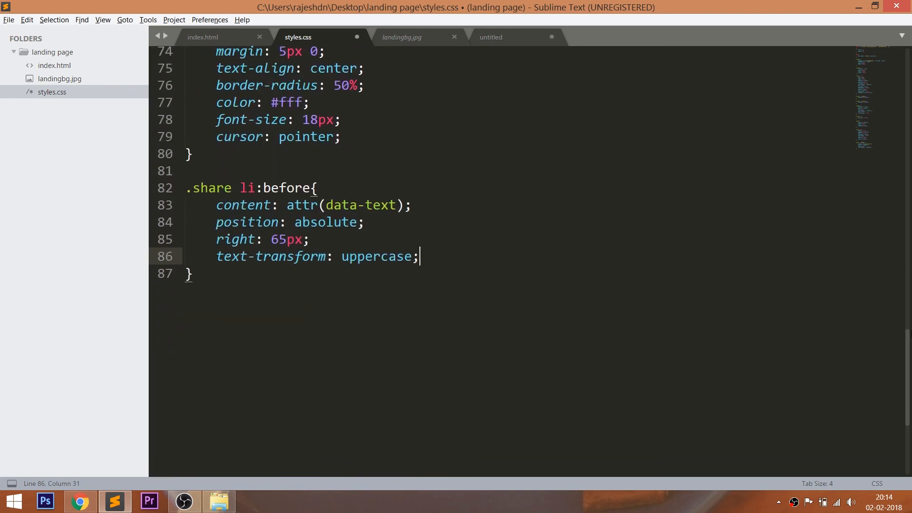
{"action": "type", "text": "font-size:"}
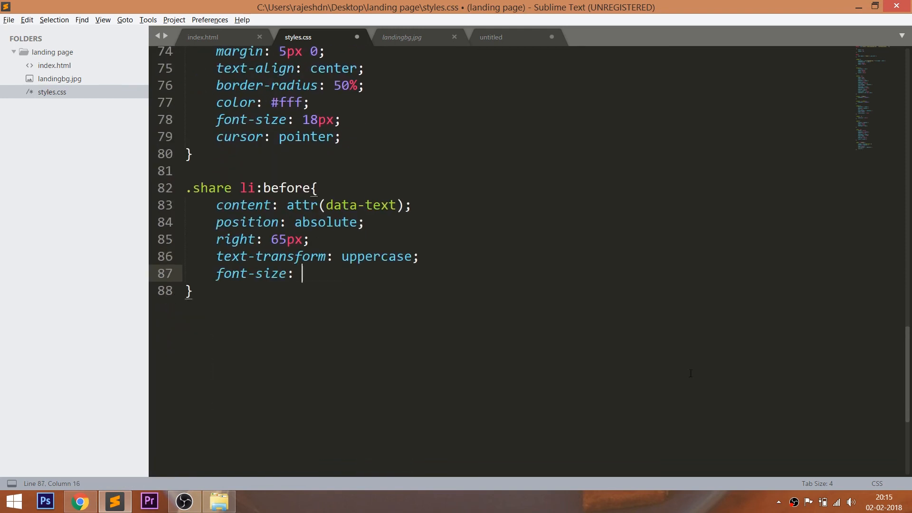
{"action": "type", "text": "14px;"}
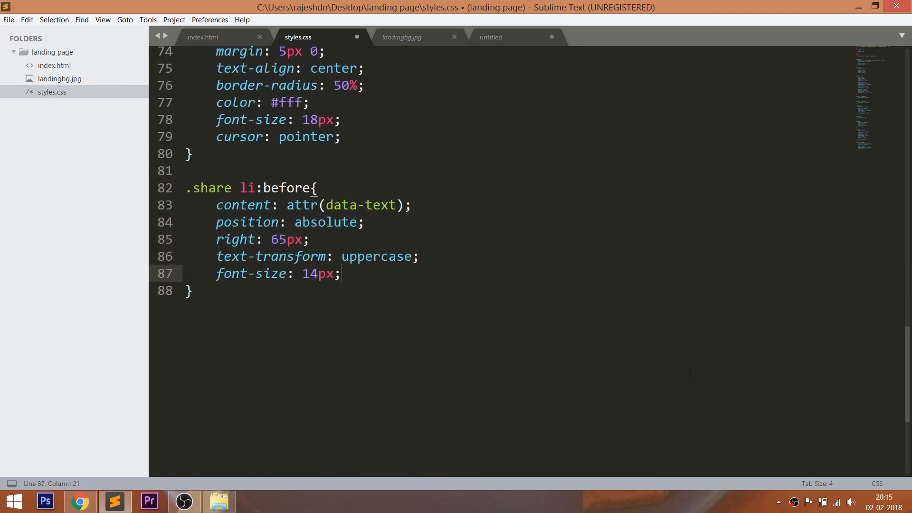
Give the labels an 'all 0.5s ease' transition and opacity 0, then save
{"action": "type", "text": "transition:"}
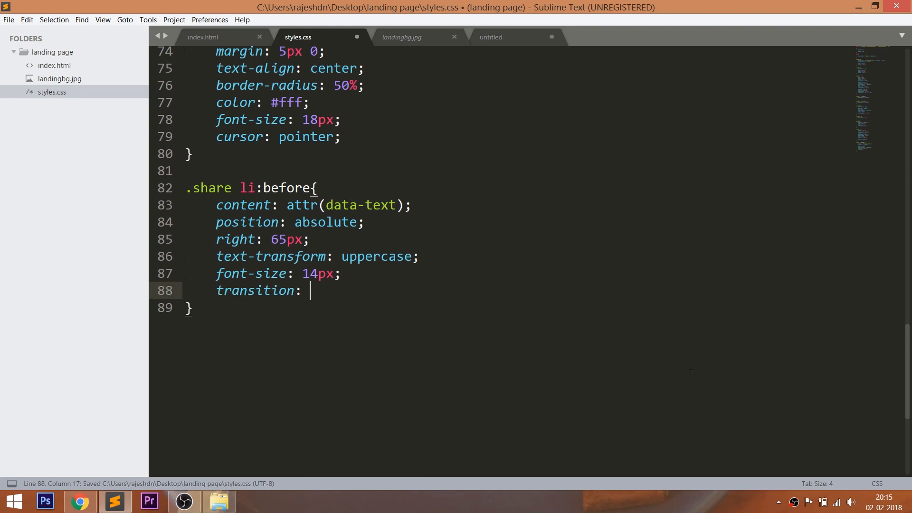
{"action": "type", "text": "all 0.5s"}
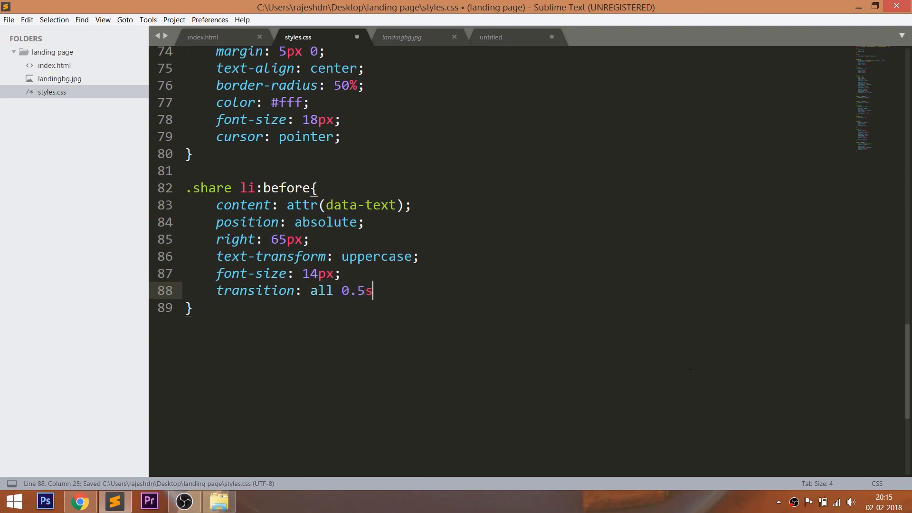
{"action": "type", "text": "ease;"}
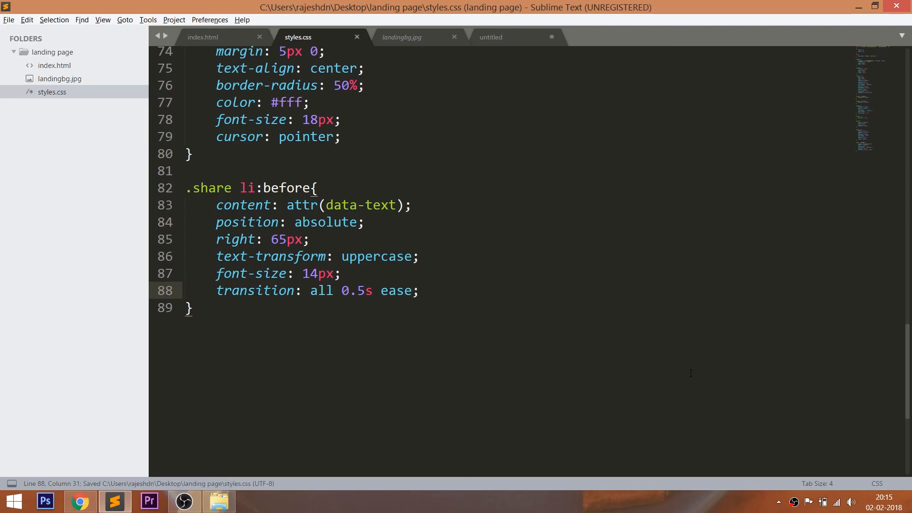
{"action": "left_click", "coordinate": [79, 500]}
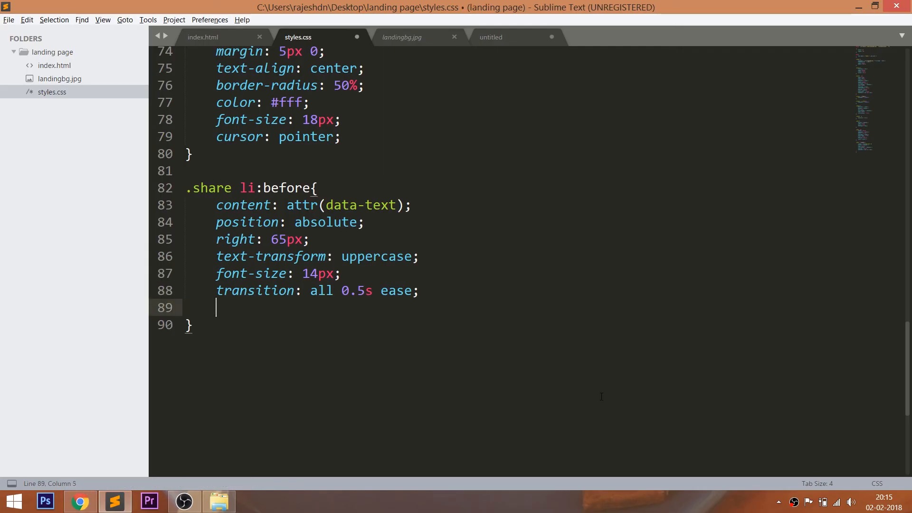
{"action": "type", "text": "opacity: 0;"}
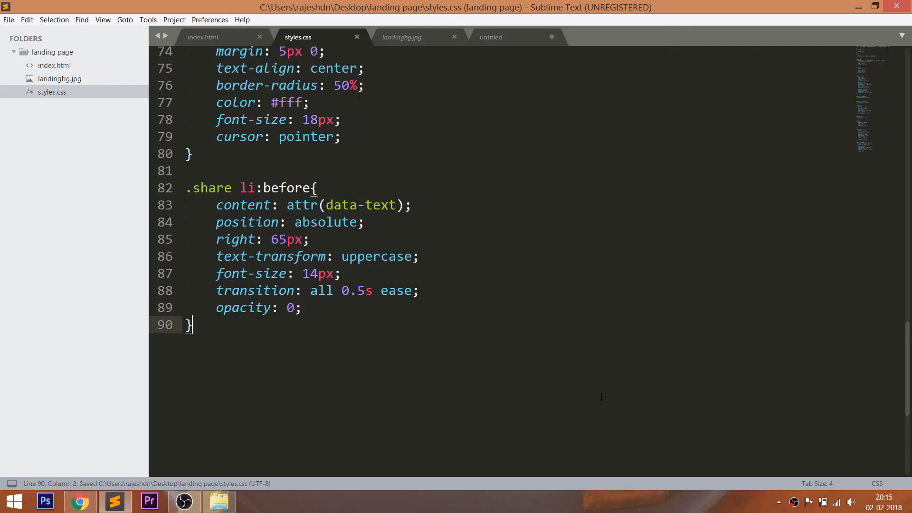
{"action": "key", "text": "Enter"}
{"action": "type", "text": ".share li:before"}
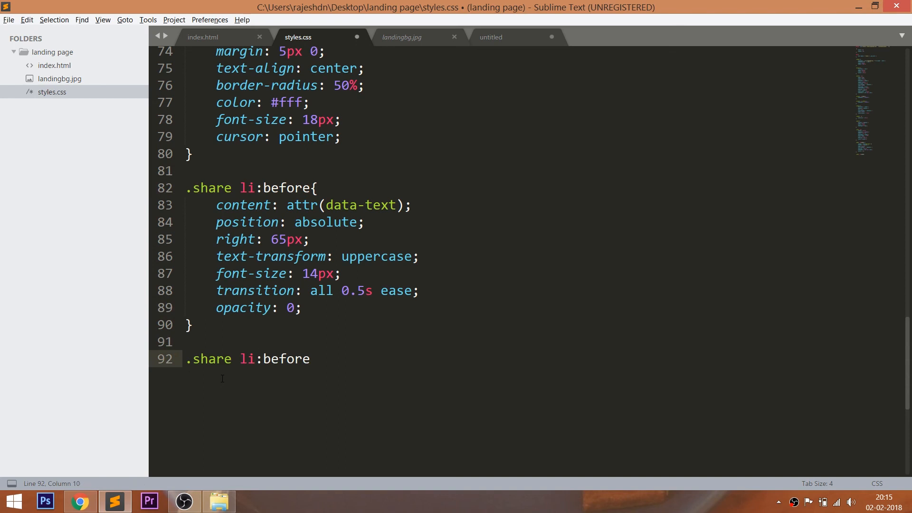
Add a .share li:hover:before rule setting opacity to 1
{"action": "type", "text": ":hover"}
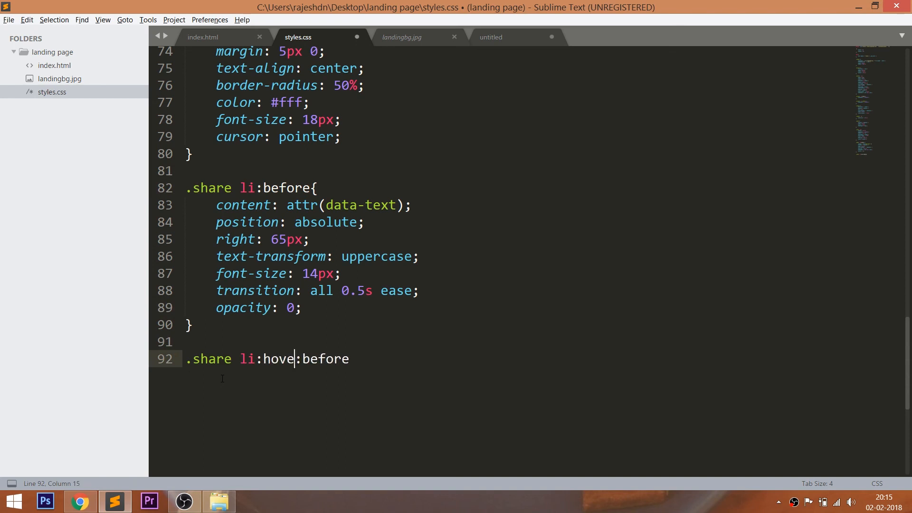
{"action": "type", "text": "{"}
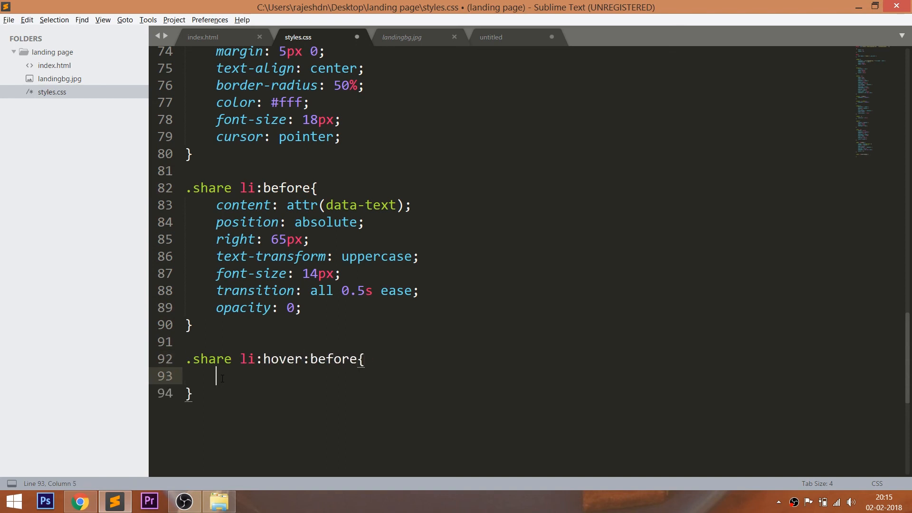
{"action": "type", "text": "opacity: 1;"}
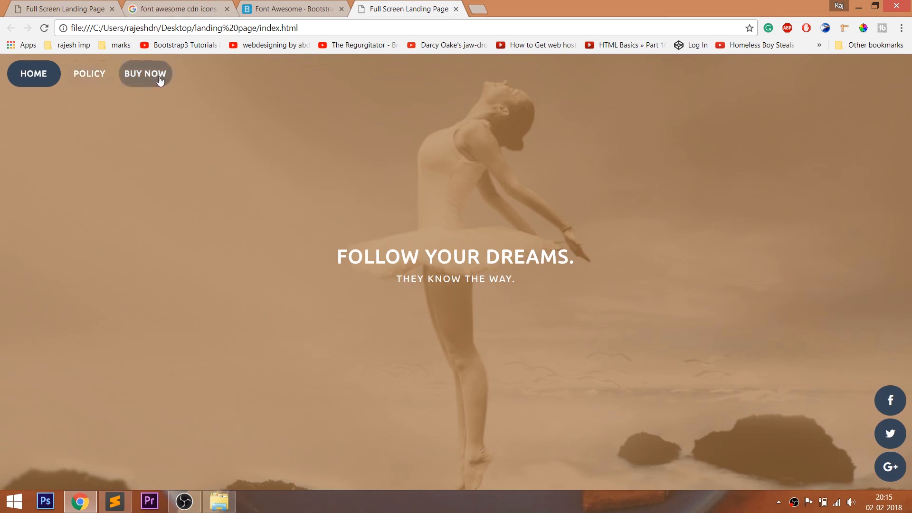
{"action": "mouse_move", "coordinate": [846, 4]}
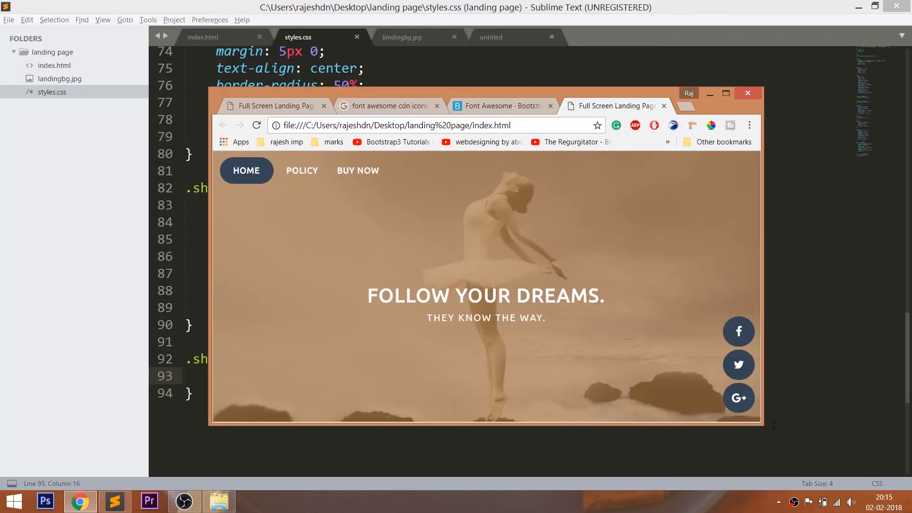
Drag the Chrome window corner to shrink it and narrow the landing page
{"action": "left_click_drag", "start_coordinate": [761, 423], "coordinate": [768, 463]}
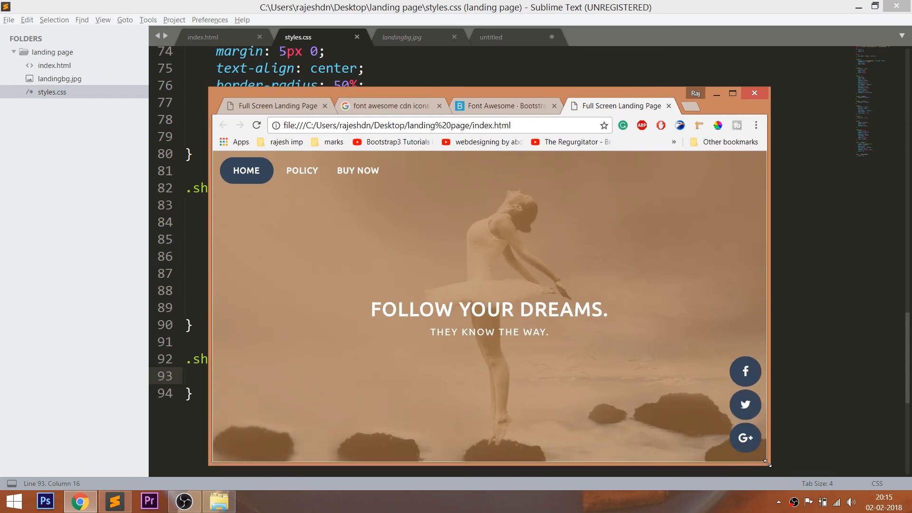
{"action": "left_click_drag", "start_coordinate": [767, 463], "coordinate": [536, 463]}
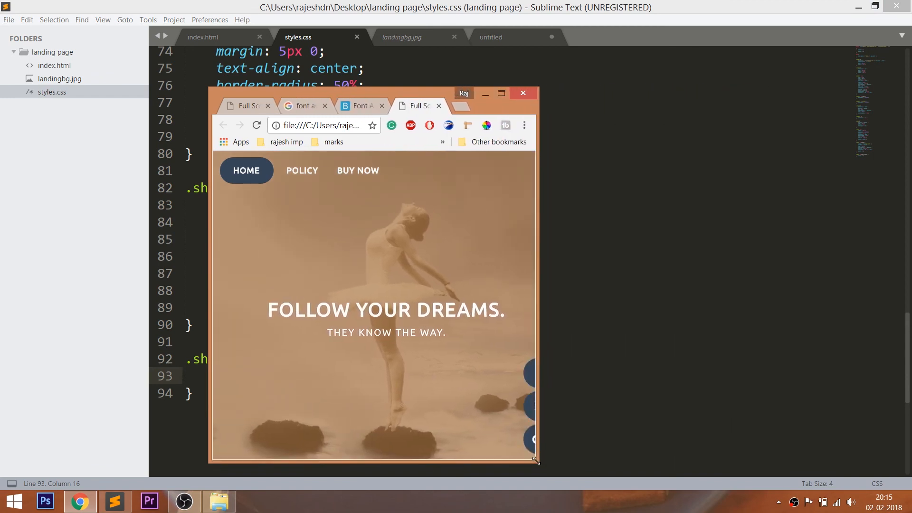